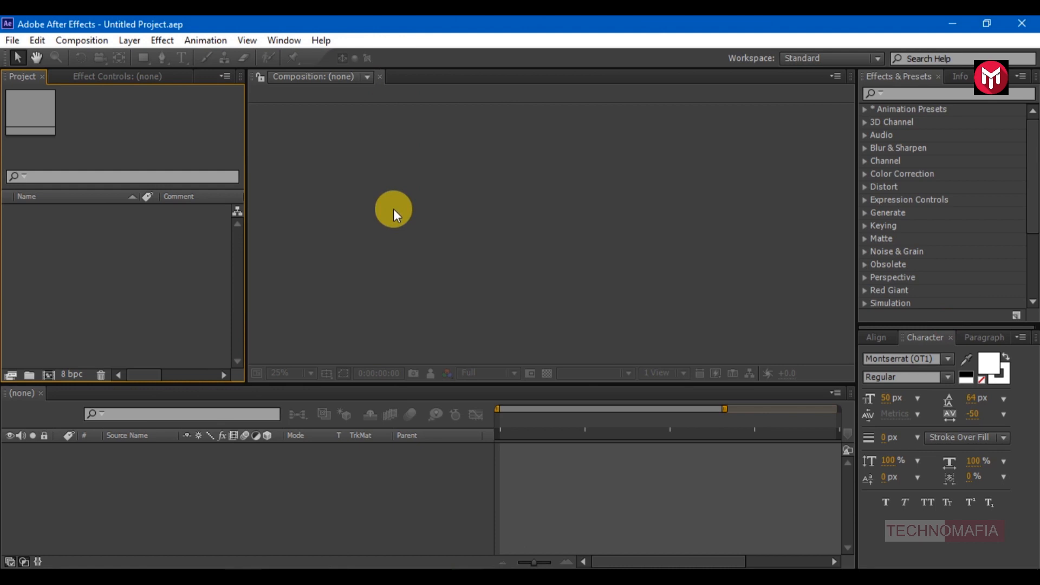
{"action": "mouse_move", "coordinate": [54, 382]}
{"action": "type", "text": "Logo"}
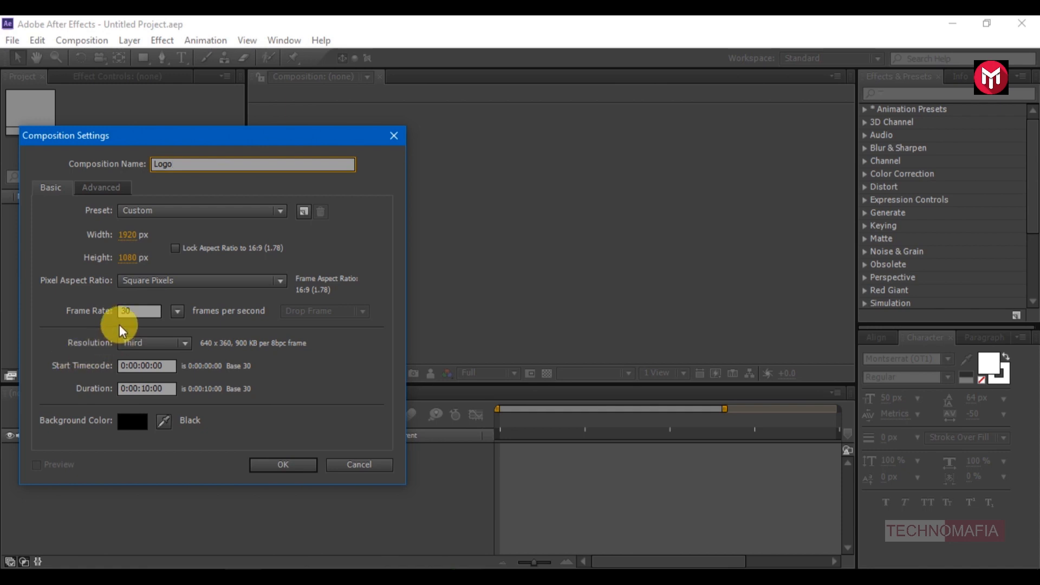
Step: Create the 1920×1080 composition named Logo
{"action": "left_click", "coordinate": [282, 465]}
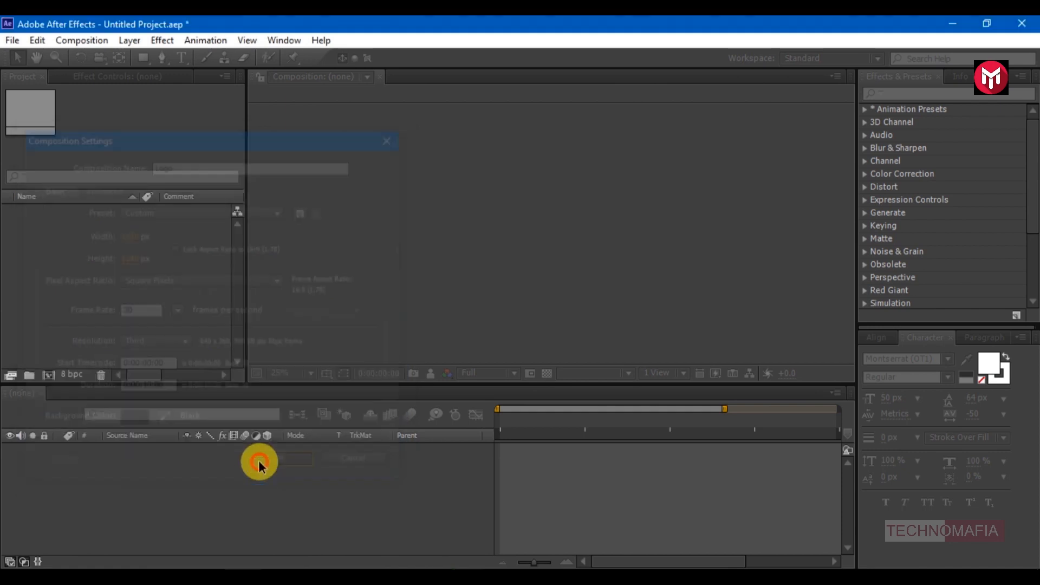
{"action": "left_click", "coordinate": [353, 458]}
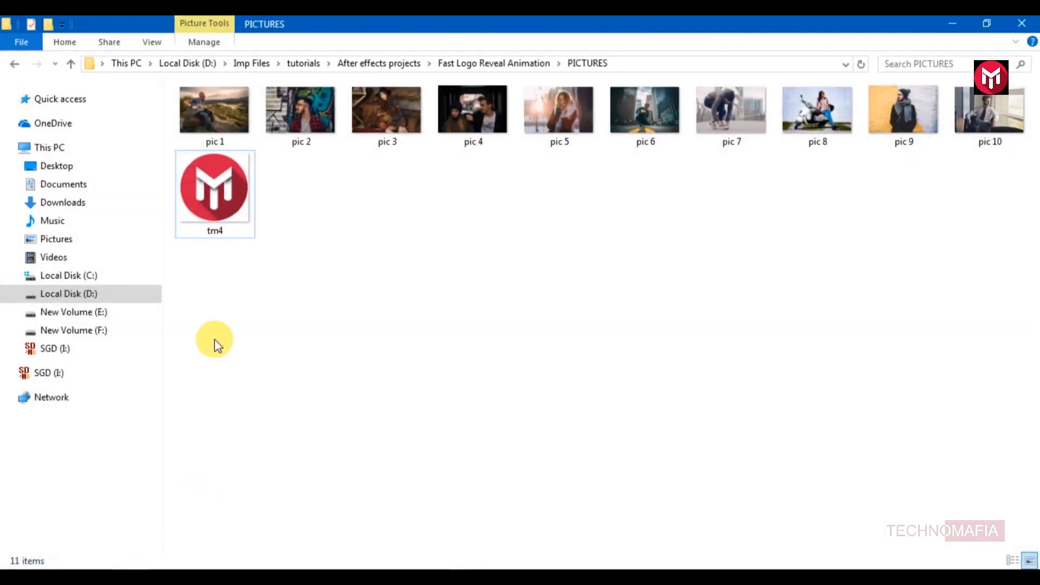
Step: Import pic 1–10 and the tm4 logo image into the project
{"action": "key", "text": "ctrl+a"}
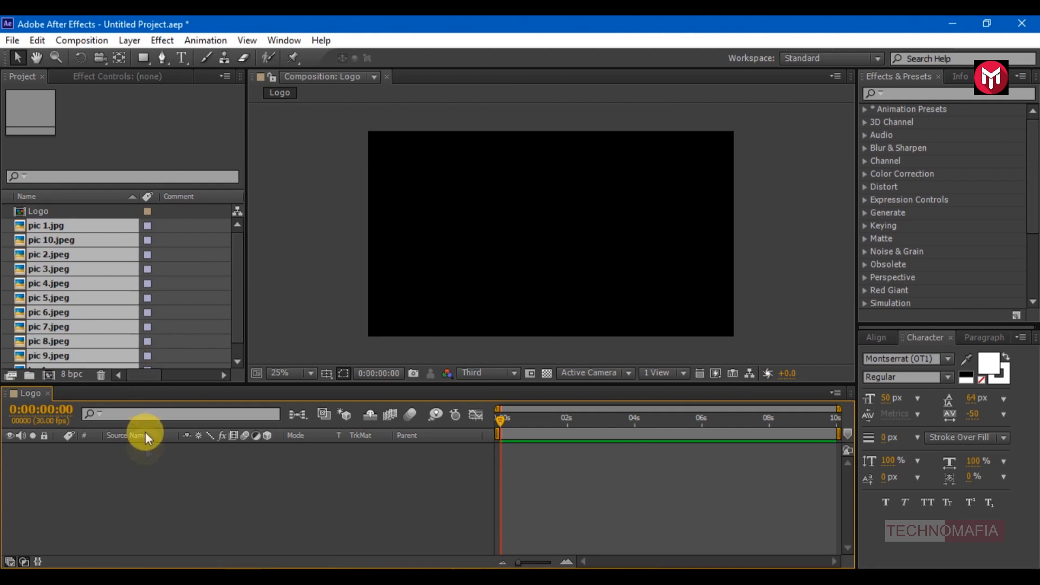
{"action": "mouse_move", "coordinate": [137, 471]}
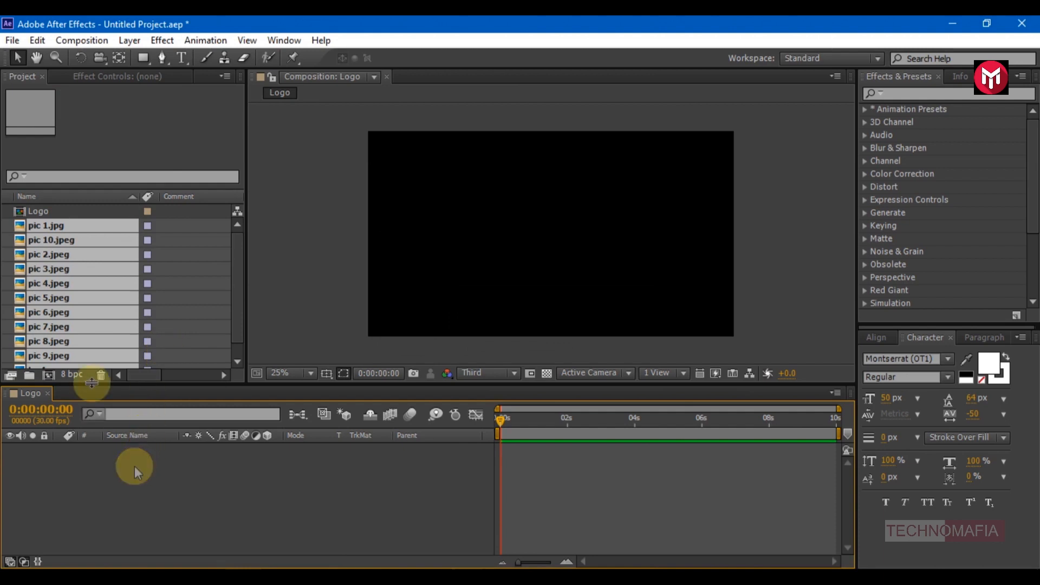
{"action": "left_click", "coordinate": [47, 225]}
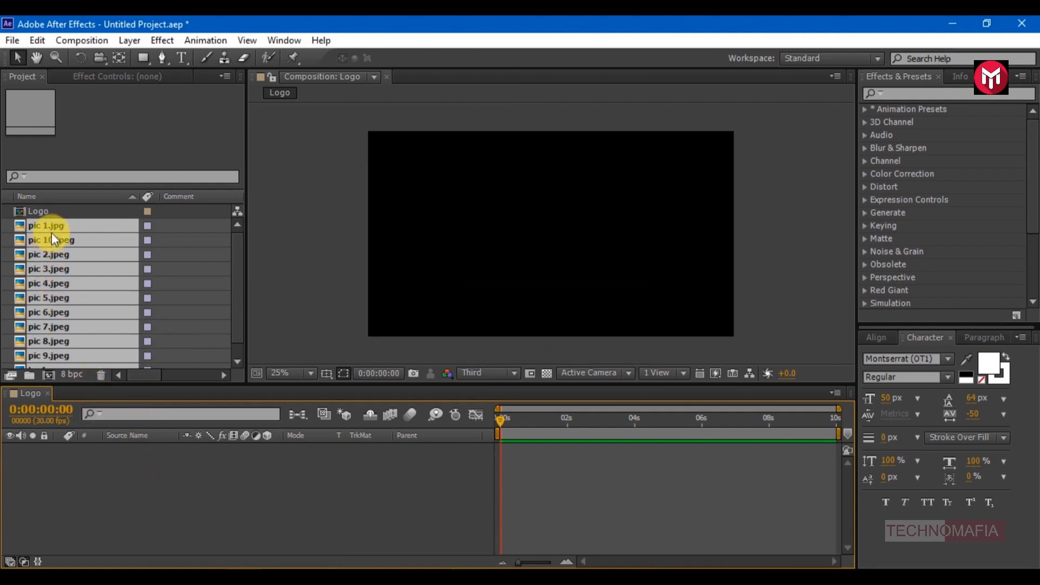
{"action": "left_click", "coordinate": [39, 211]}
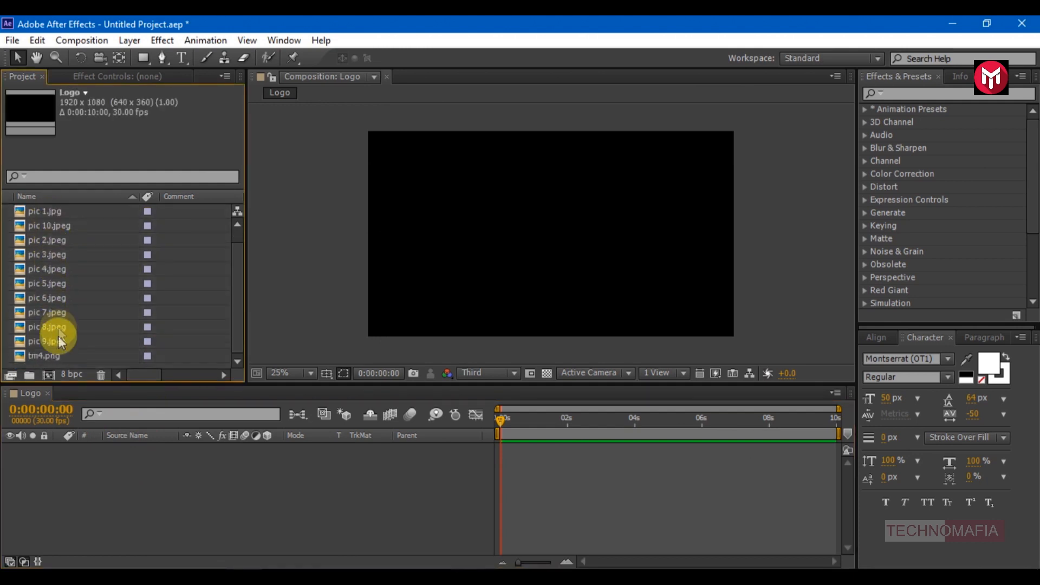
Step: Add tm4.png to Logo, then create Image 1 holding pic 1.jpg scaled up
{"action": "left_click", "coordinate": [43, 355]}
{"action": "type", "text": "Image 1"}
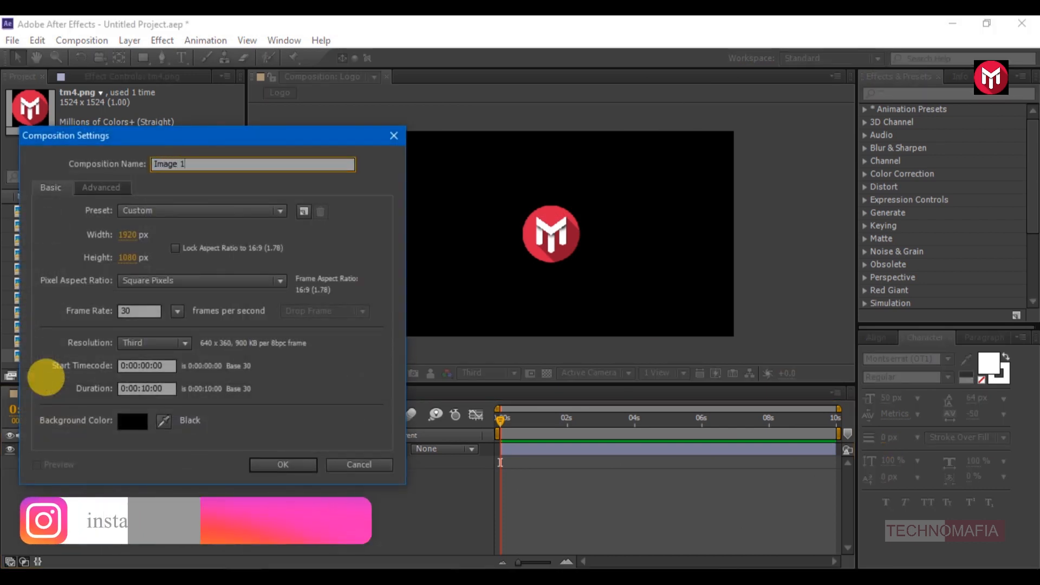
{"action": "left_click", "coordinate": [281, 465]}
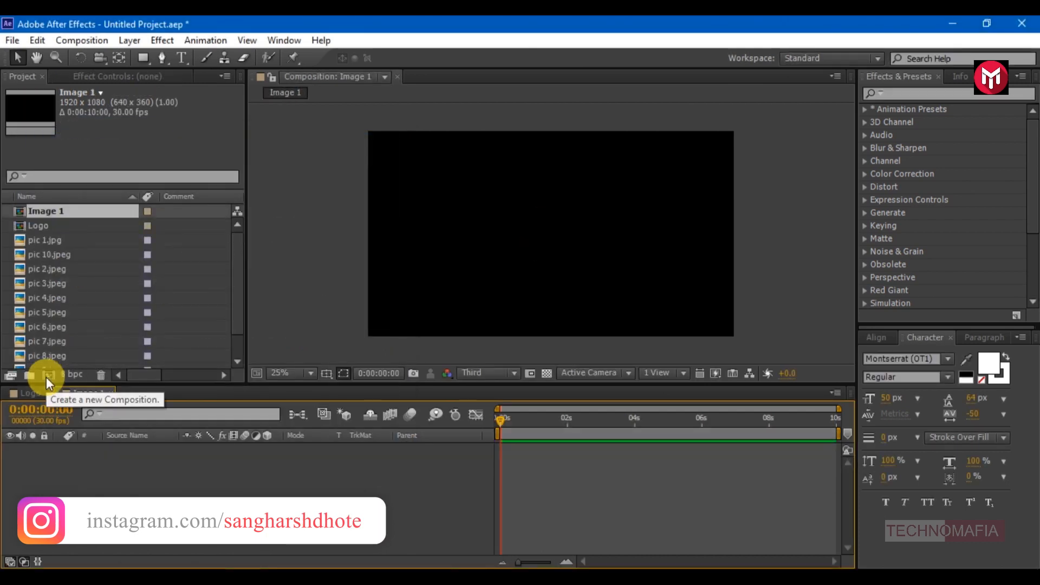
{"action": "left_click", "coordinate": [46, 240]}
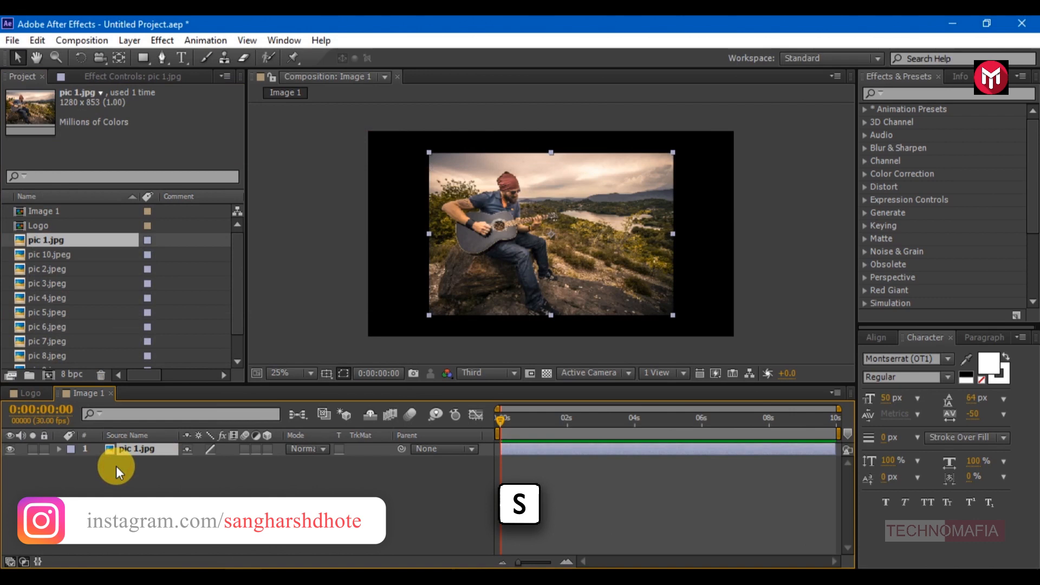
{"action": "key", "text": "s"}
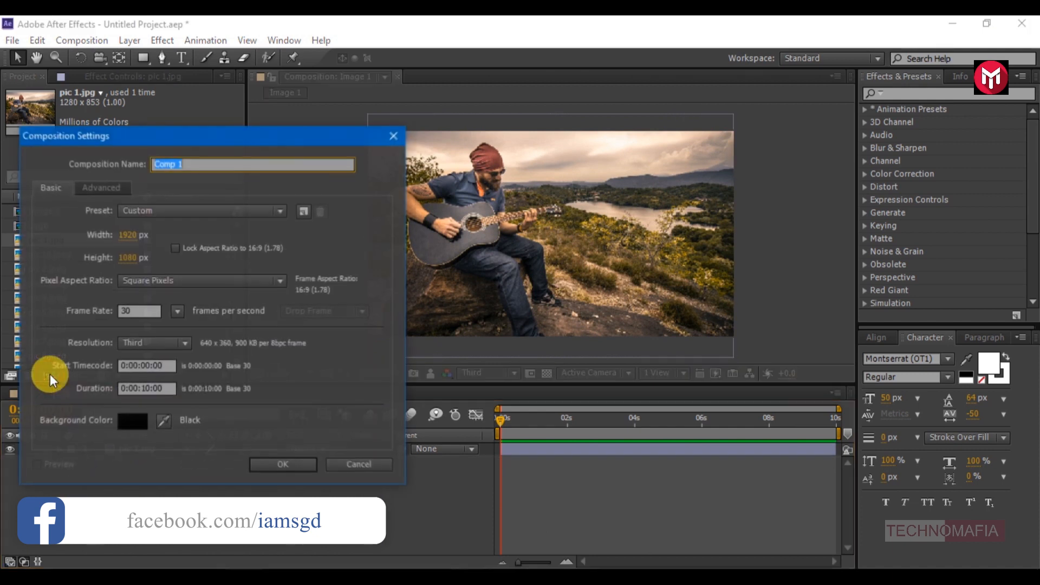
Step: Create the Text composition with white MODERN text centered in the frame
{"action": "type", "text": "Text"}
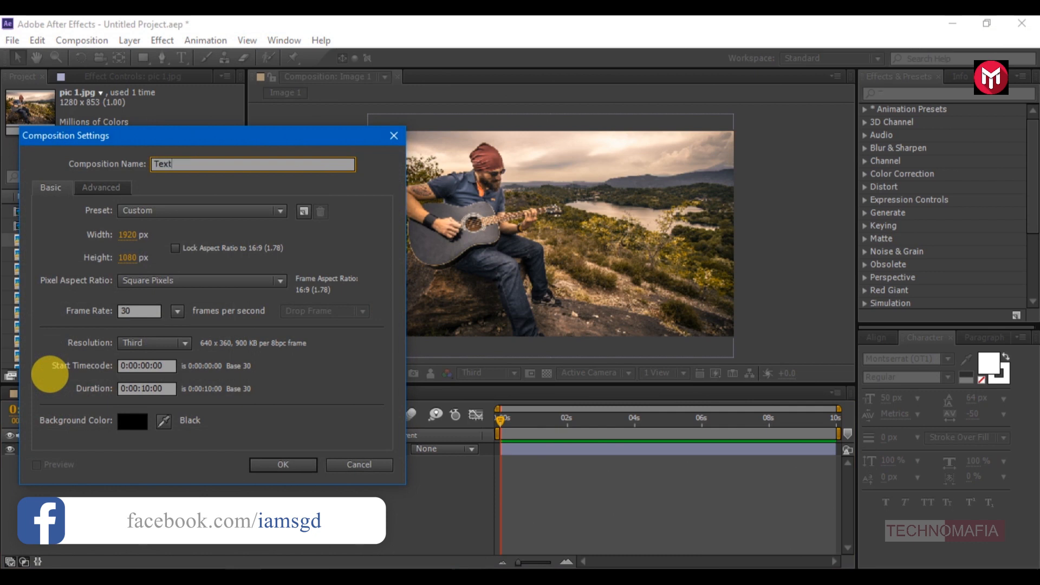
{"action": "left_click", "coordinate": [282, 465]}
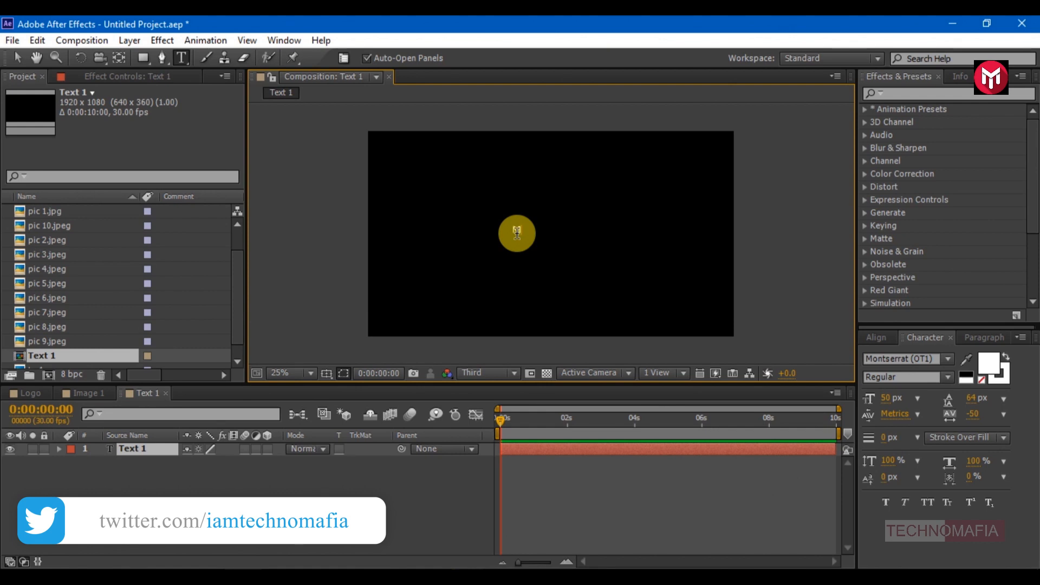
{"action": "type", "text": "MODERN"}
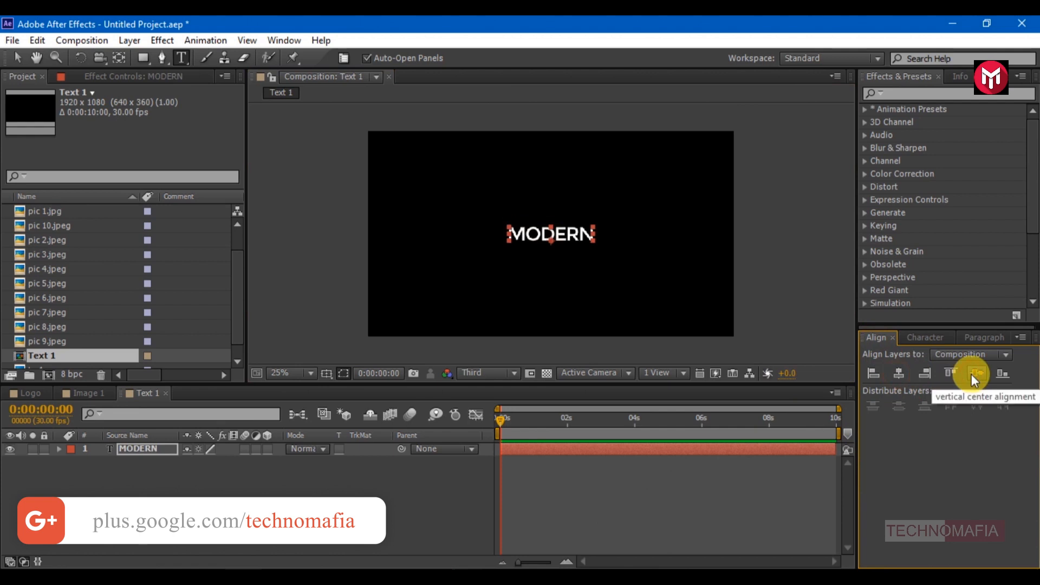
{"action": "left_click", "coordinate": [925, 338]}
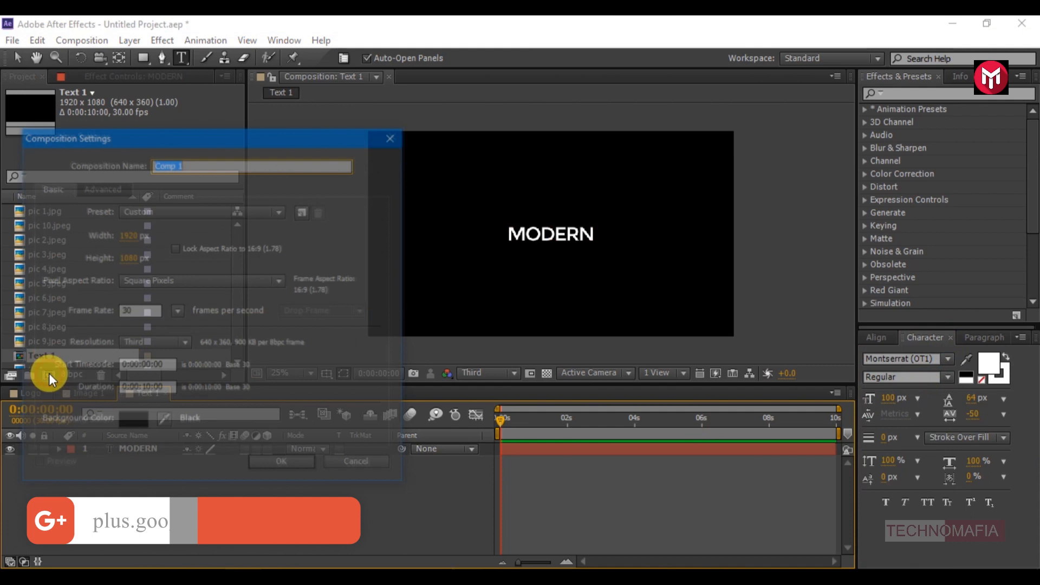
Step: Create Slide 1 and stack Image 1 and Text 1 inside it
{"action": "type", "text": "Slid"}
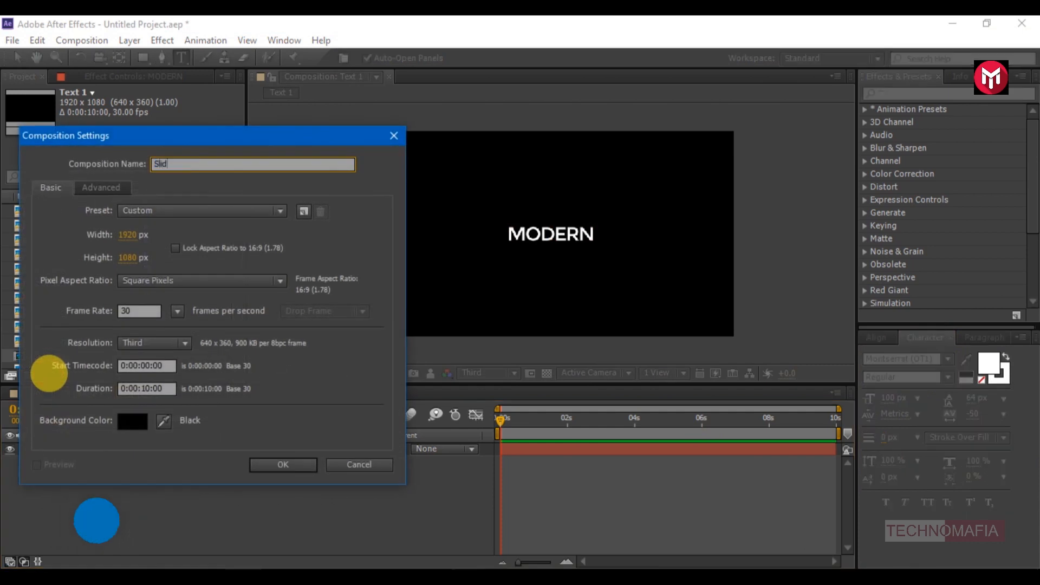
{"action": "type", "text": "e 1"}
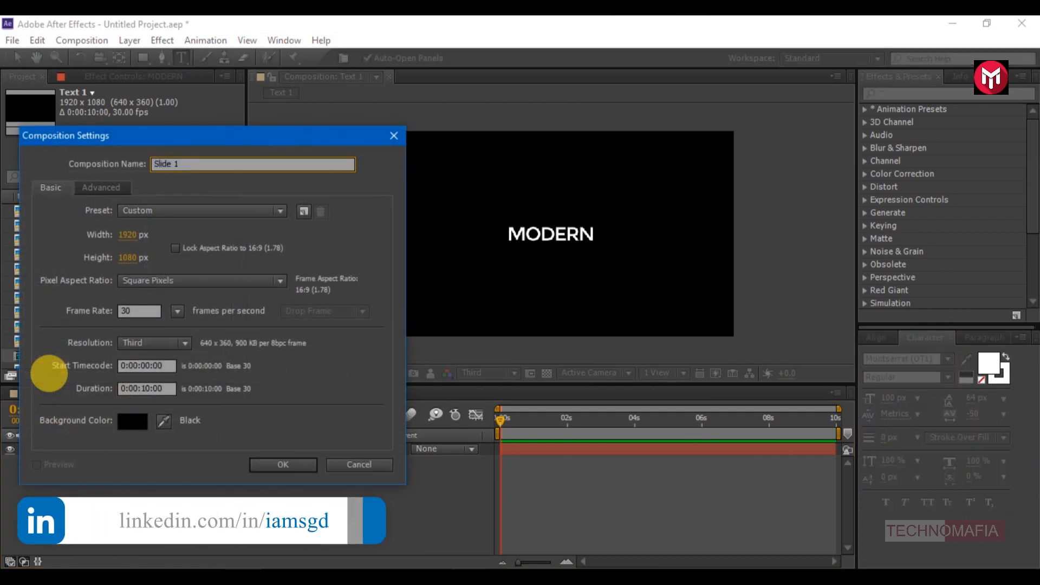
{"action": "left_click", "coordinate": [281, 465]}
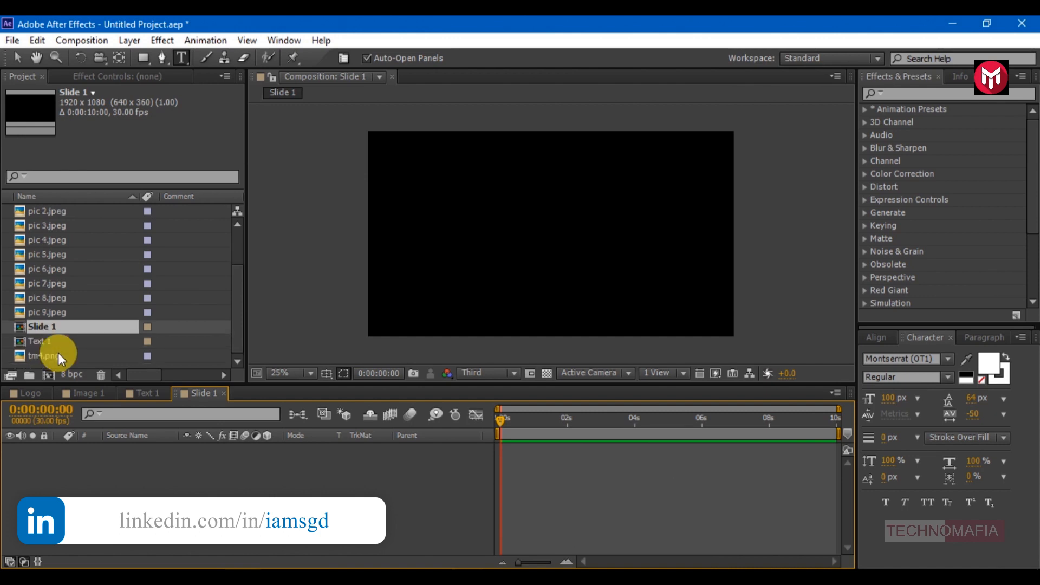
{"action": "left_click", "coordinate": [43, 341]}
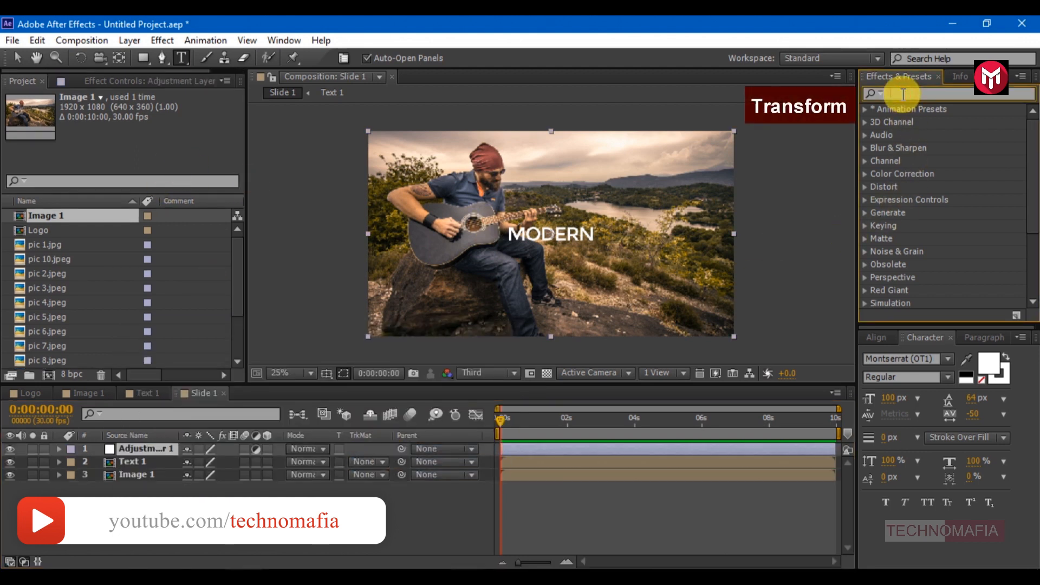
Step: Add an adjustment layer with Transform and keyframe its scale at about three seconds
{"action": "type", "text": "trans"}
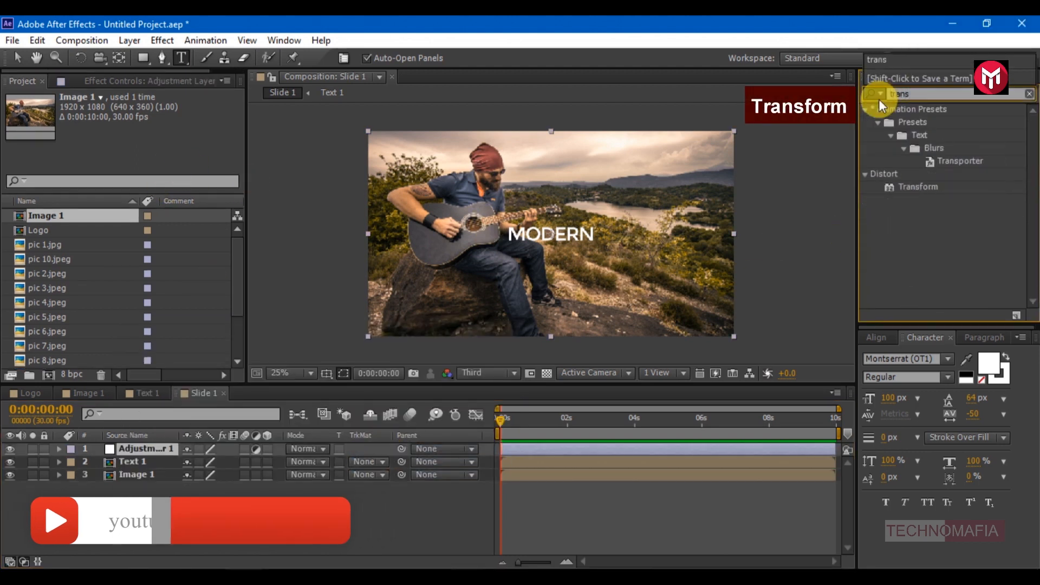
{"action": "double_click", "coordinate": [918, 186]}
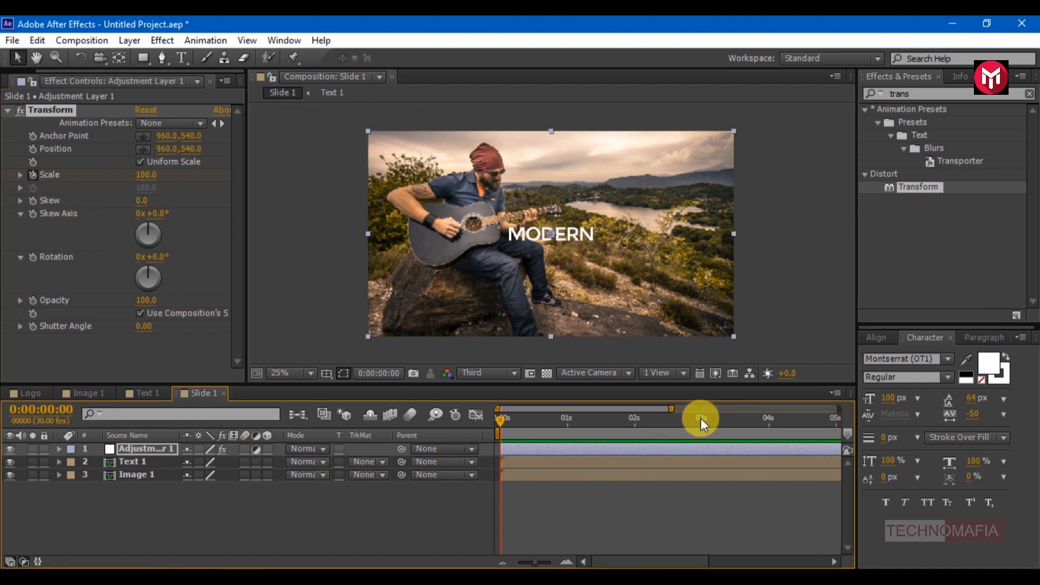
{"action": "double_click", "coordinate": [147, 176]}
{"action": "type", "text": "1"}
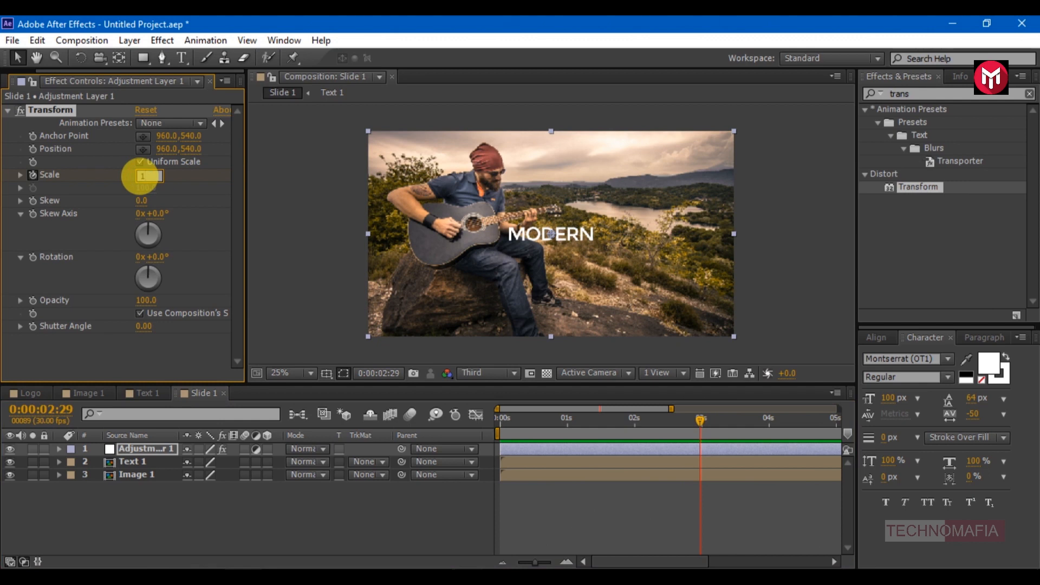
{"action": "left_click_drag", "start_coordinate": [143, 175], "coordinate": [140, 178]}
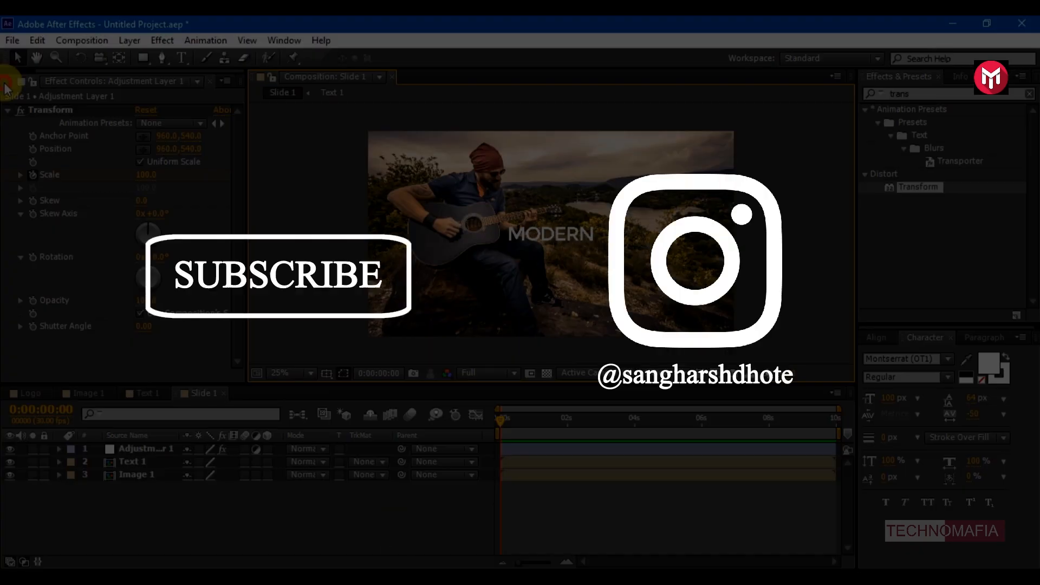
Step: Create Slide 2 using the next photo in the project
{"action": "left_click", "coordinate": [325, 392]}
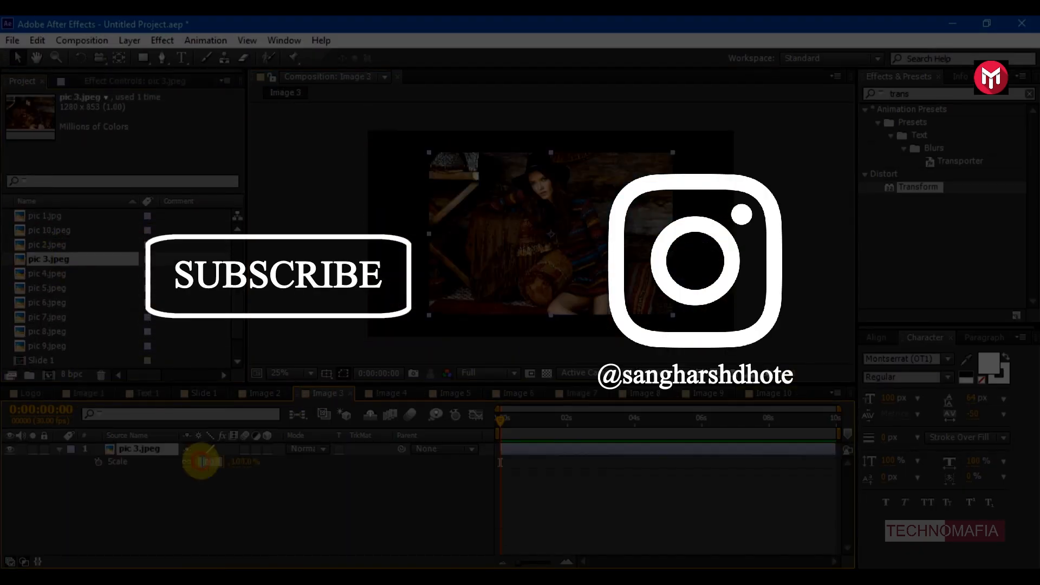
{"action": "left_click", "coordinate": [50, 312]}
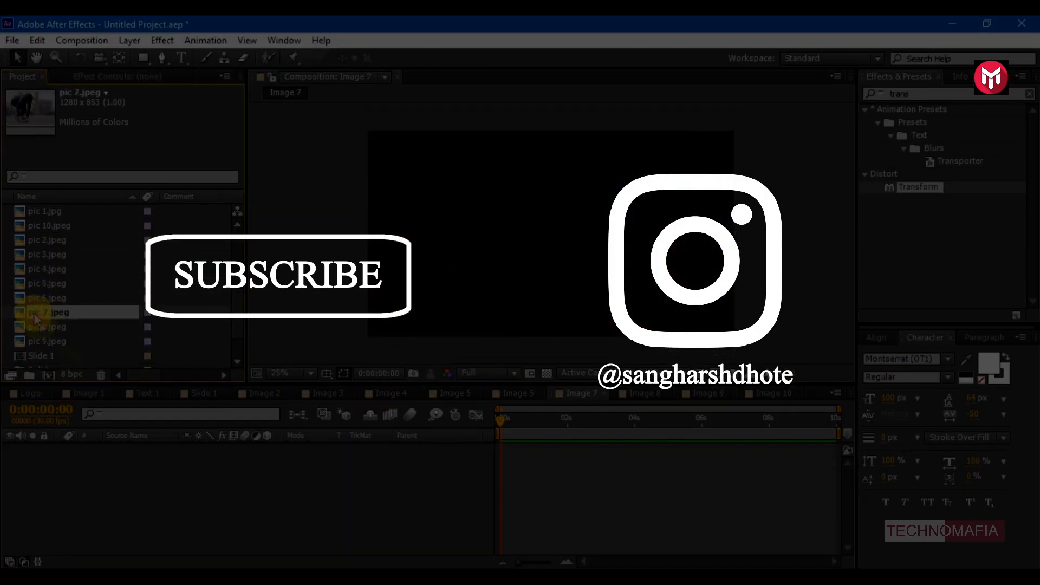
{"action": "left_click", "coordinate": [258, 392]}
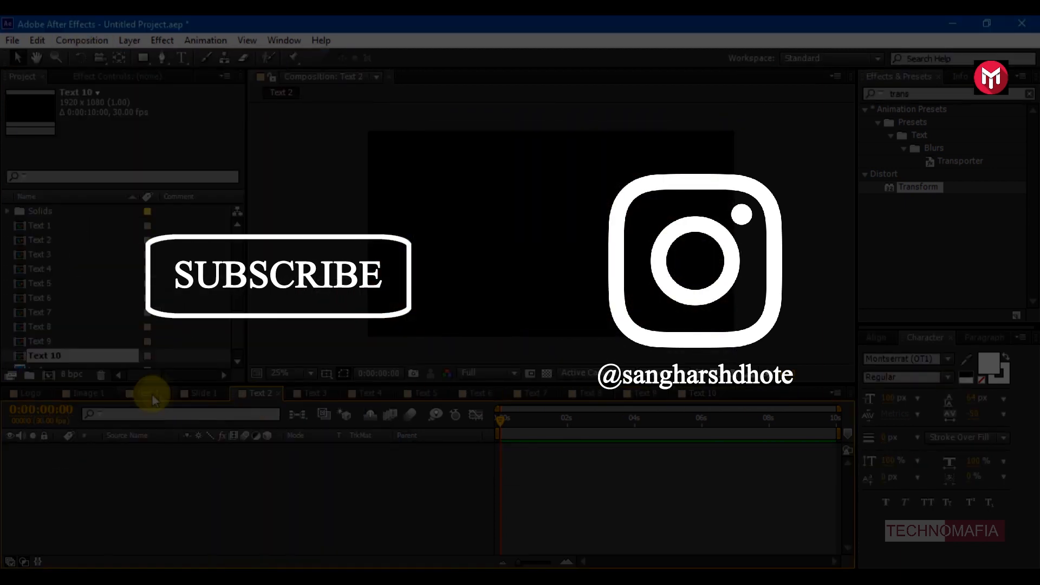
{"action": "left_click", "coordinate": [477, 393]}
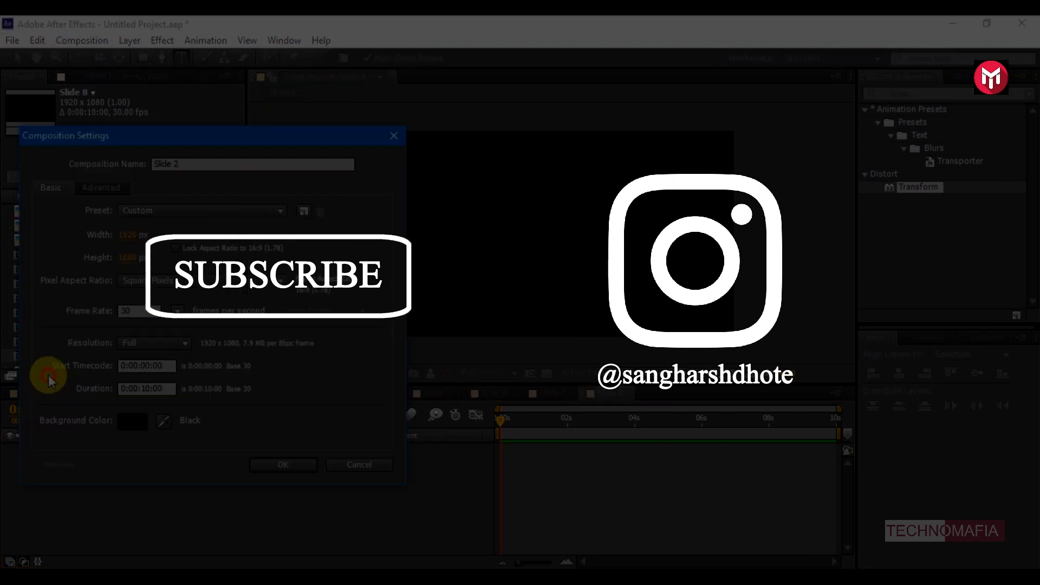
{"action": "left_click", "coordinate": [283, 465]}
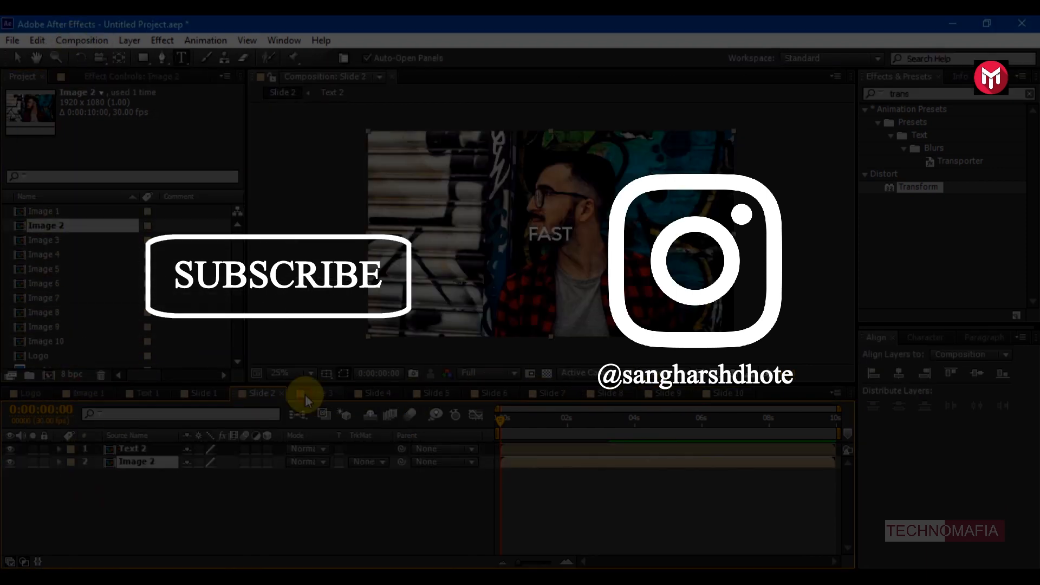
Step: Step through Slide 3 onward to check them, finishing on Slide 10
{"action": "left_click", "coordinate": [318, 392]}
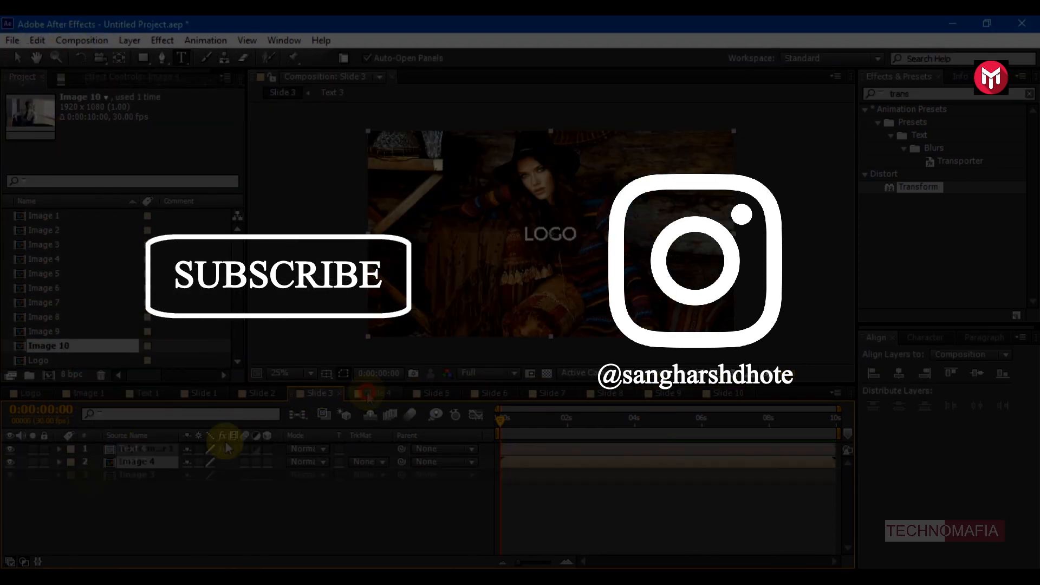
{"action": "left_click", "coordinate": [142, 392]}
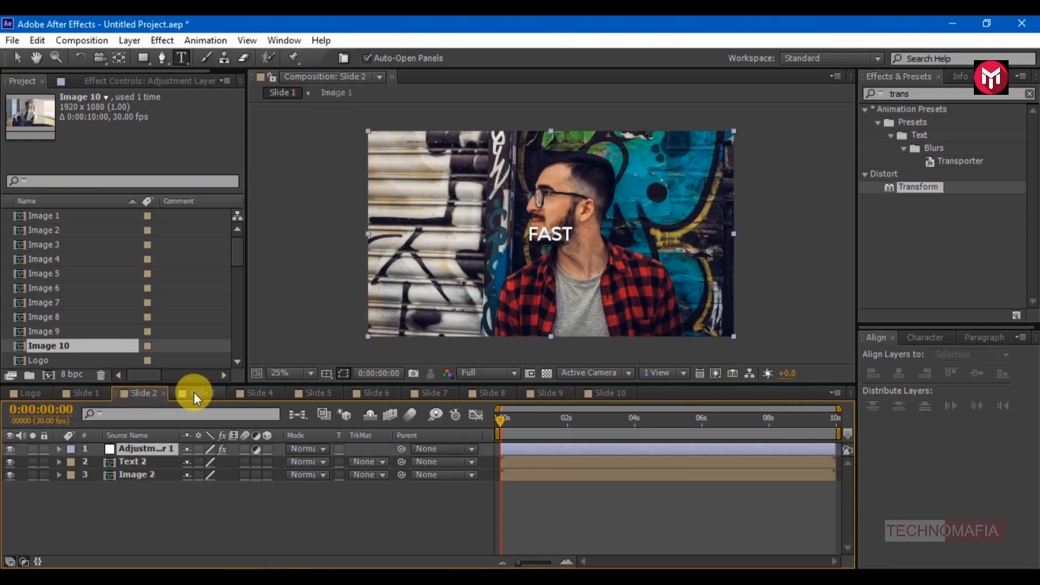
{"action": "left_click", "coordinate": [319, 392]}
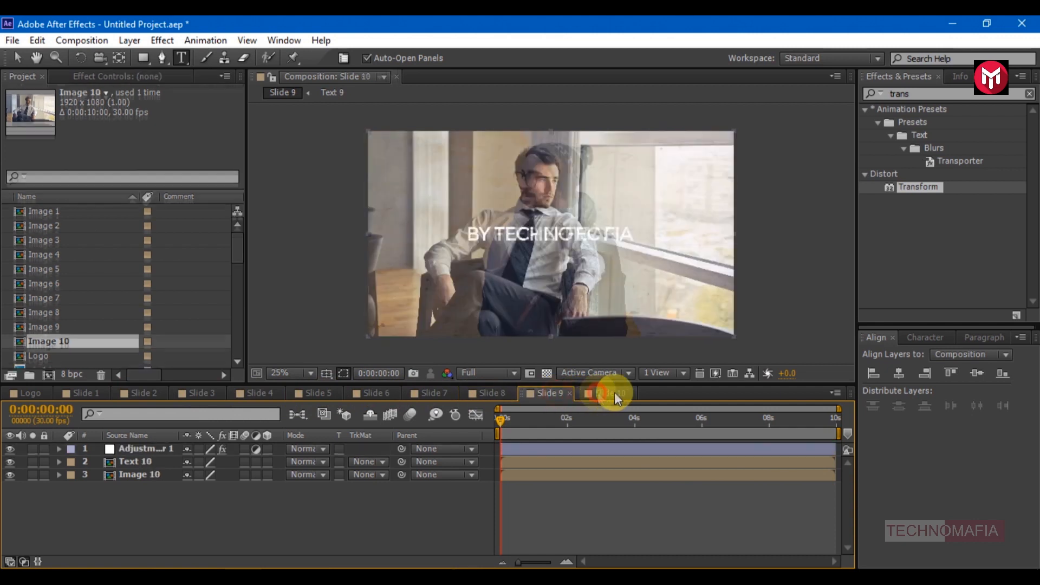
{"action": "left_click", "coordinate": [605, 393]}
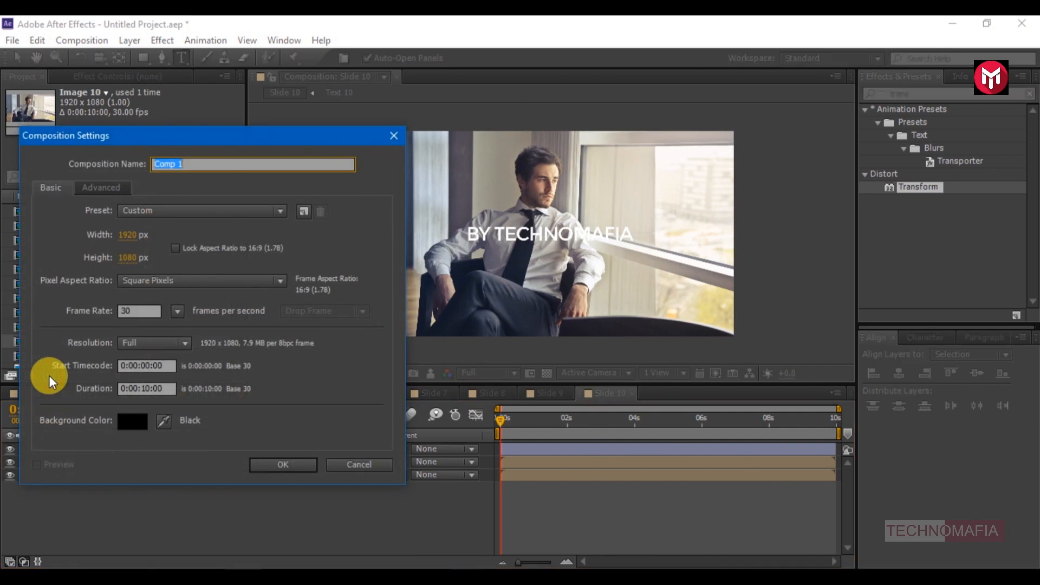
Step: Create the composition named image 1 comp 1
{"action": "type", "text": "ima"}
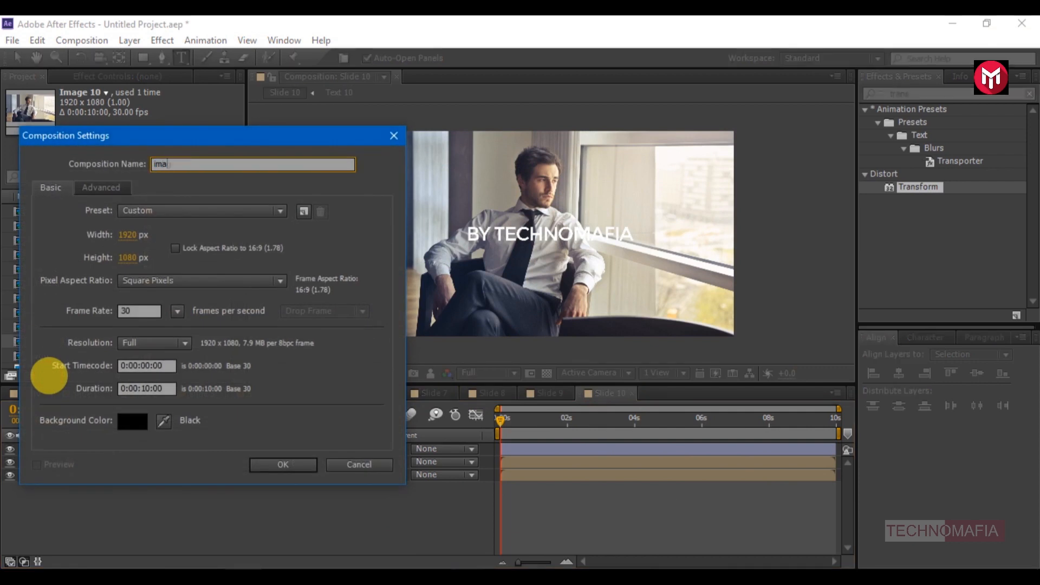
{"action": "type", "text": "image 1 co"}
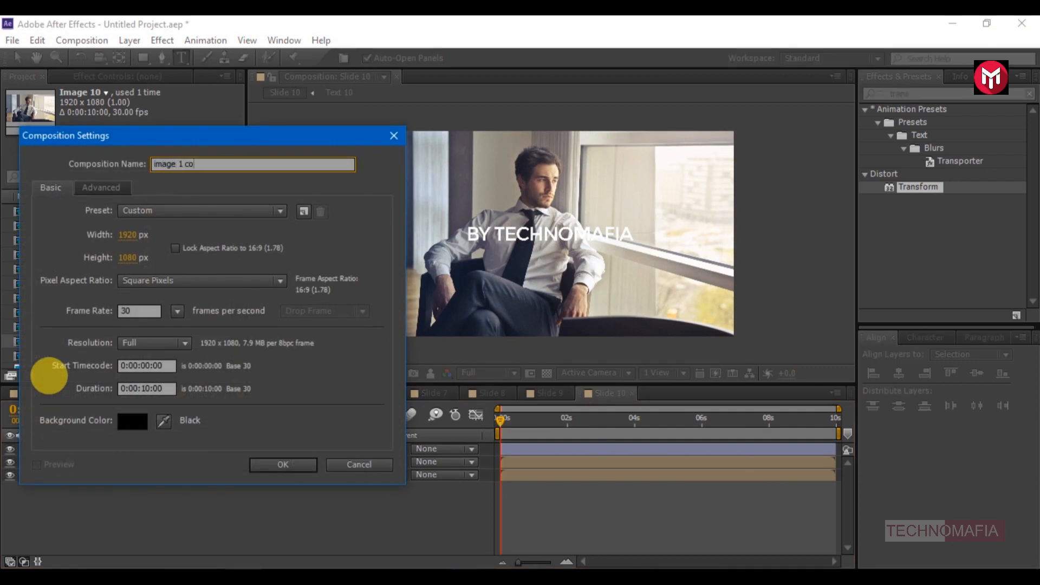
{"action": "type", "text": "mp 1"}
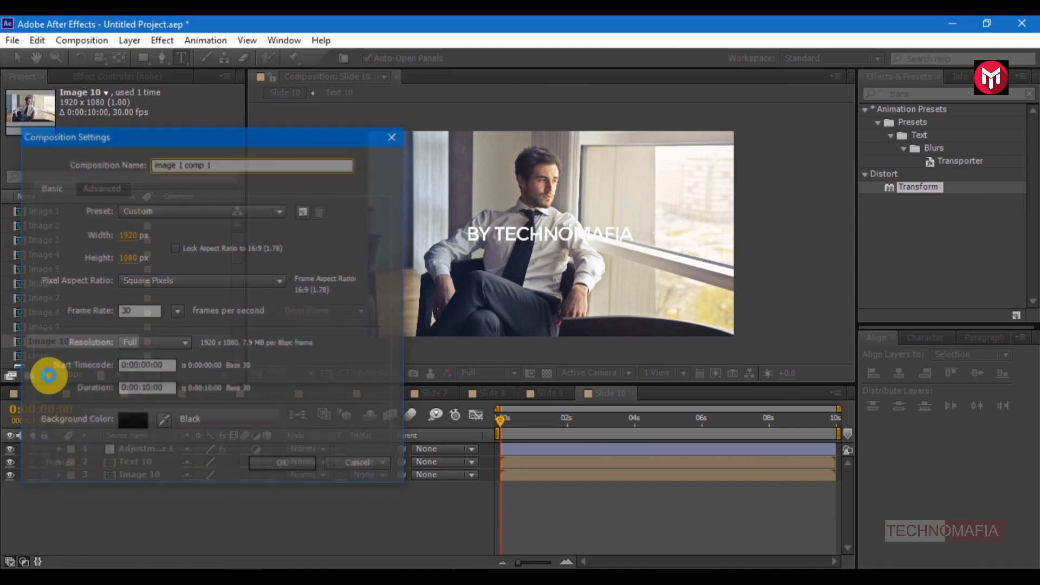
{"action": "left_click", "coordinate": [282, 462]}
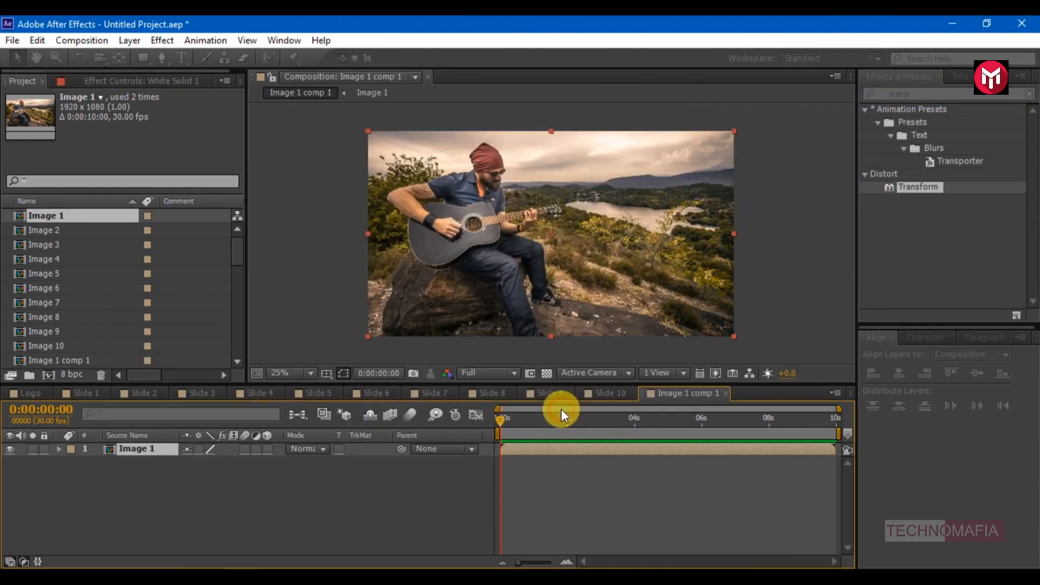
Step: Add a white solid above Image 1 ending at frame 2
{"action": "key", "text": "alt+]"}
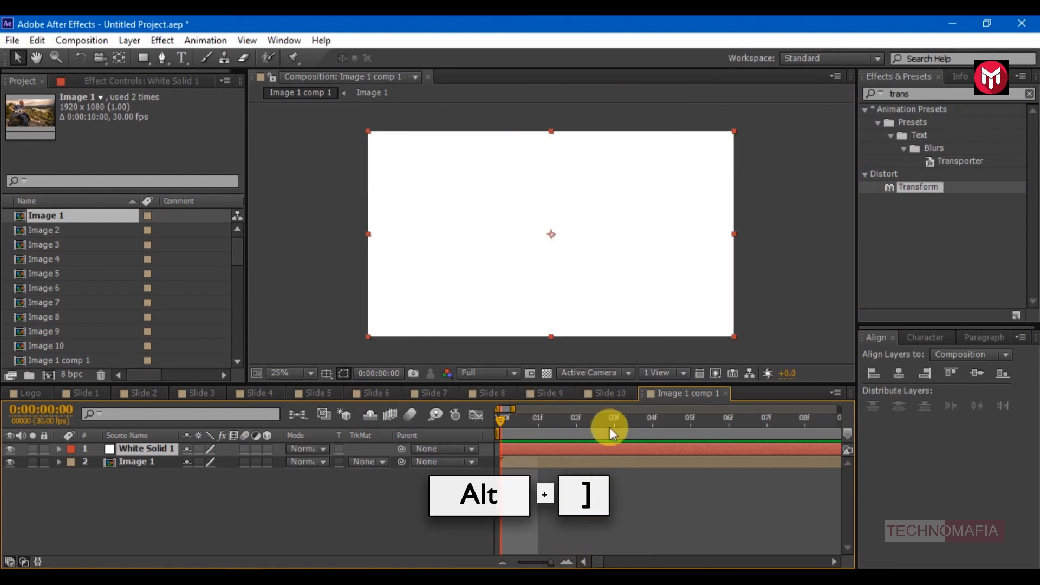
{"action": "key", "text": "alt+]"}
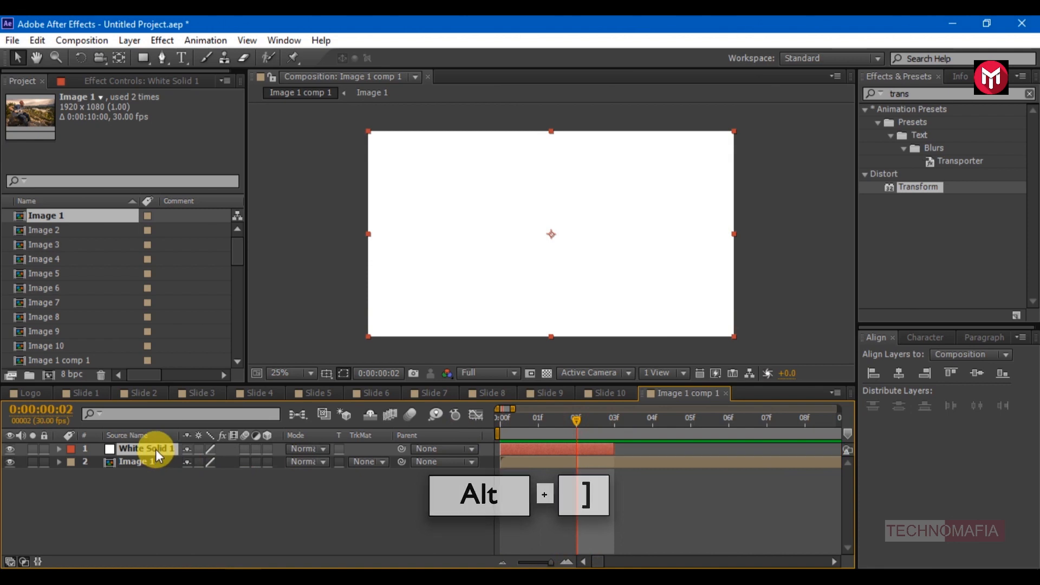
{"action": "key", "text": "Alt+]"}
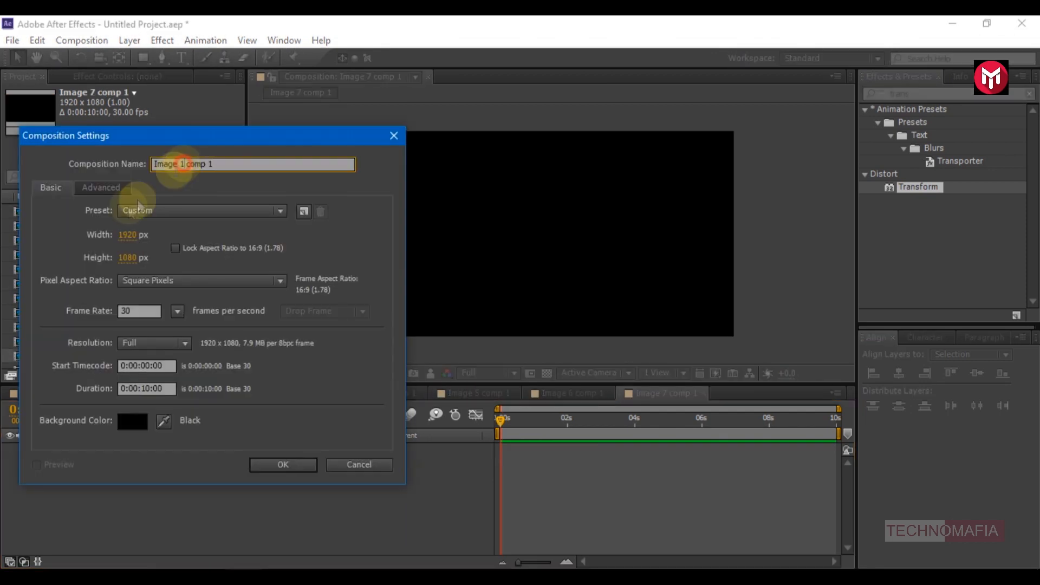
Step: Rename a duplicated white-flash composition to its matching Image n comp 1 name
{"action": "left_click", "coordinate": [282, 465]}
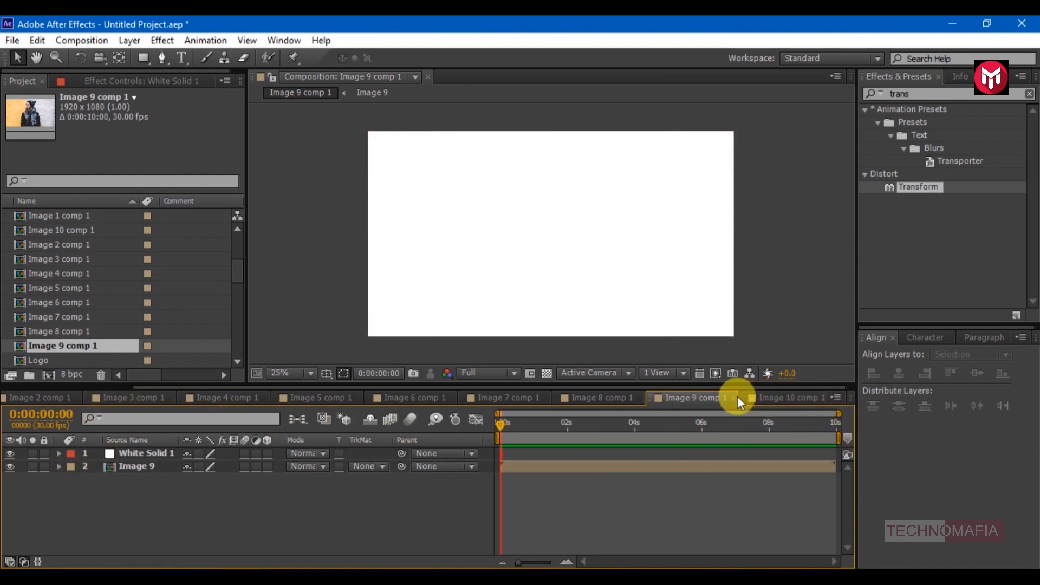
Step: Close the image comps and create the empty Animate composition
{"action": "left_click", "coordinate": [102, 392]}
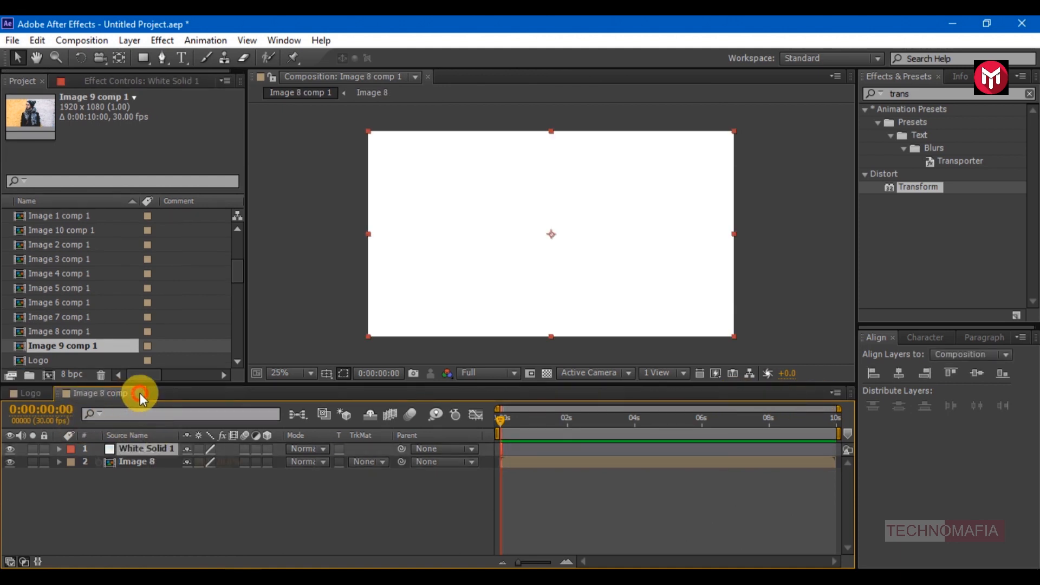
{"action": "left_click", "coordinate": [30, 392]}
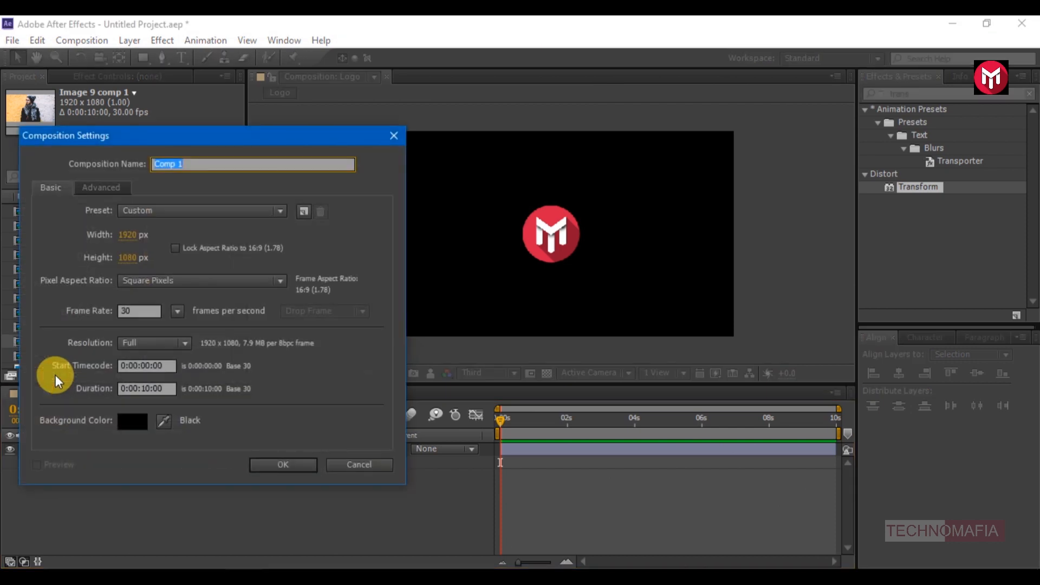
{"action": "type", "text": "Animate"}
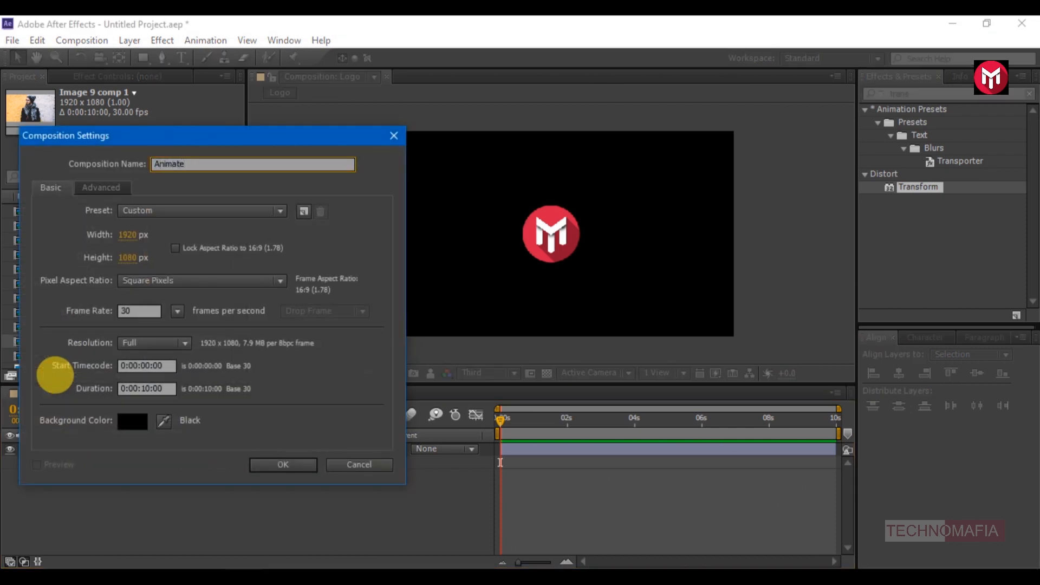
{"action": "left_click", "coordinate": [282, 465]}
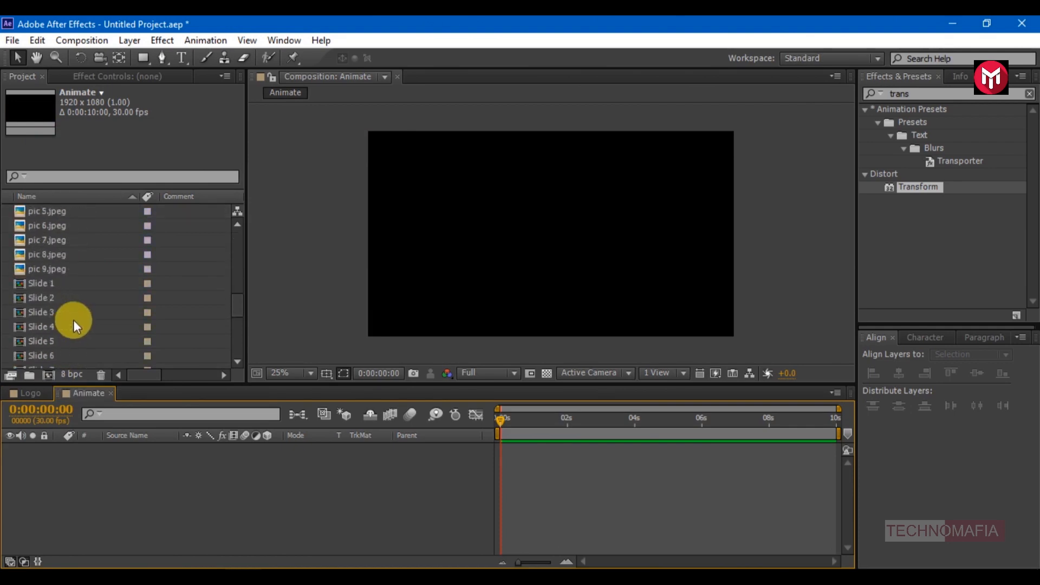
Step: Place Slide 1–10 in Animate, trim each to 11 frames and sequence them
{"action": "left_click", "coordinate": [41, 283]}
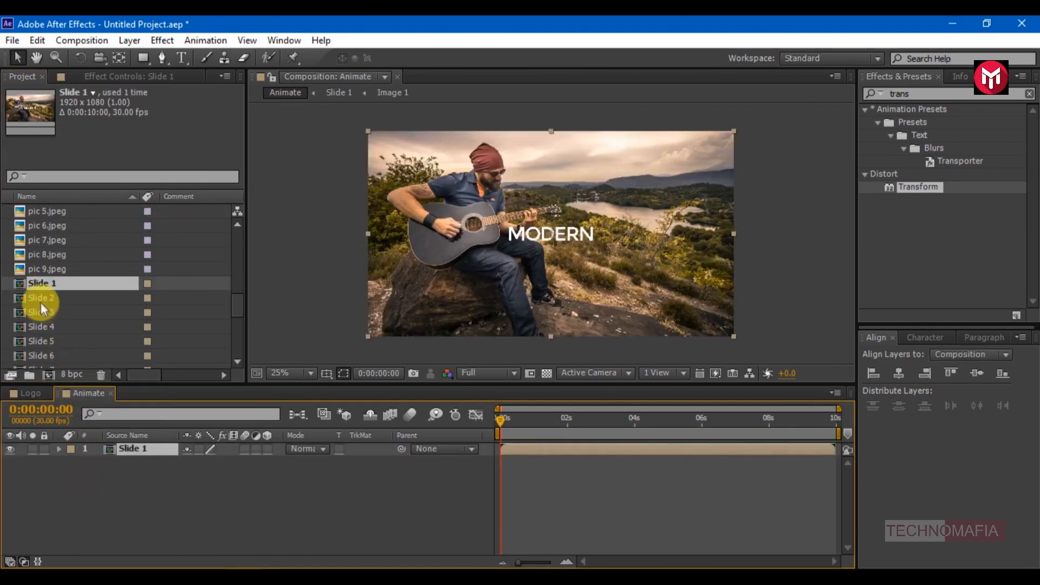
{"action": "left_click", "coordinate": [42, 312]}
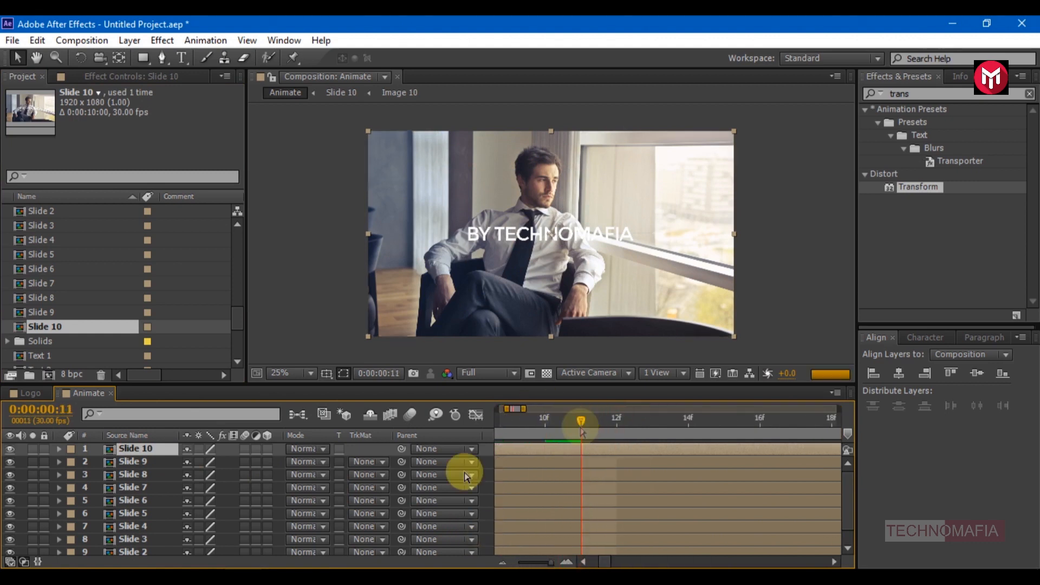
{"action": "key", "text": "alt+]"}
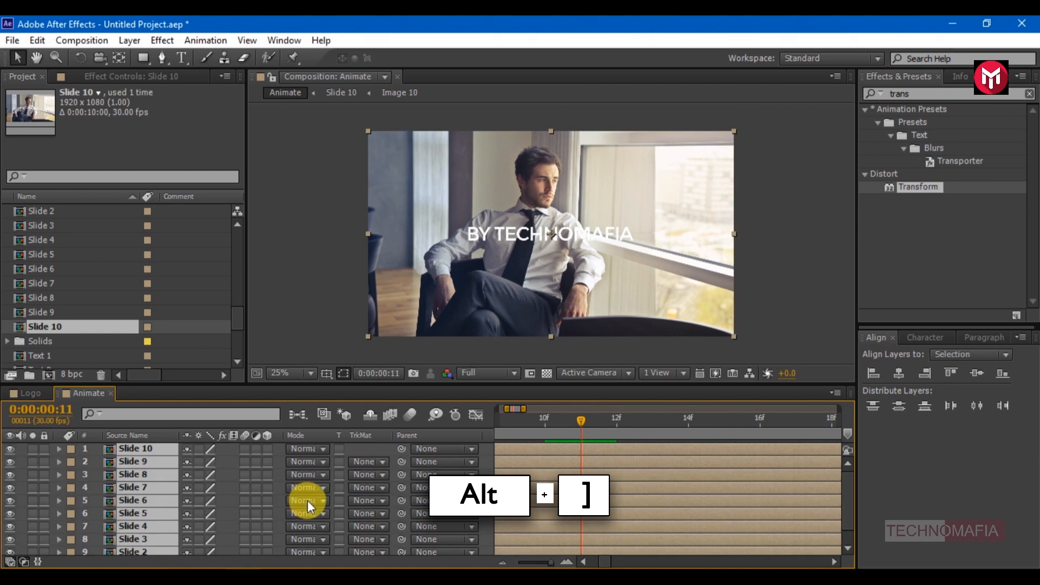
{"action": "key", "text": "alt+]"}
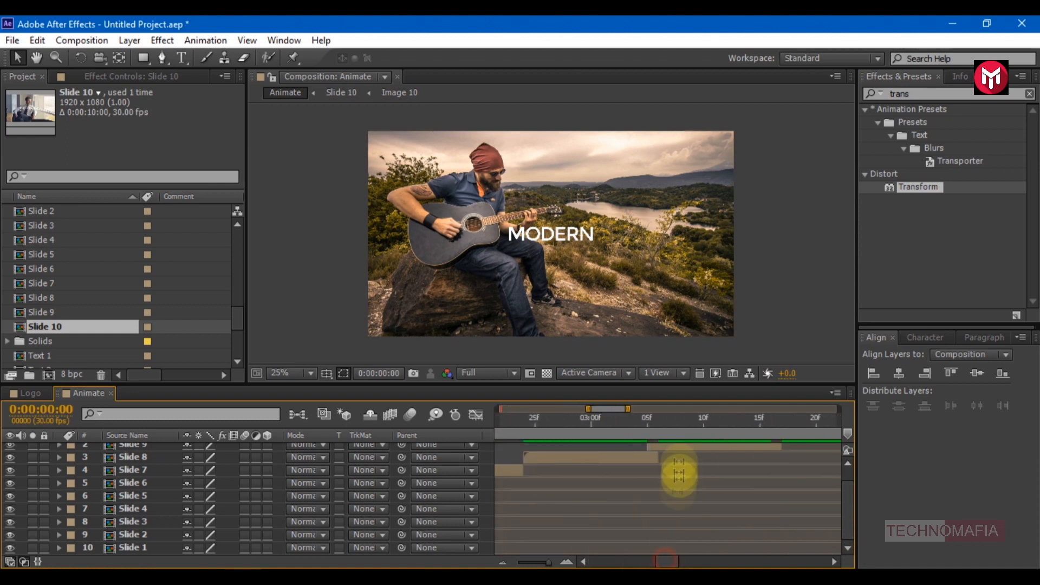
{"action": "scroll", "scroll_direction": "up", "scroll_amount": 3}
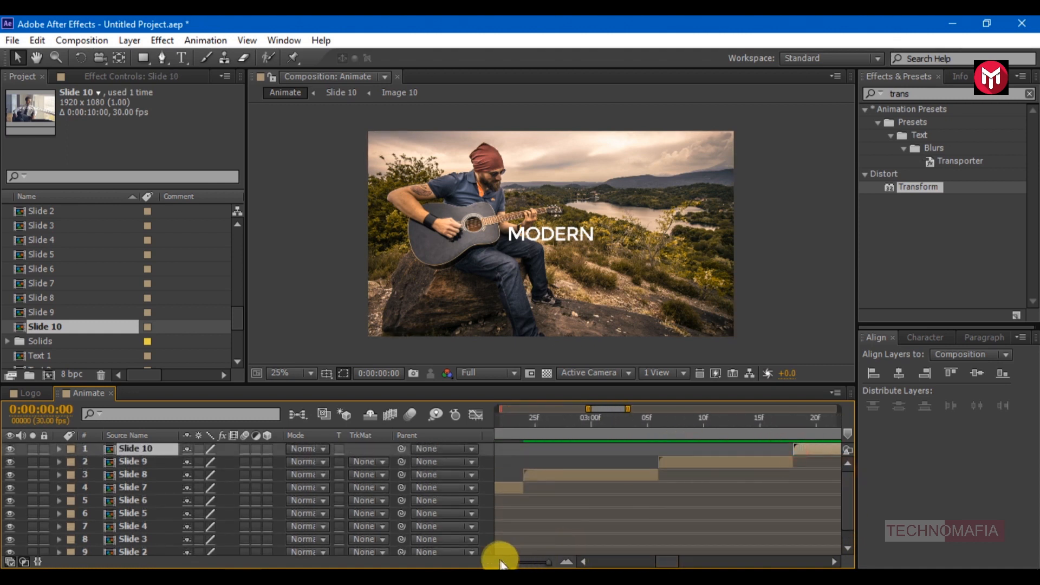
{"action": "left_click", "coordinate": [42, 283]}
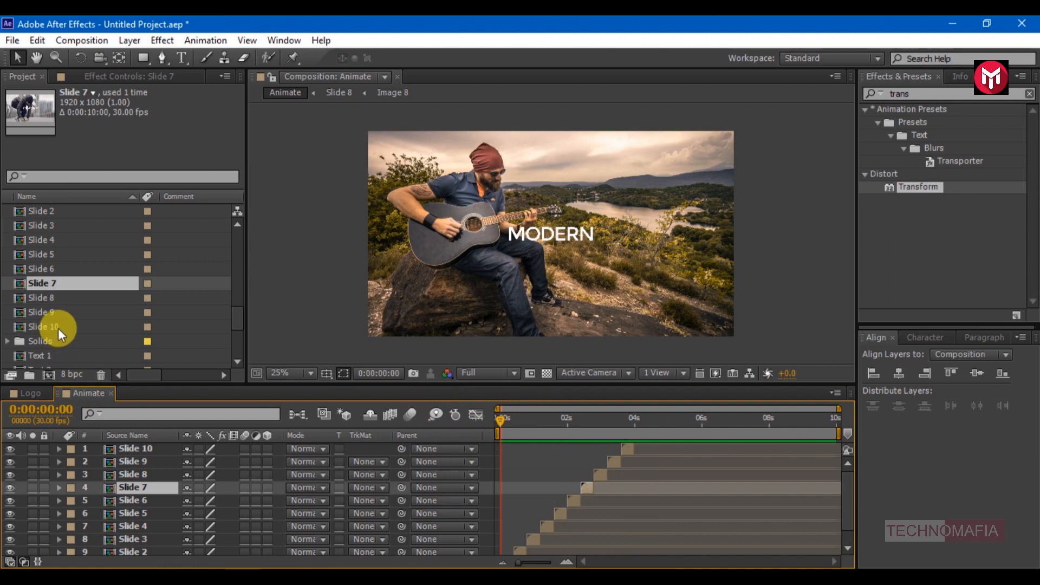
Step: Add Image 1–10 comp 1 above the slides and trim each to frame 5
{"action": "scroll", "scroll_direction": "down", "scroll_amount": 3}
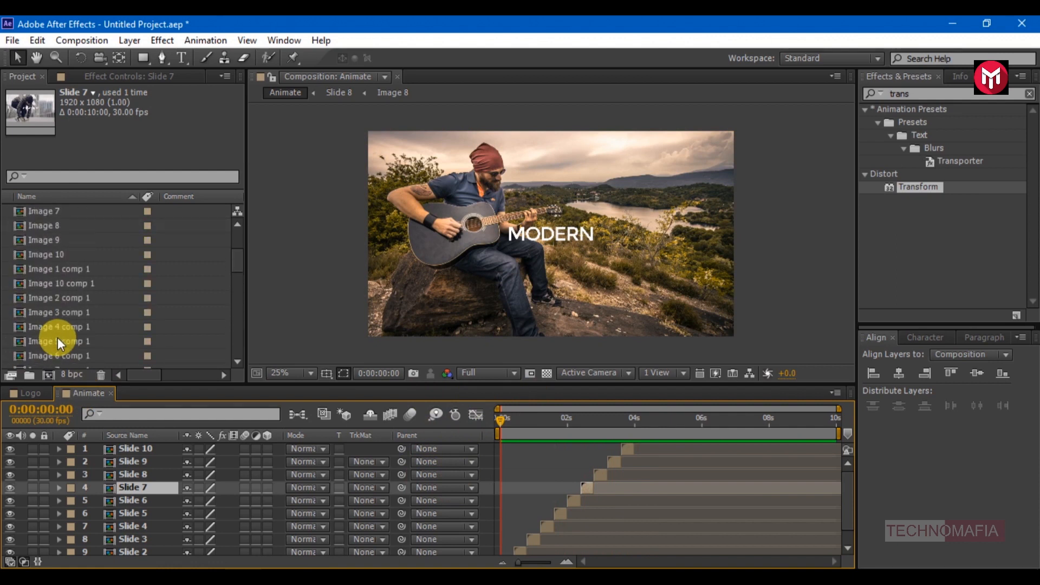
{"action": "left_click", "coordinate": [59, 268]}
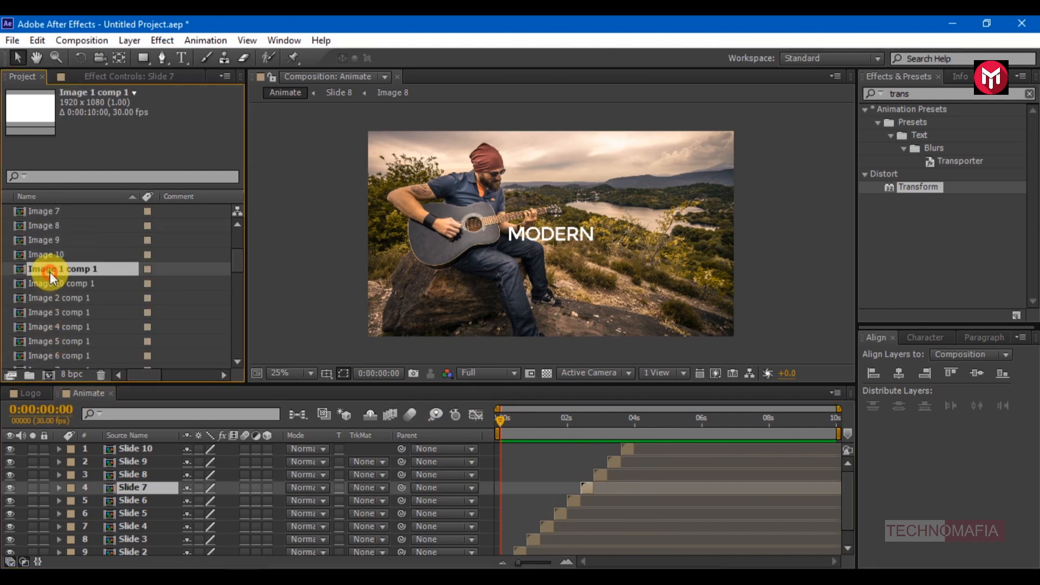
{"action": "left_click", "coordinate": [63, 303]}
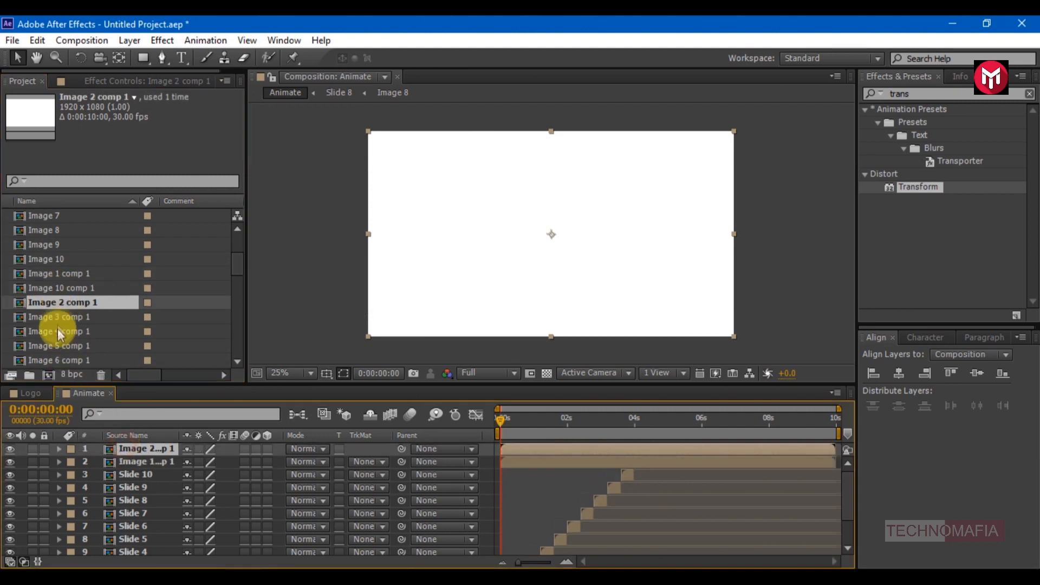
{"action": "left_click", "coordinate": [62, 345]}
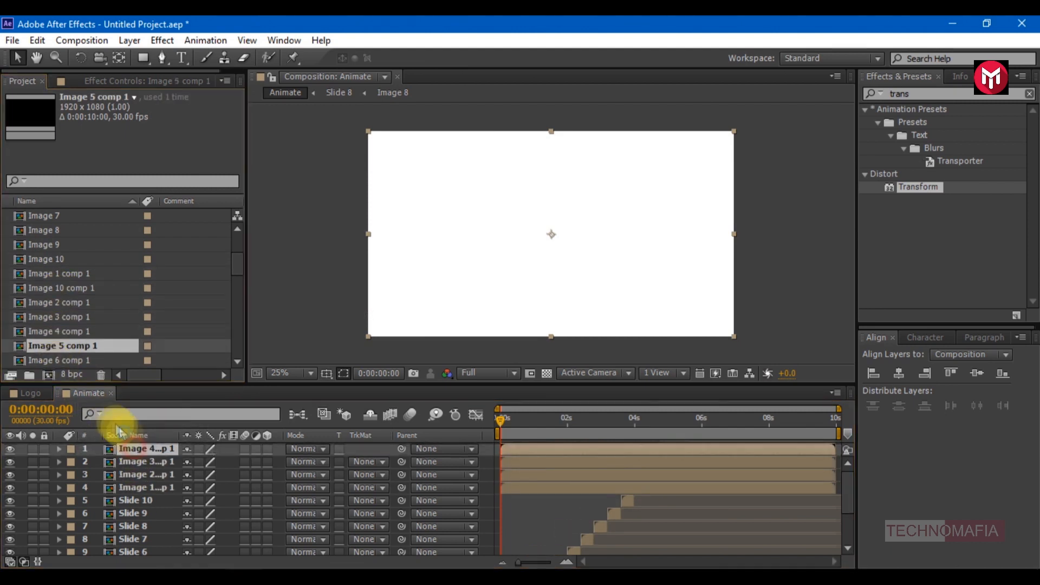
{"action": "left_click", "coordinate": [64, 331]}
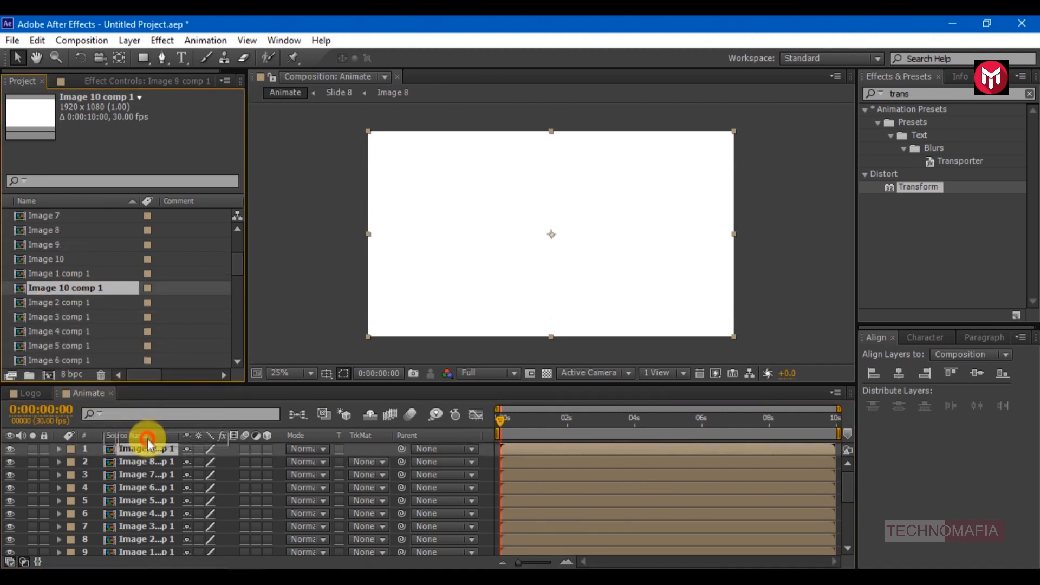
{"action": "key", "text": "alt+]"}
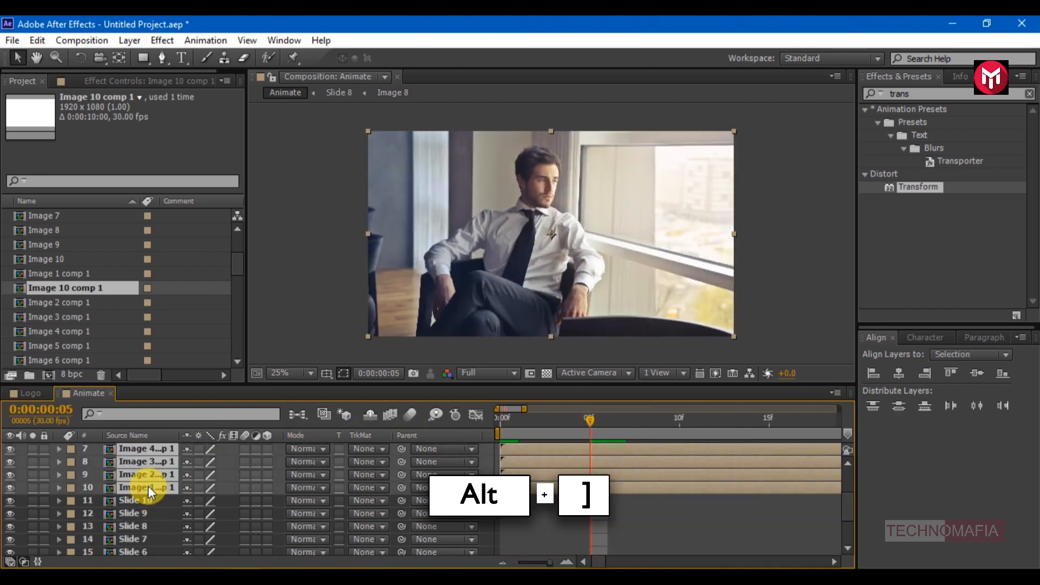
{"action": "key", "text": "Alt+]"}
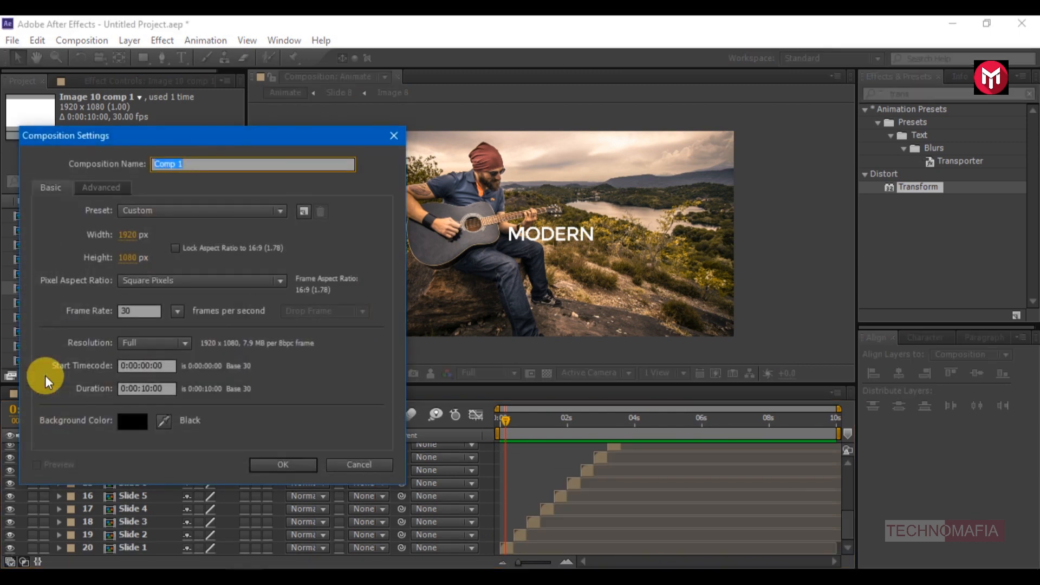
Step: Create the Final composition and add a white solid named BG to it
{"action": "type", "text": "Final"}
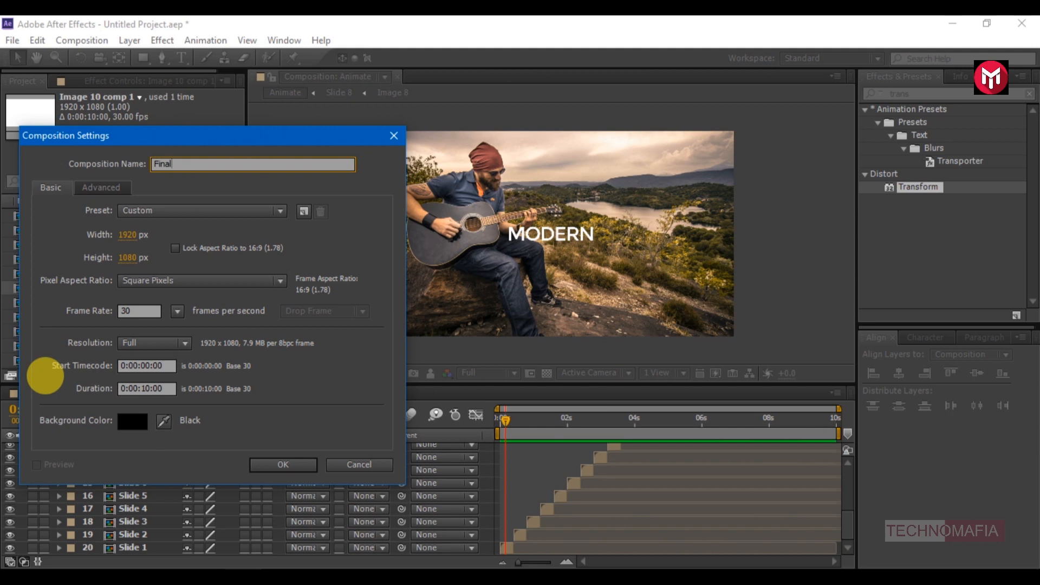
{"action": "left_click", "coordinate": [283, 465]}
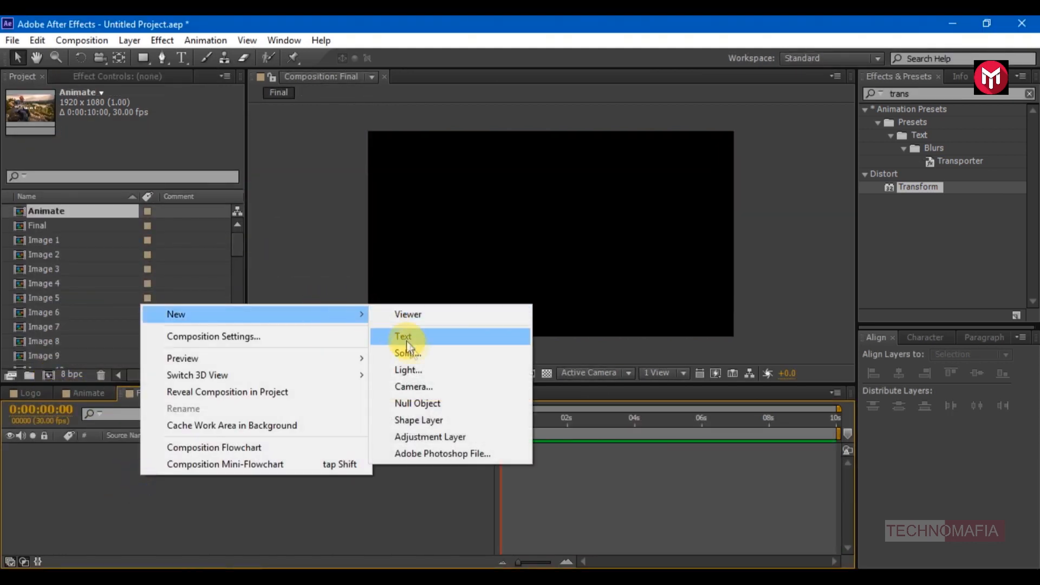
{"action": "left_click", "coordinate": [406, 354]}
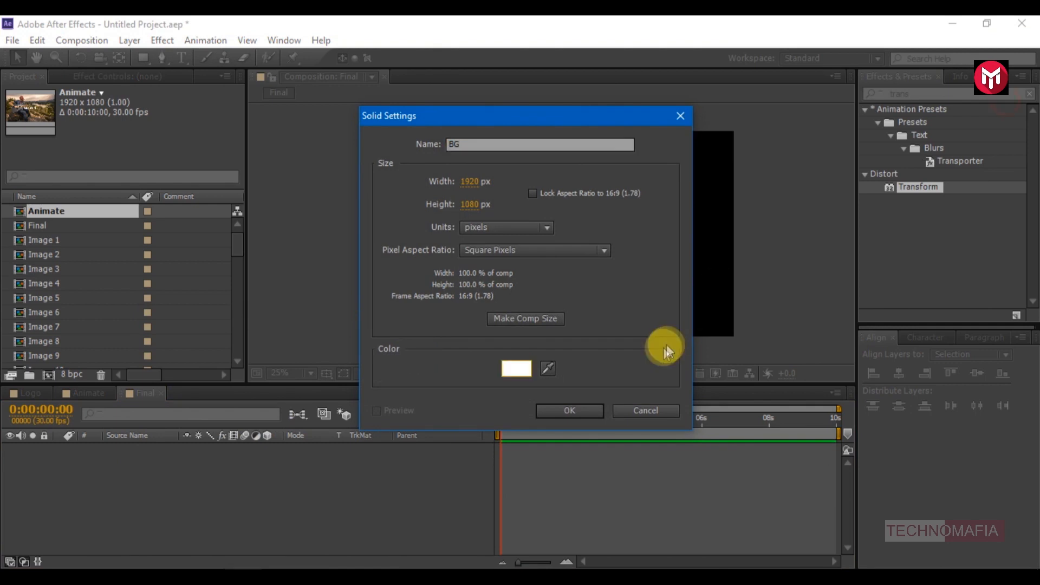
{"action": "left_click", "coordinate": [569, 411]}
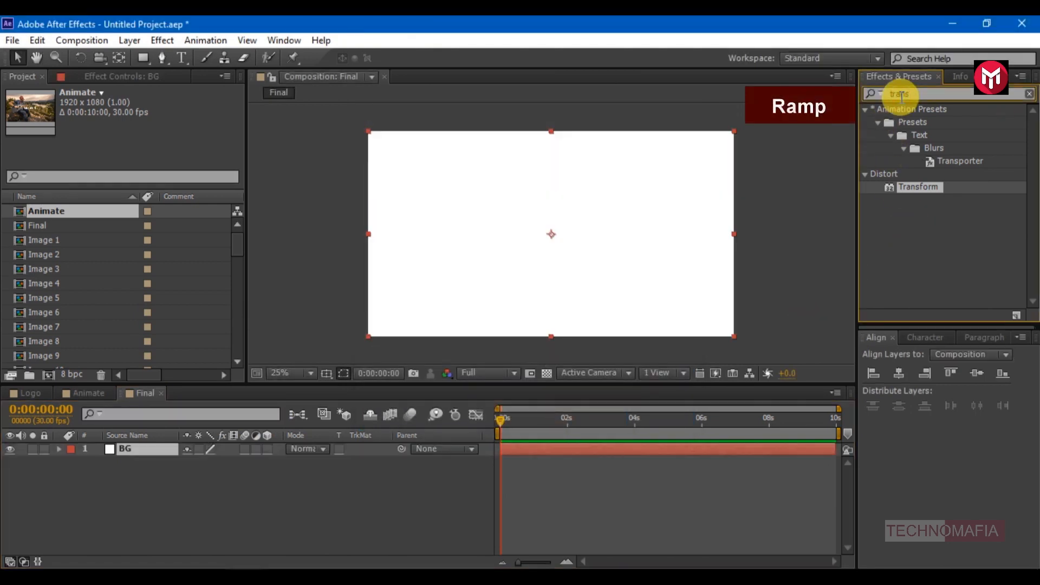
Step: Give the BG solid a Ramp effect with Ramp Shape set to Radial Ramp
{"action": "type", "text": "ramp"}
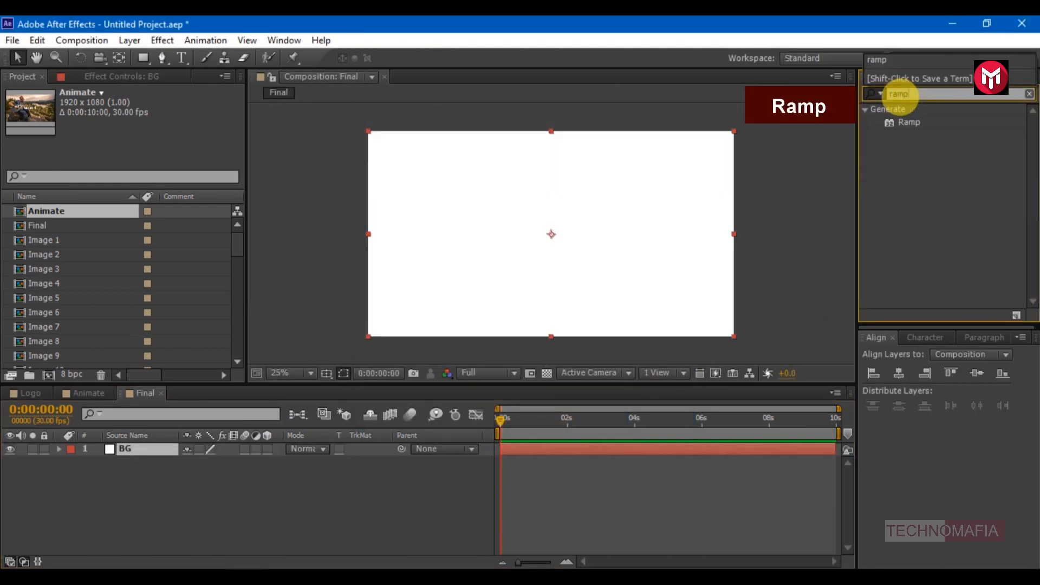
{"action": "double_click", "coordinate": [910, 122]}
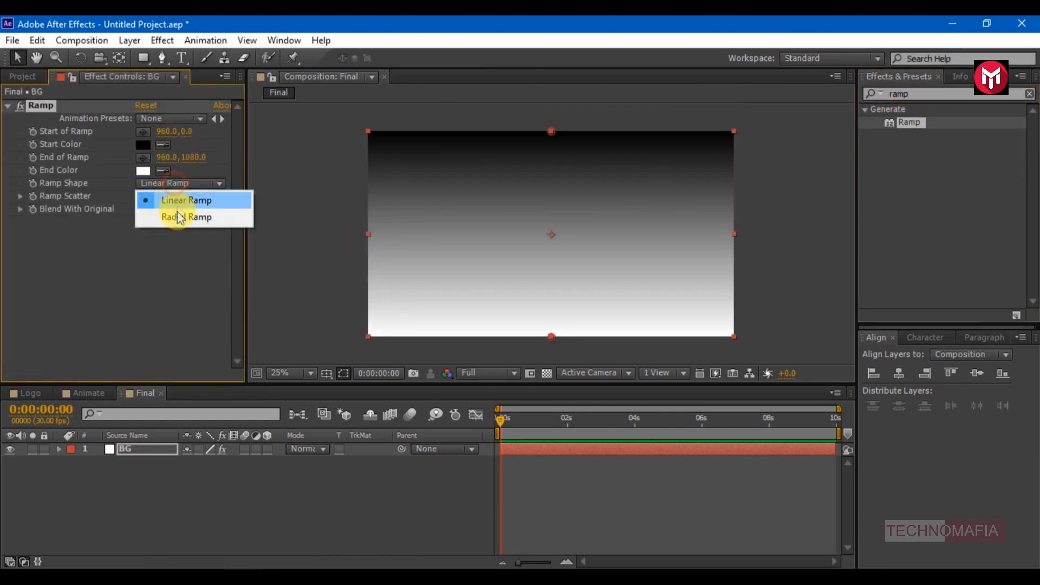
{"action": "left_click", "coordinate": [186, 217]}
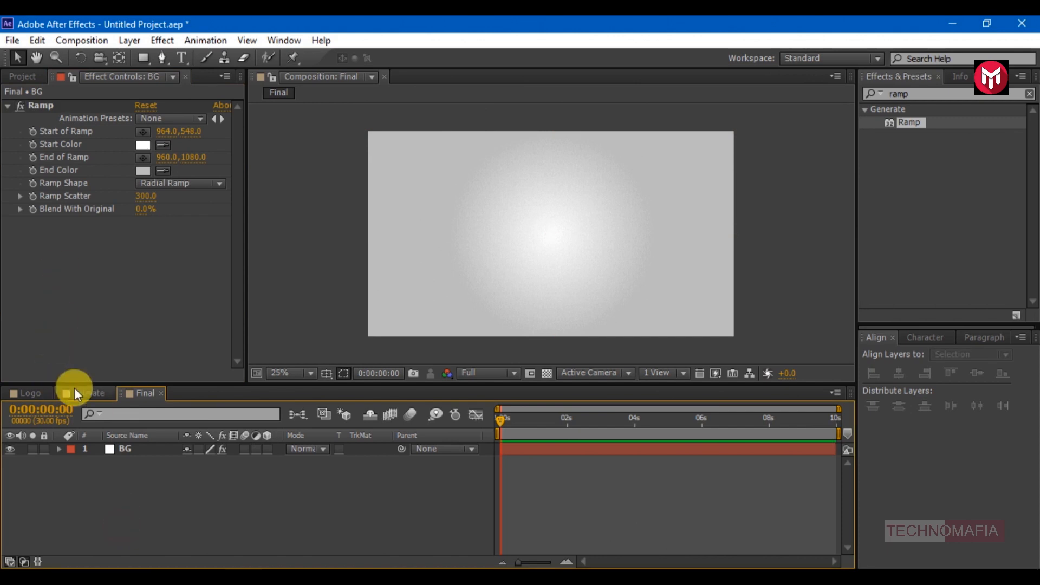
Step: Place the Logo and Animate comps in Final and keyframe the Logo's opacity and position around six seconds
{"action": "left_click", "coordinate": [21, 76]}
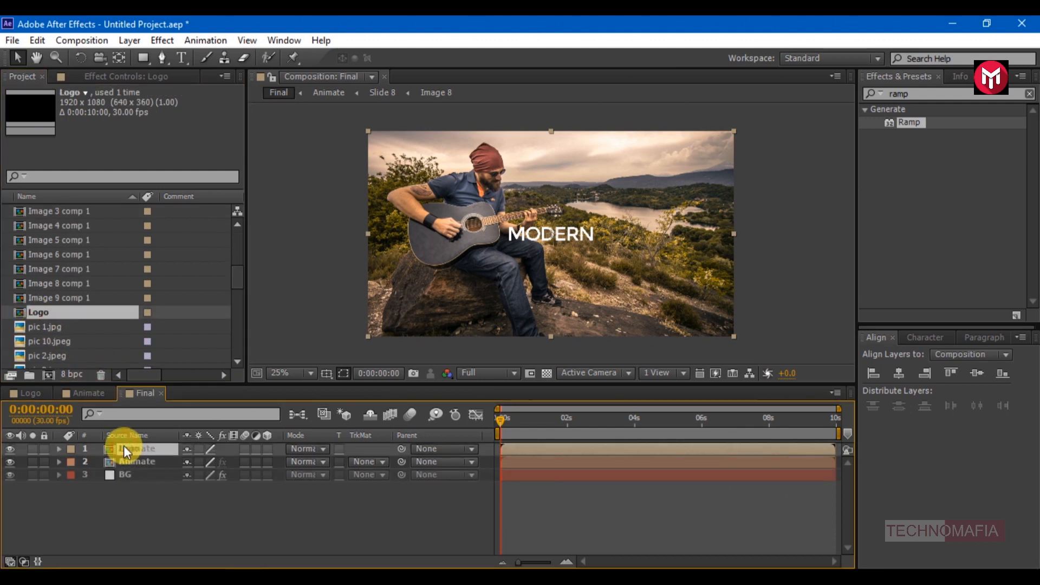
{"action": "left_click", "coordinate": [137, 449]}
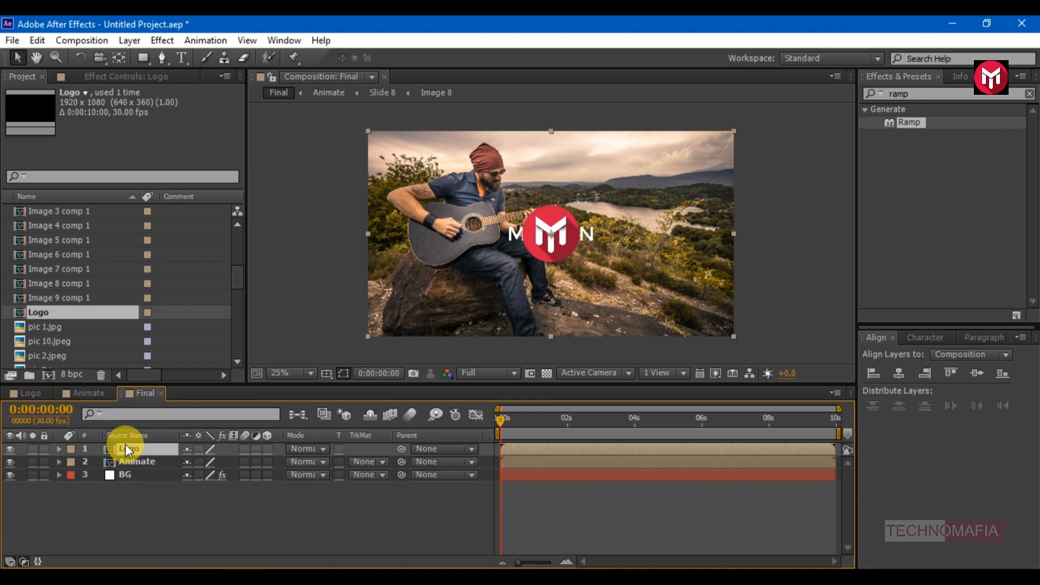
{"action": "left_click", "coordinate": [266, 449]}
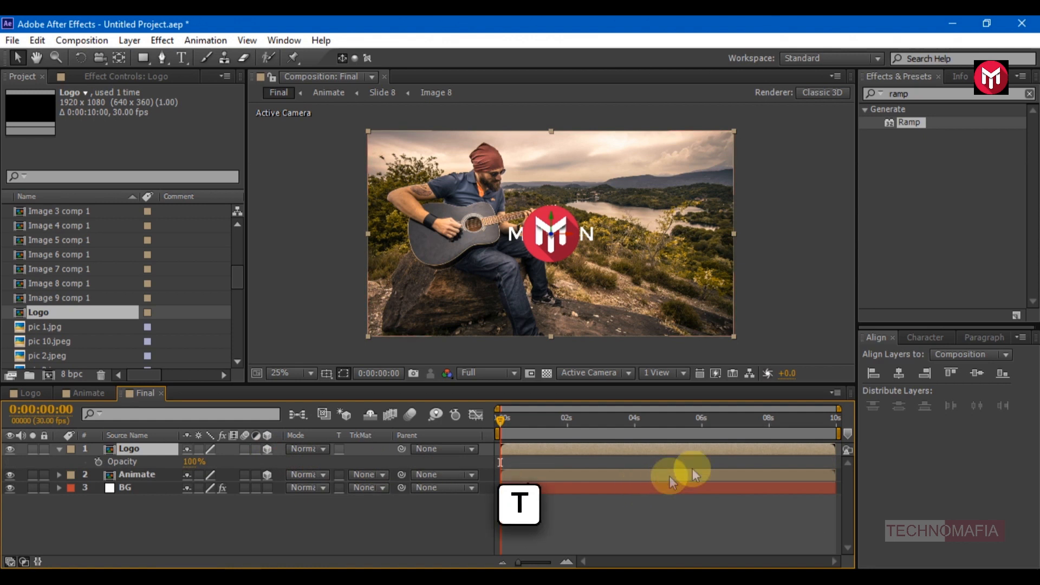
{"action": "mouse_move", "coordinate": [706, 431]}
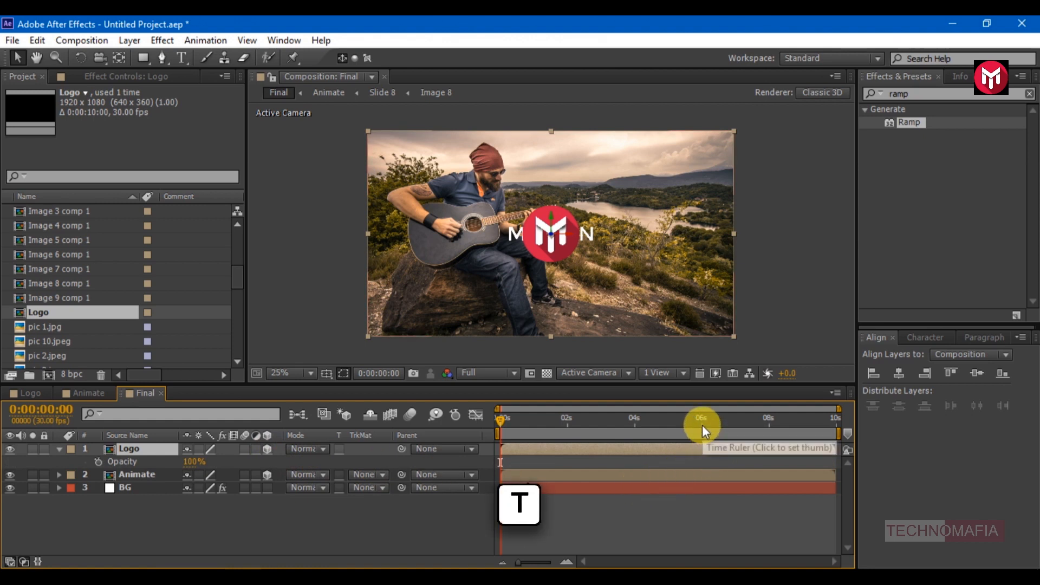
{"action": "left_click", "coordinate": [701, 419]}
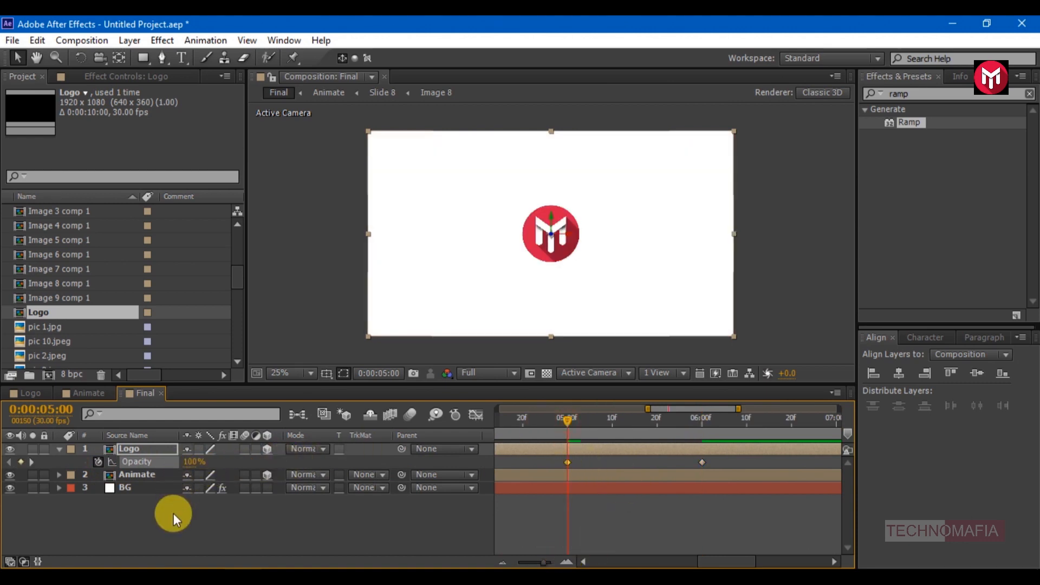
{"action": "key", "text": "p"}
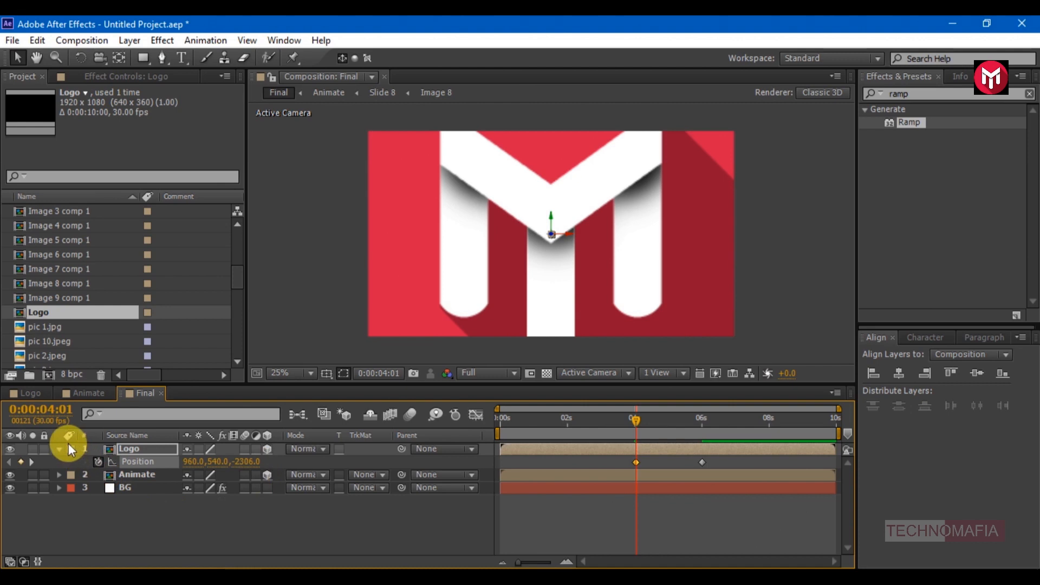
Step: Set the Animate layer's track matte to Alpha Matte "Logo" so slides play inside the logo
{"action": "left_click", "coordinate": [365, 462]}
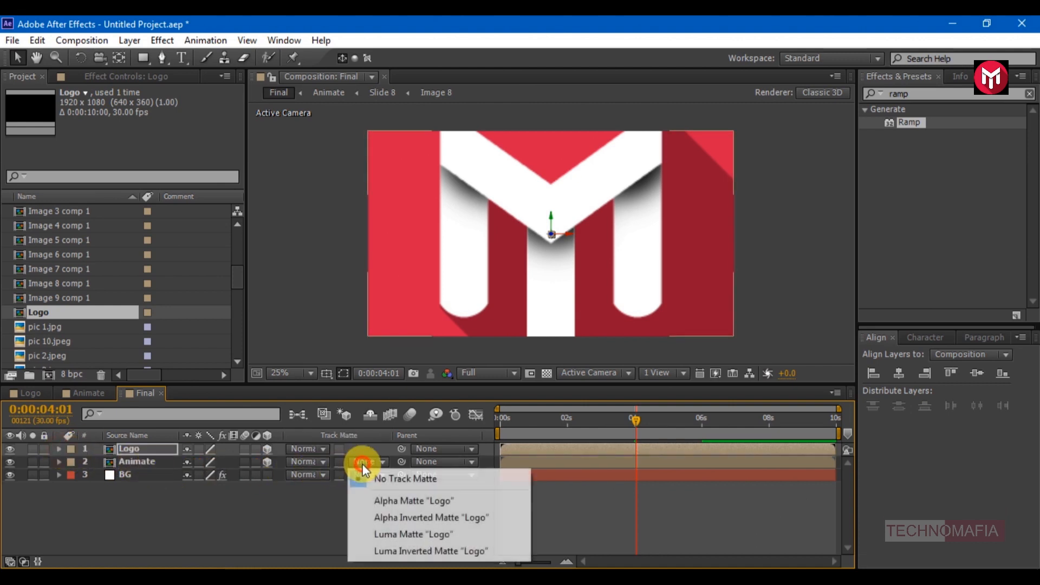
{"action": "left_click", "coordinate": [413, 500]}
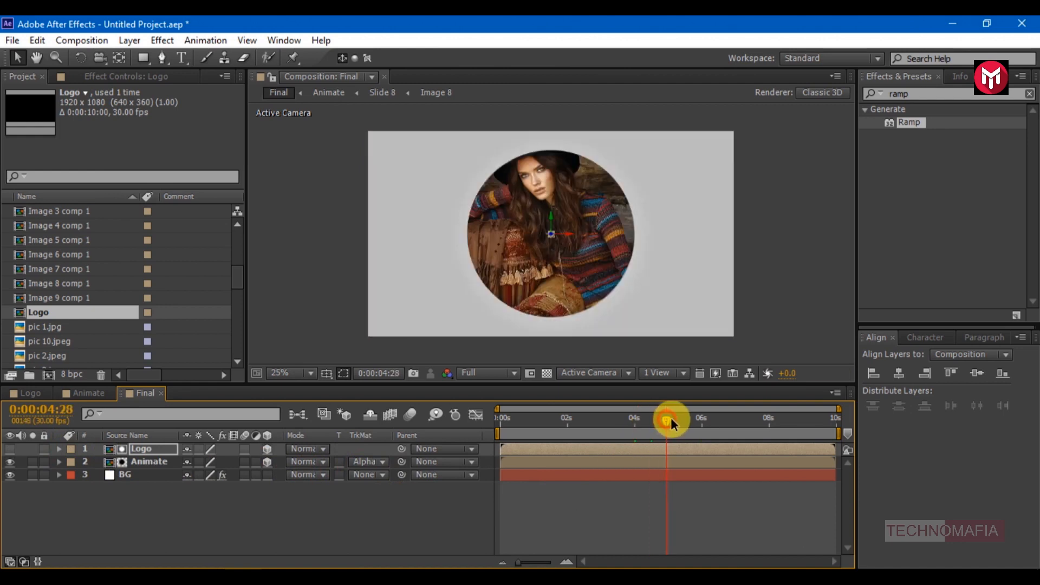
Step: Duplicate the Logo layer, reveal its keyframes and adjust them at the 5-second mark
{"action": "key", "text": "ctrl+d"}
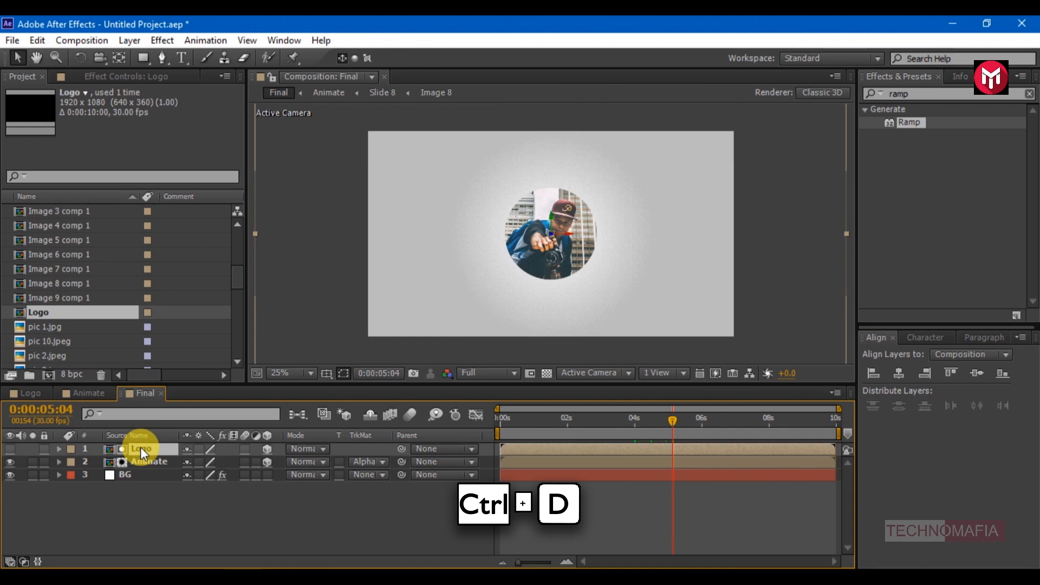
{"action": "key", "text": "ctrl+d"}
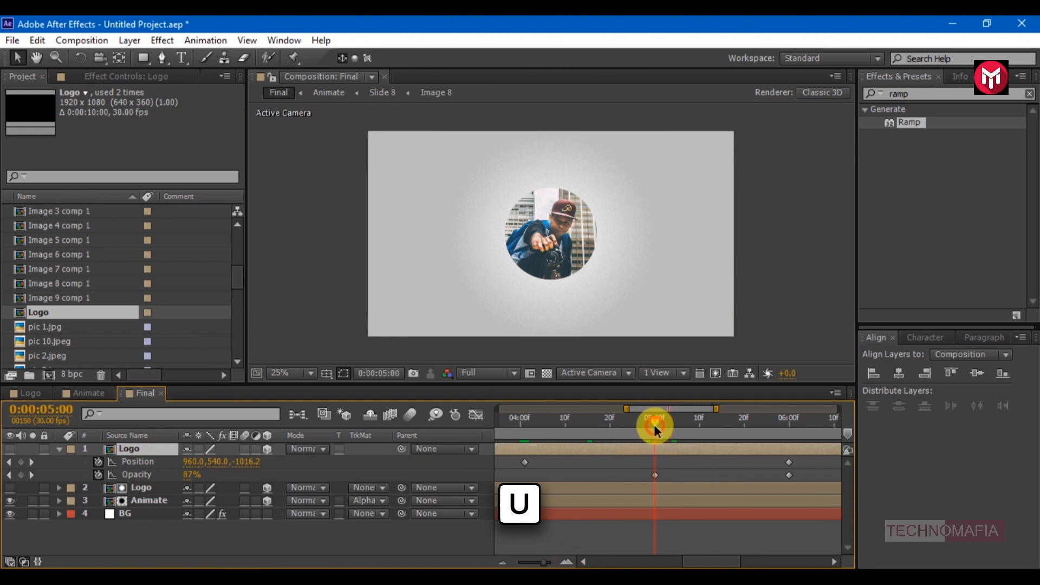
{"action": "left_click", "coordinate": [191, 475]}
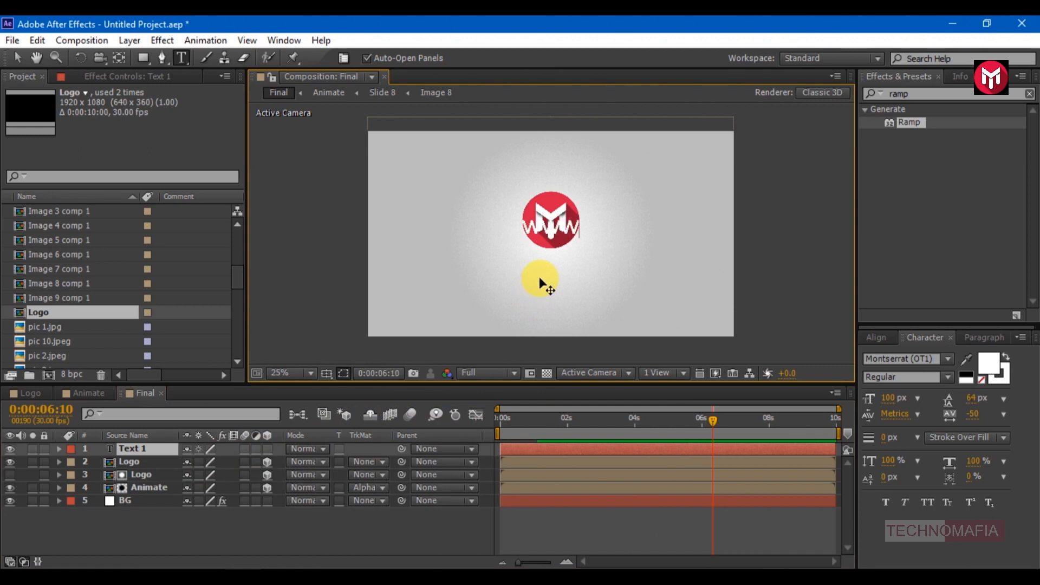
{"action": "type", "text": "WWW.TECHNOMAFIA>"}
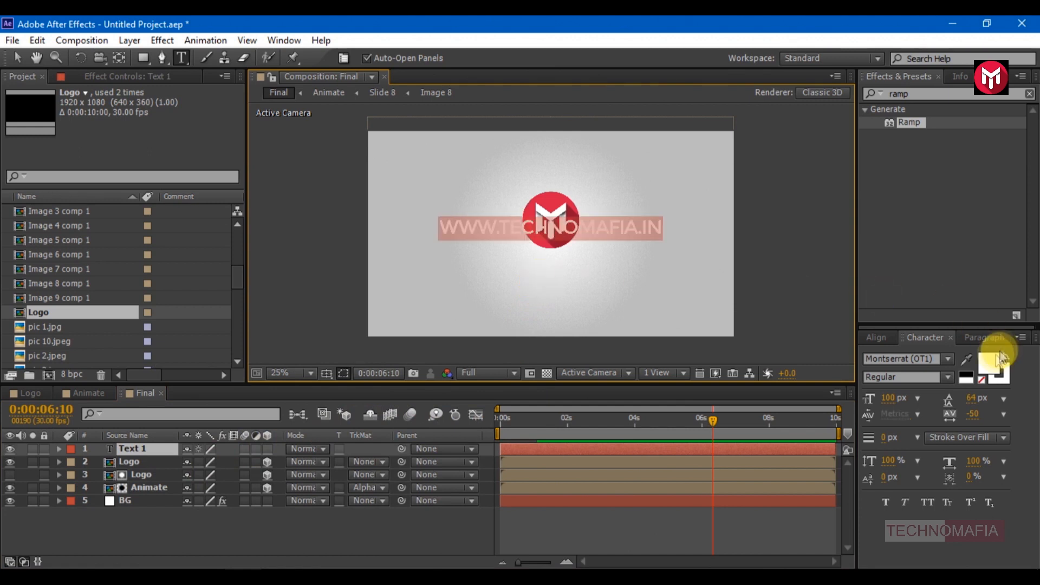
{"action": "left_click", "coordinate": [967, 365]}
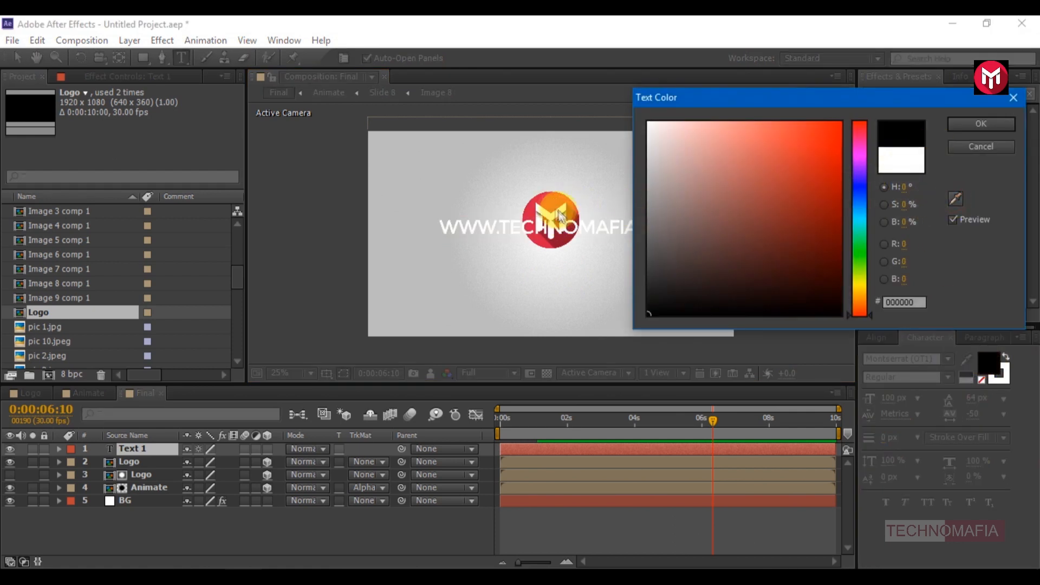
{"action": "left_click", "coordinate": [979, 124]}
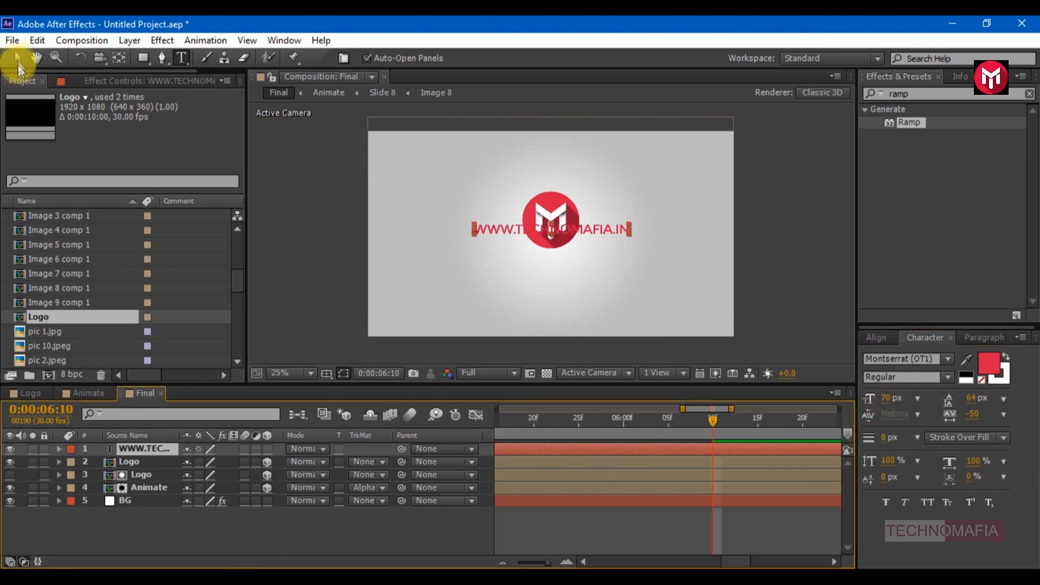
{"action": "left_click", "coordinate": [524, 260]}
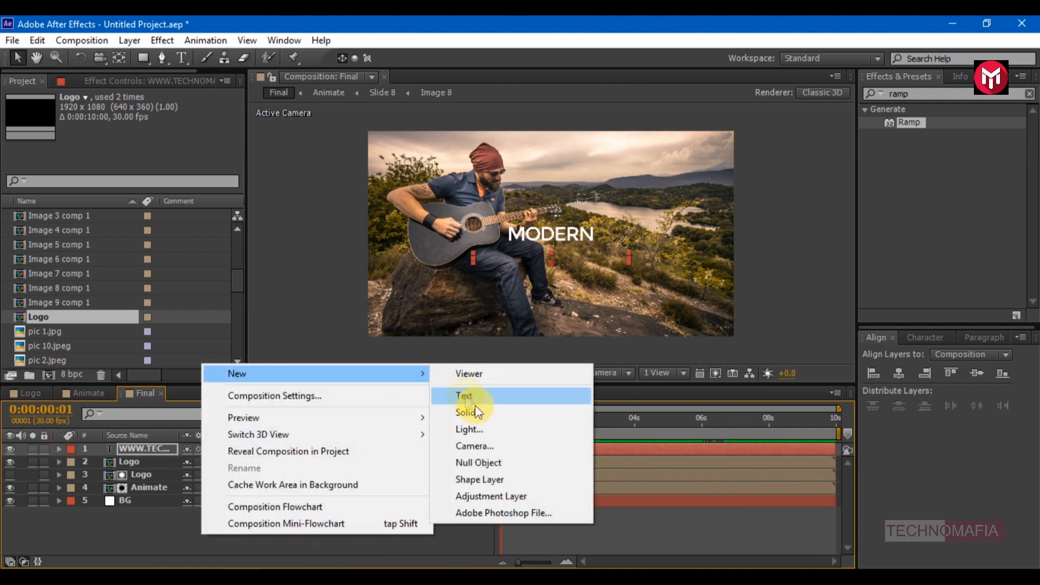
Step: Add an adjustment layer on top with Exposure set to Individual channels for a blue cast
{"action": "left_click", "coordinate": [491, 496]}
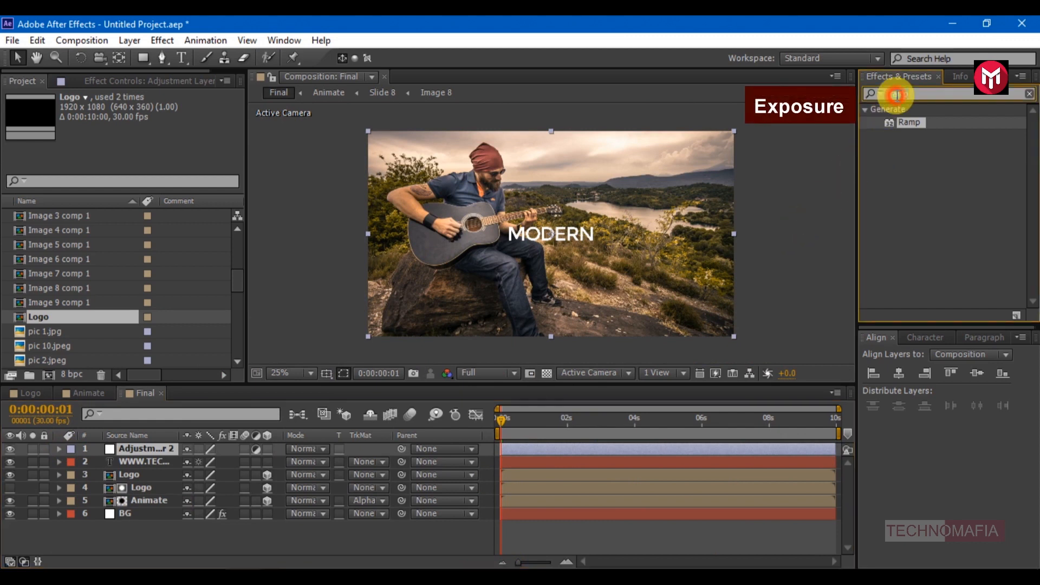
{"action": "type", "text": "expos"}
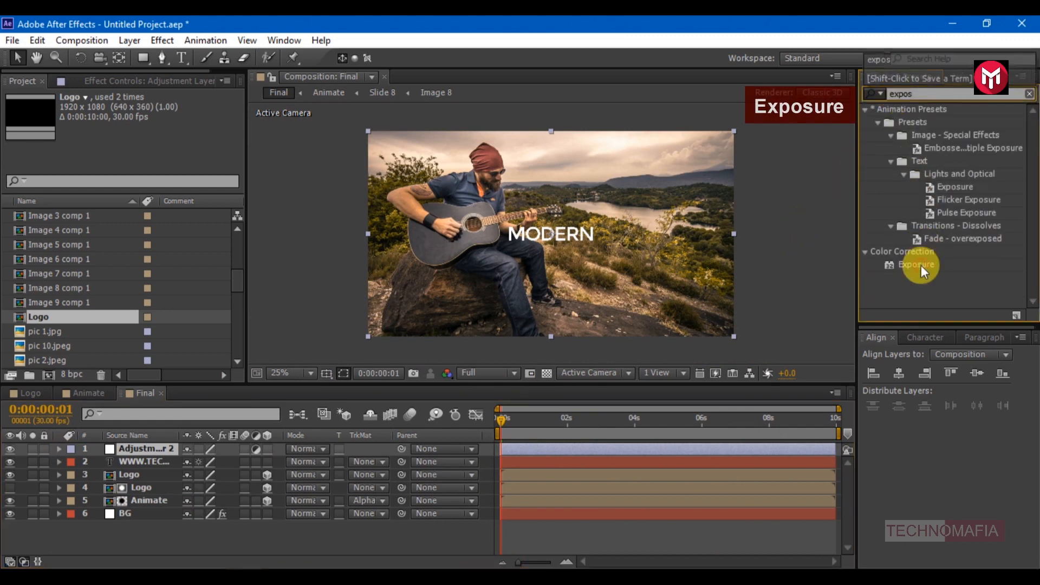
{"action": "double_click", "coordinate": [918, 265]}
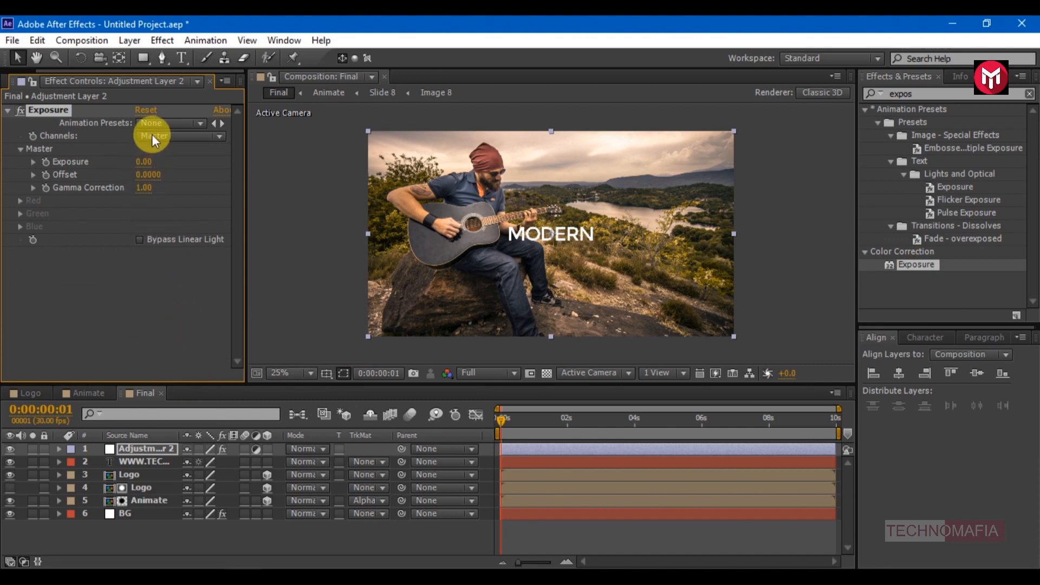
{"action": "left_click", "coordinate": [179, 137]}
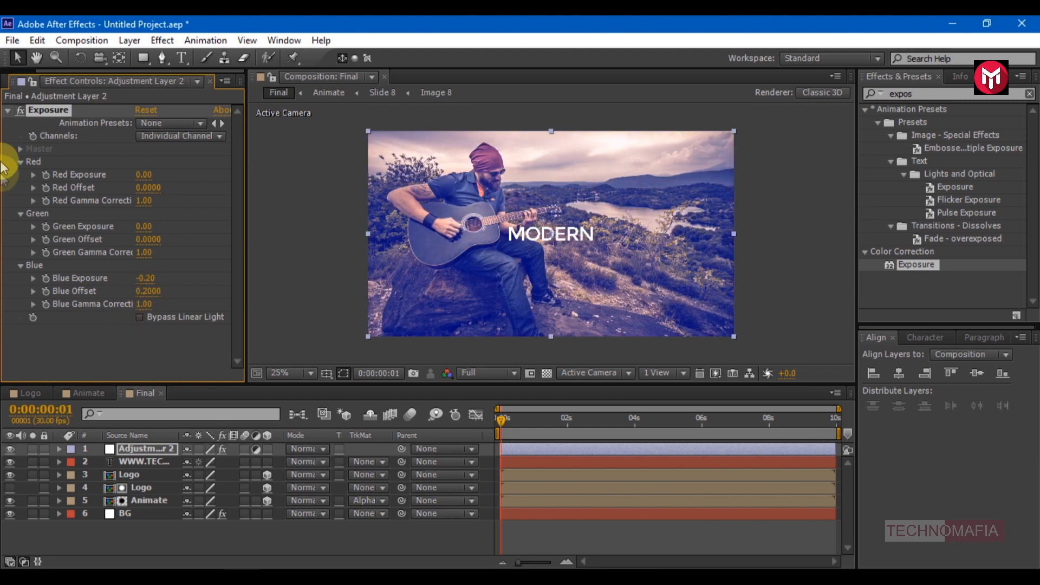
{"action": "left_click", "coordinate": [8, 111]}
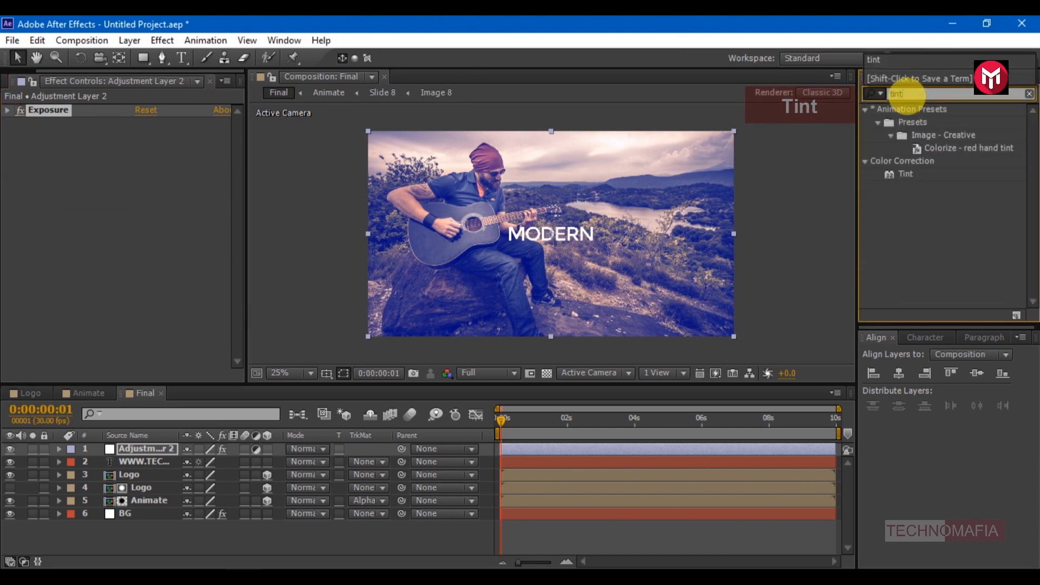
Step: Add a Tint effect mapping the light tones to green and choosing a hue for the dark tones
{"action": "double_click", "coordinate": [906, 173]}
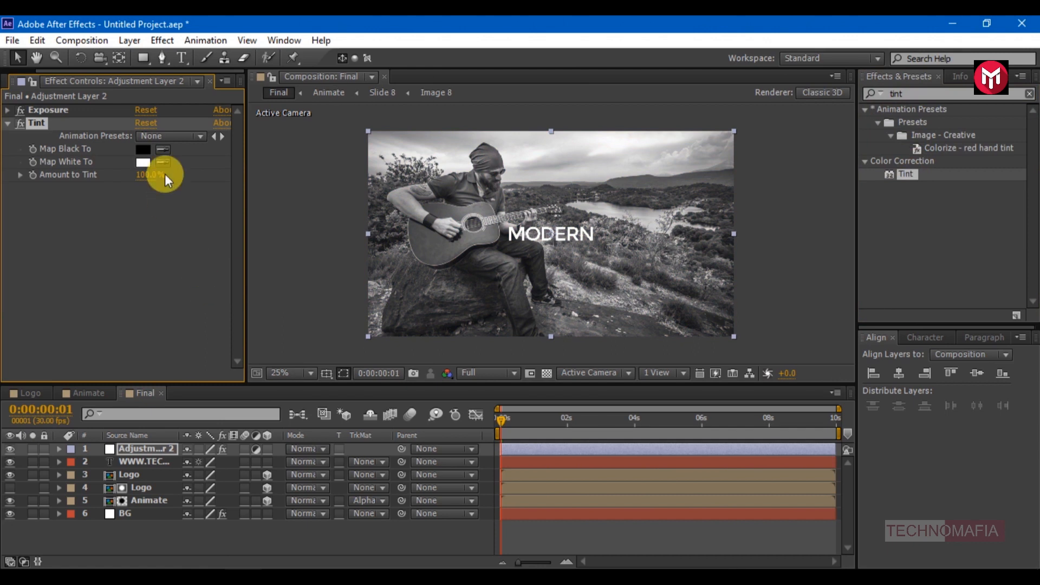
{"action": "left_click", "coordinate": [143, 161]}
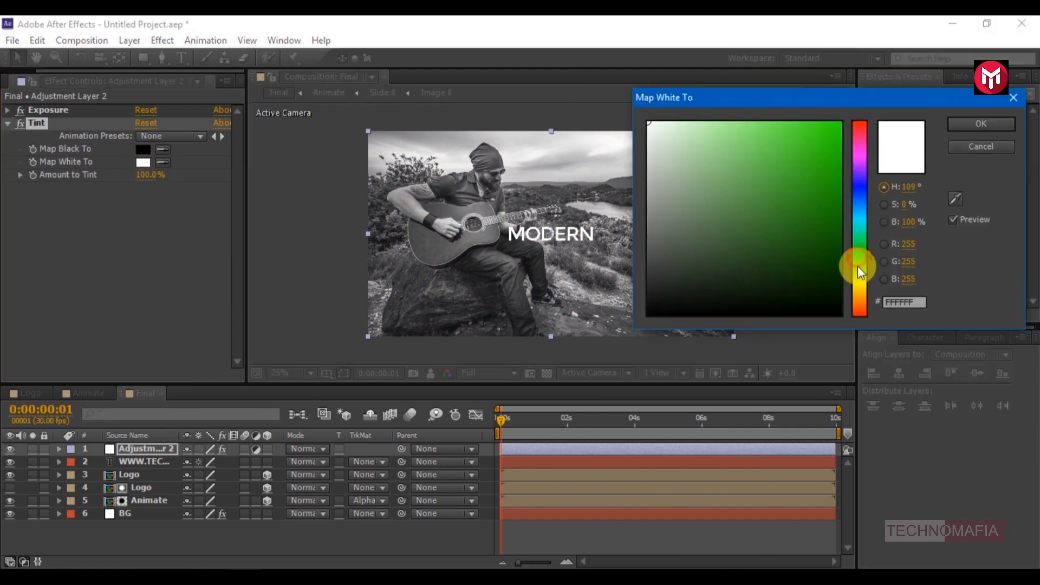
{"action": "left_click", "coordinate": [981, 124]}
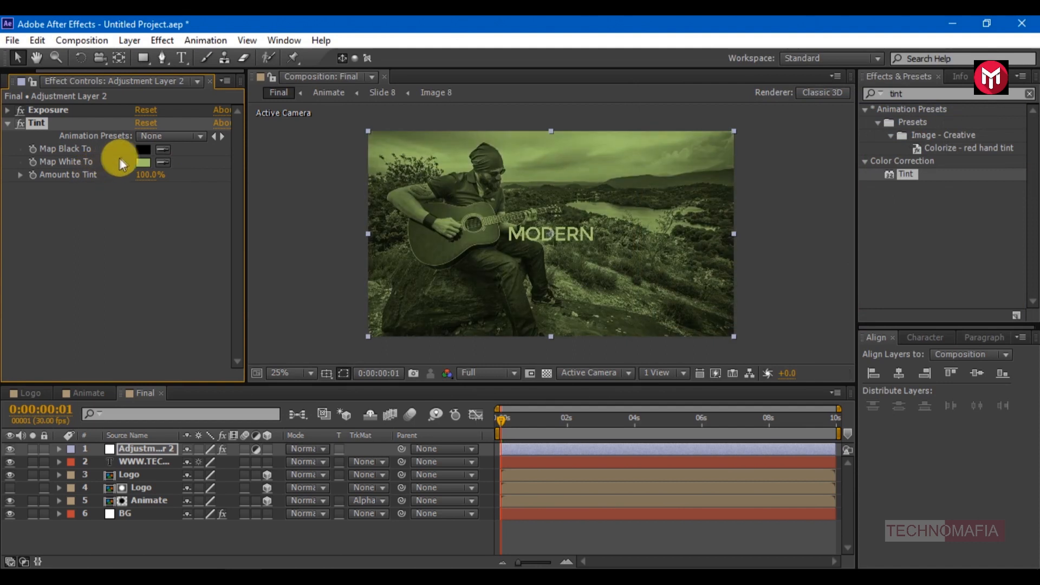
{"action": "left_click", "coordinate": [143, 149]}
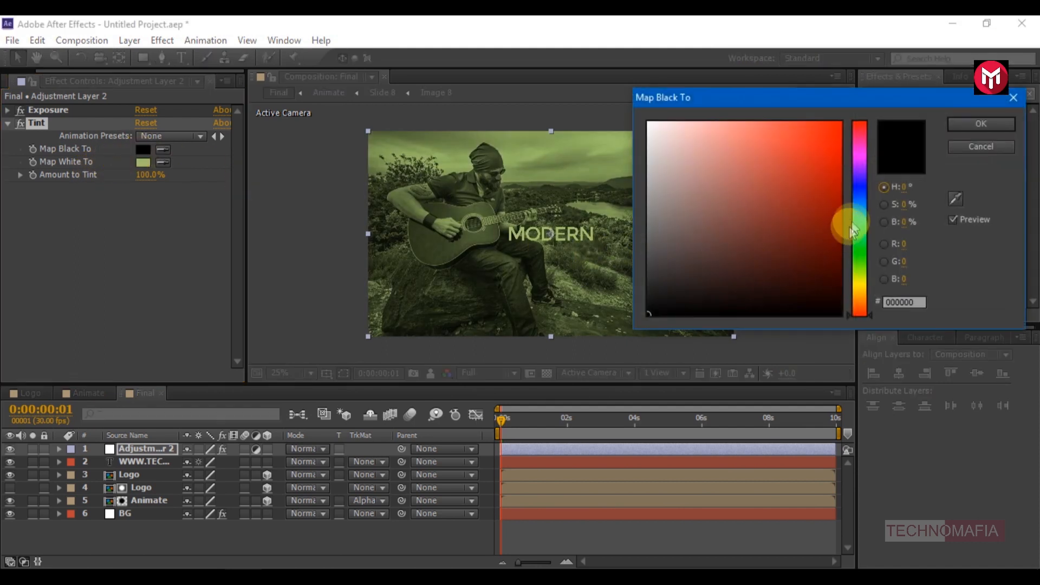
{"action": "left_click", "coordinate": [980, 124]}
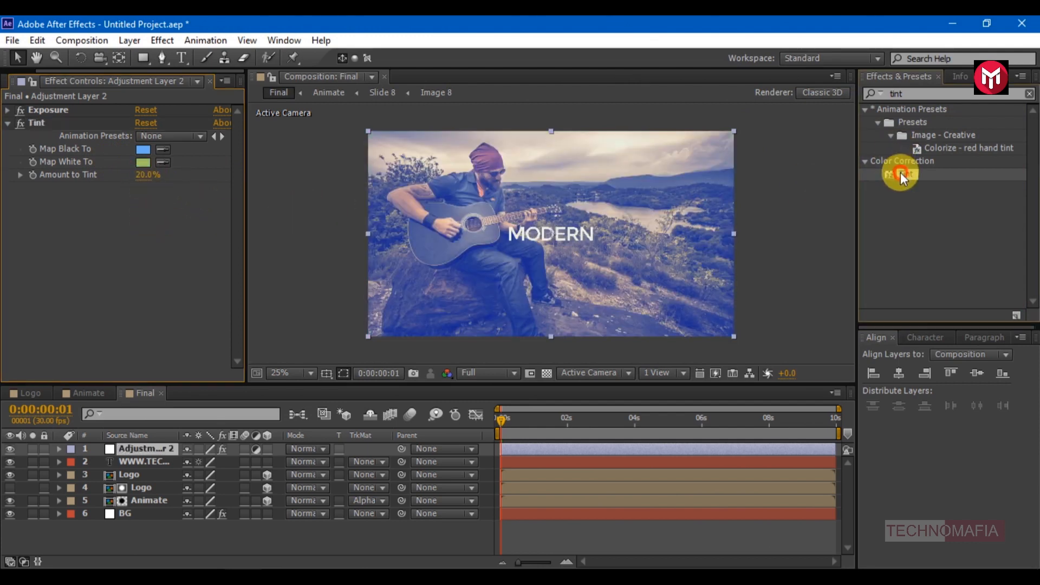
Step: Add a second Tint mapping blacks to dark red at 20% amount
{"action": "double_click", "coordinate": [900, 173]}
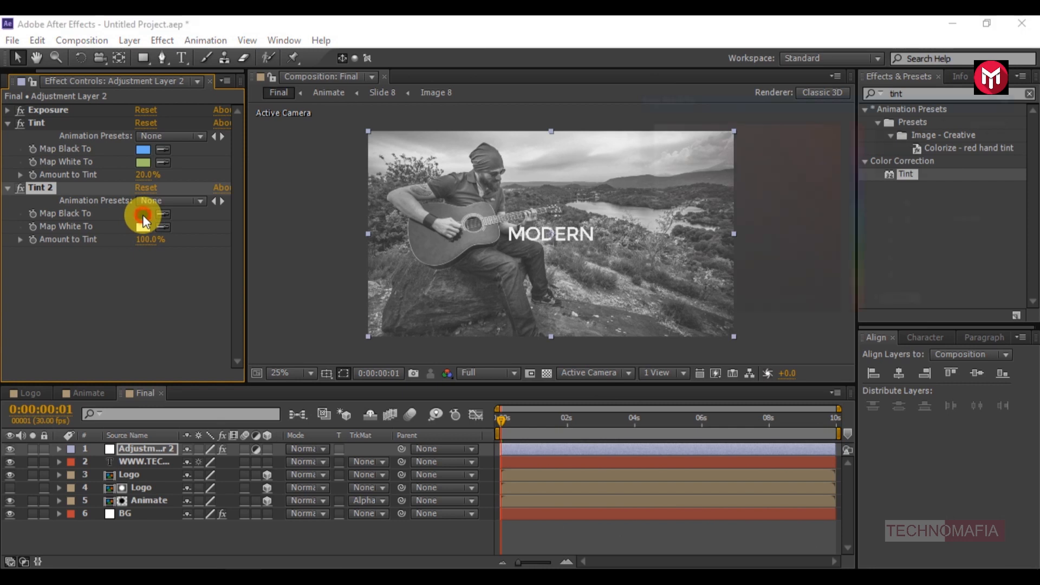
{"action": "left_click", "coordinate": [143, 213]}
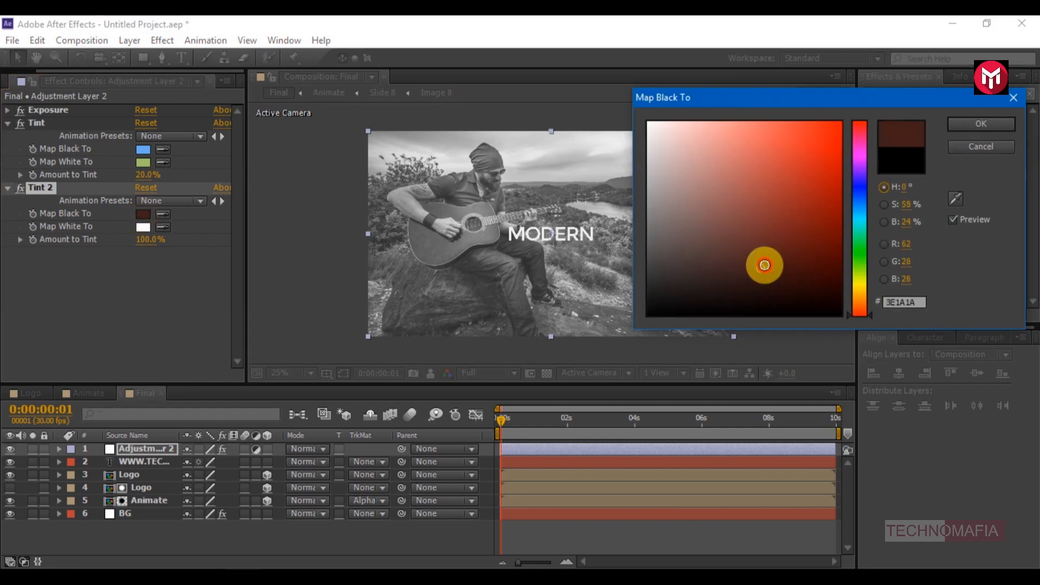
{"action": "left_click", "coordinate": [981, 123]}
{"action": "type", "text": "vibr"}
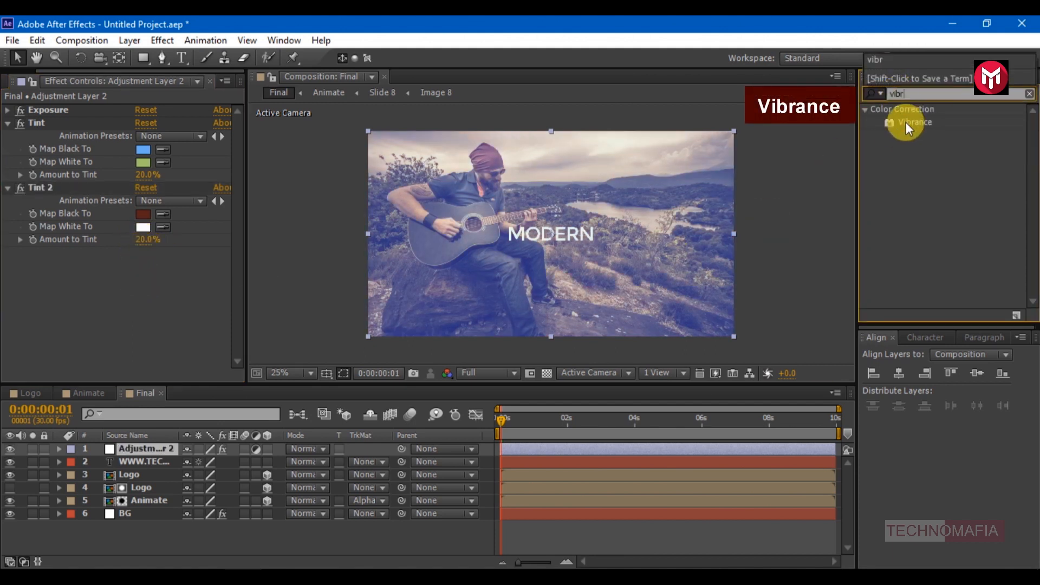
Step: Add Vibrance at 80 and a Curves effect to the adjustment layer
{"action": "double_click", "coordinate": [916, 122]}
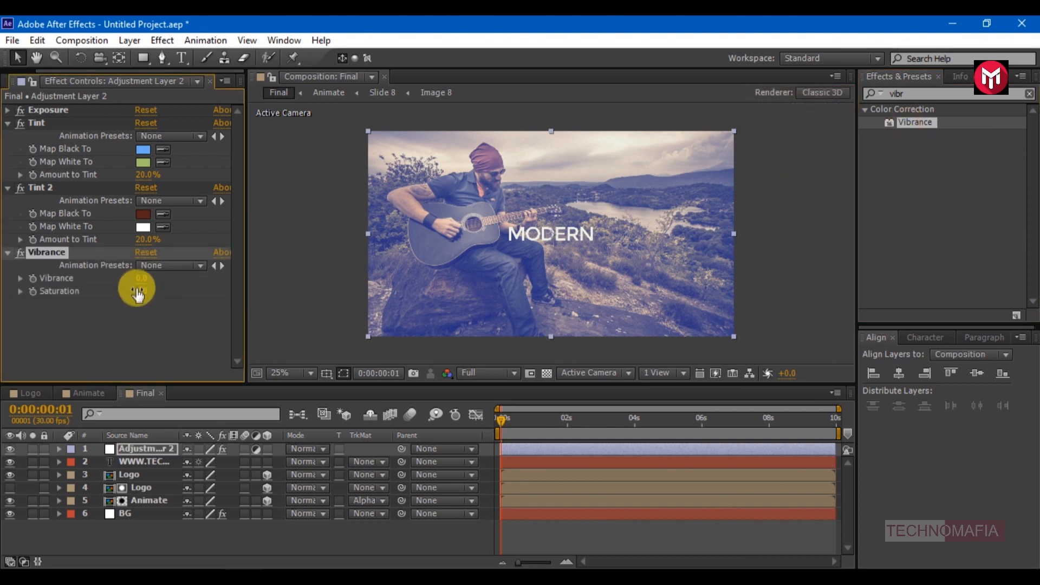
{"action": "left_click", "coordinate": [147, 278]}
{"action": "type", "text": "curv"}
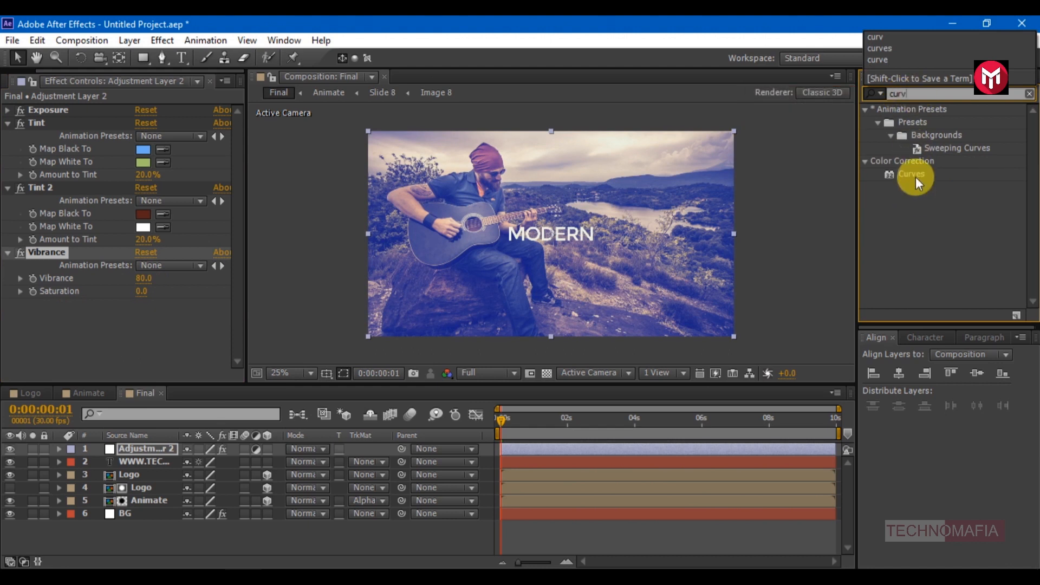
{"action": "double_click", "coordinate": [911, 173]}
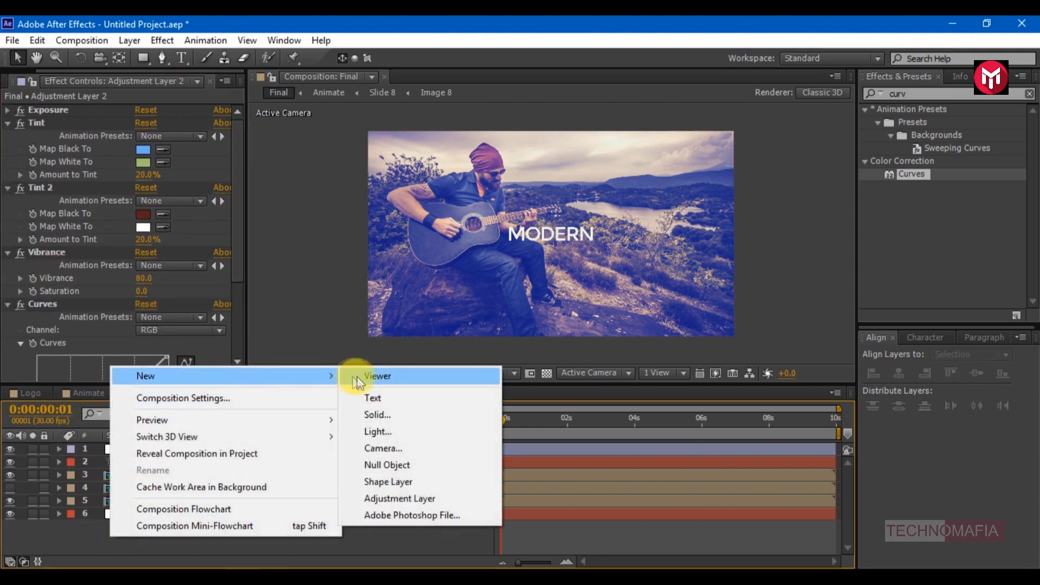
Step: Create a black solid named Opener on top and reveal its rectangle mask's properties
{"action": "left_click", "coordinate": [378, 415]}
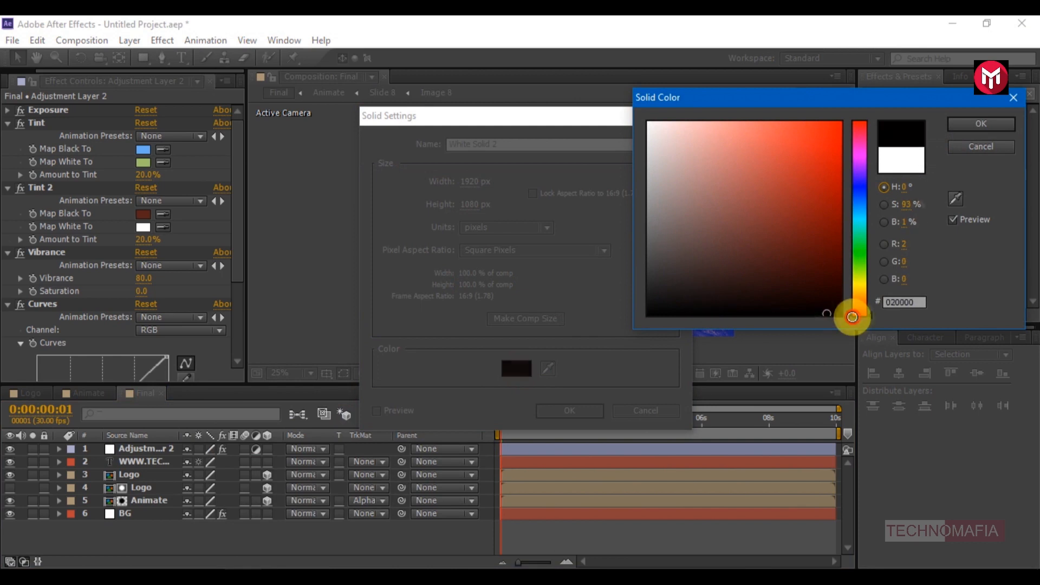
{"action": "left_click", "coordinate": [981, 123]}
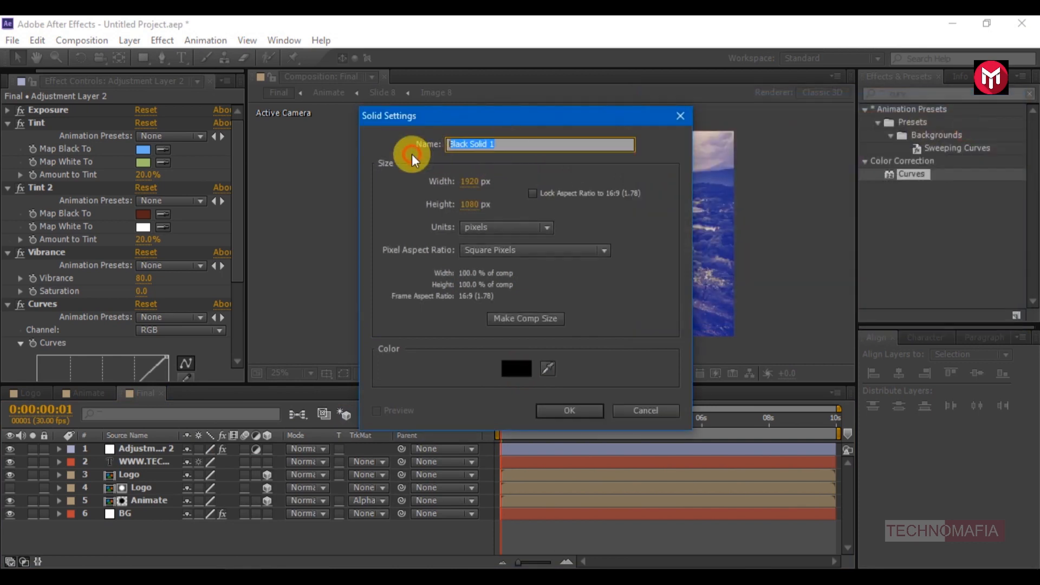
{"action": "type", "text": "OPN"}
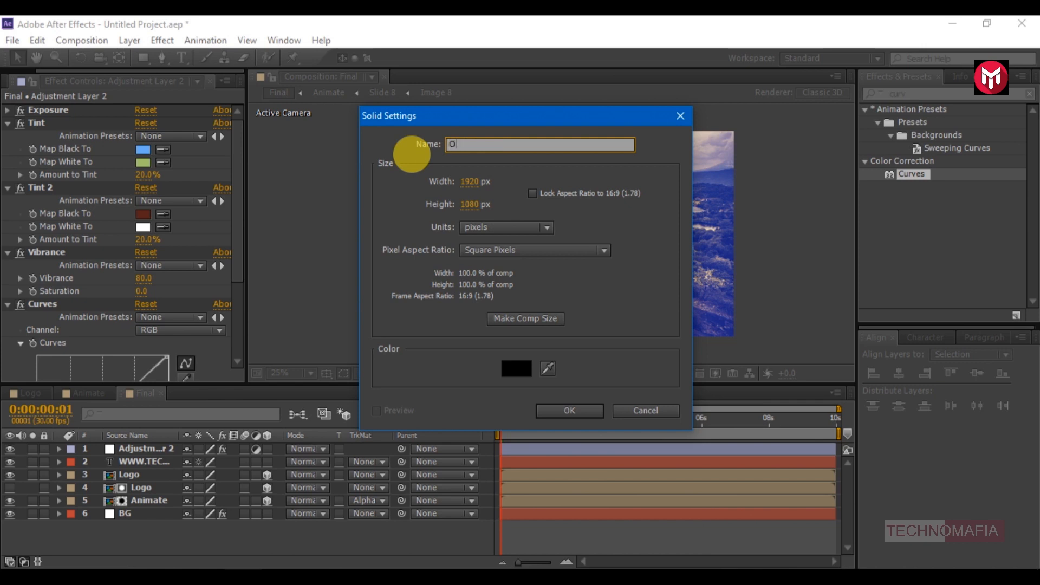
{"action": "type", "text": "pener"}
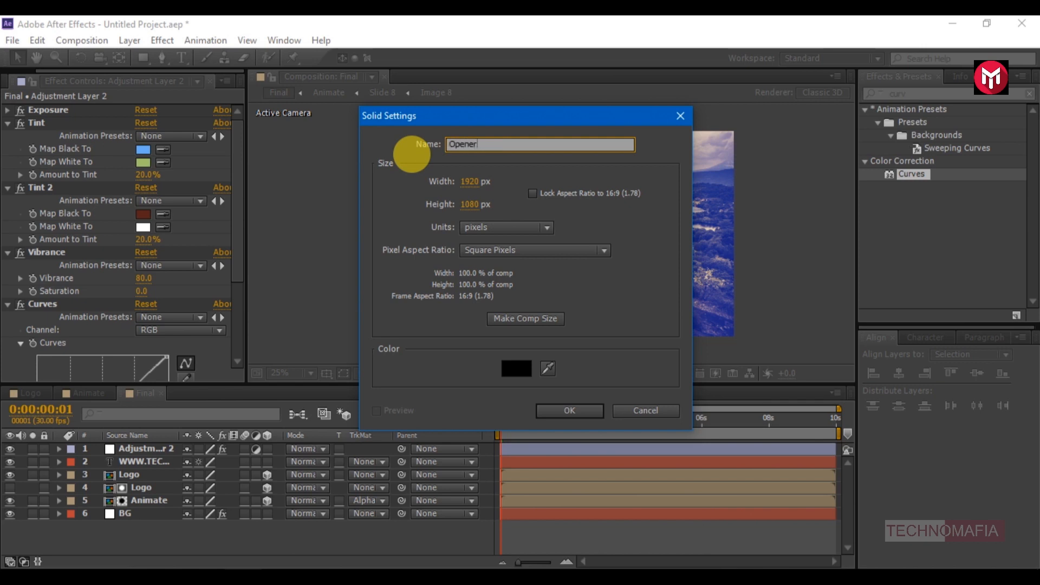
{"action": "left_click", "coordinate": [568, 411]}
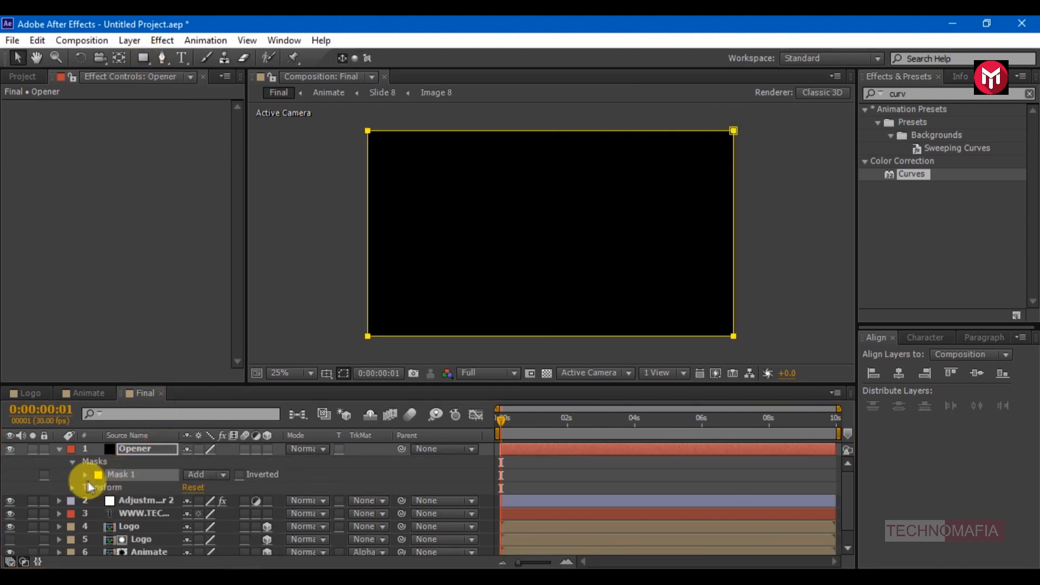
{"action": "left_click", "coordinate": [85, 474]}
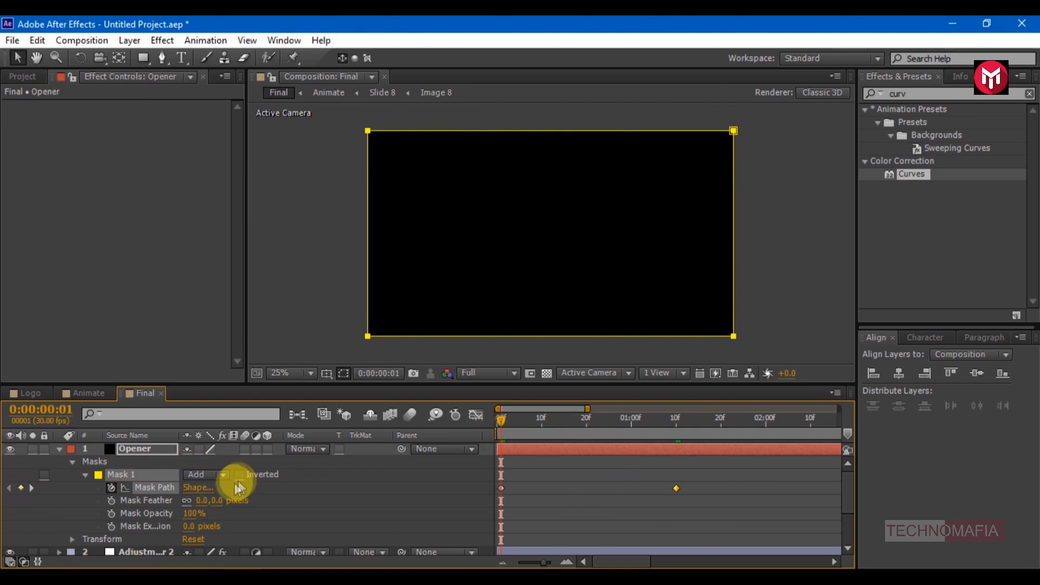
Step: Set the Opener mask shape in % of source with Top 50 and Bottom 50, collapsing it to a line
{"action": "left_click", "coordinate": [197, 487]}
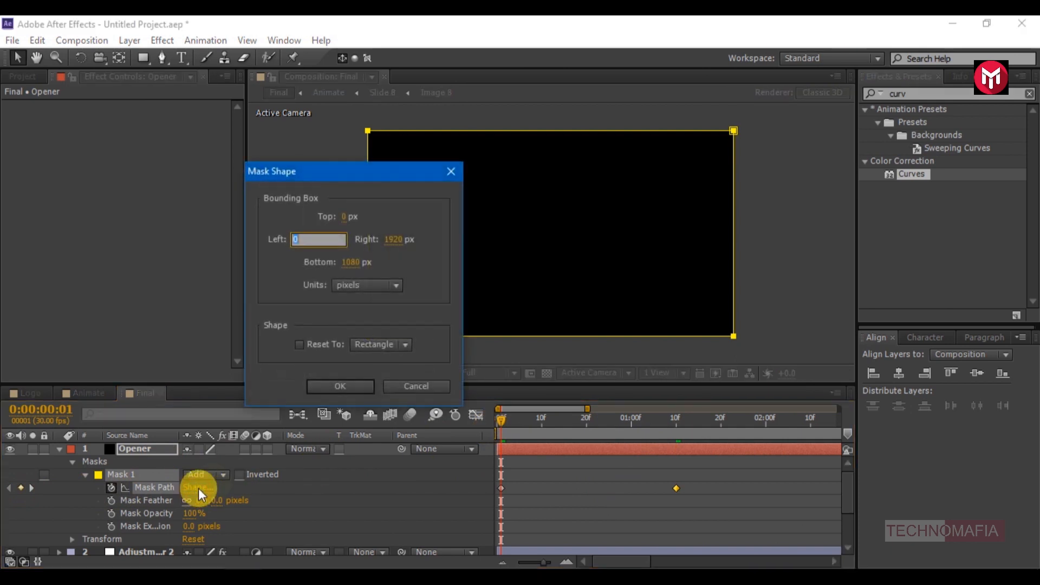
{"action": "left_click", "coordinate": [395, 285]}
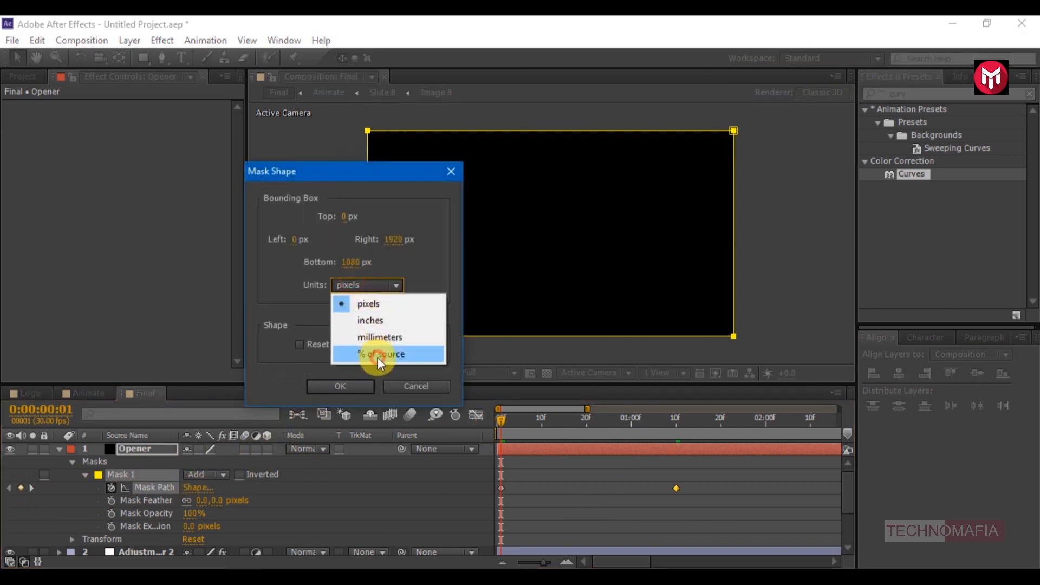
{"action": "left_click", "coordinate": [382, 353]}
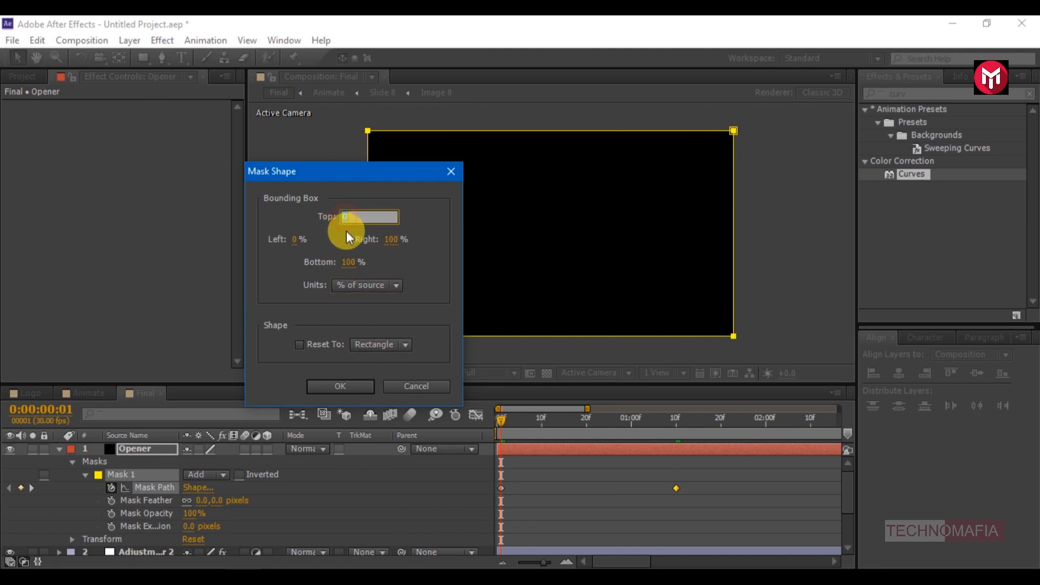
{"action": "left_click", "coordinate": [367, 263]}
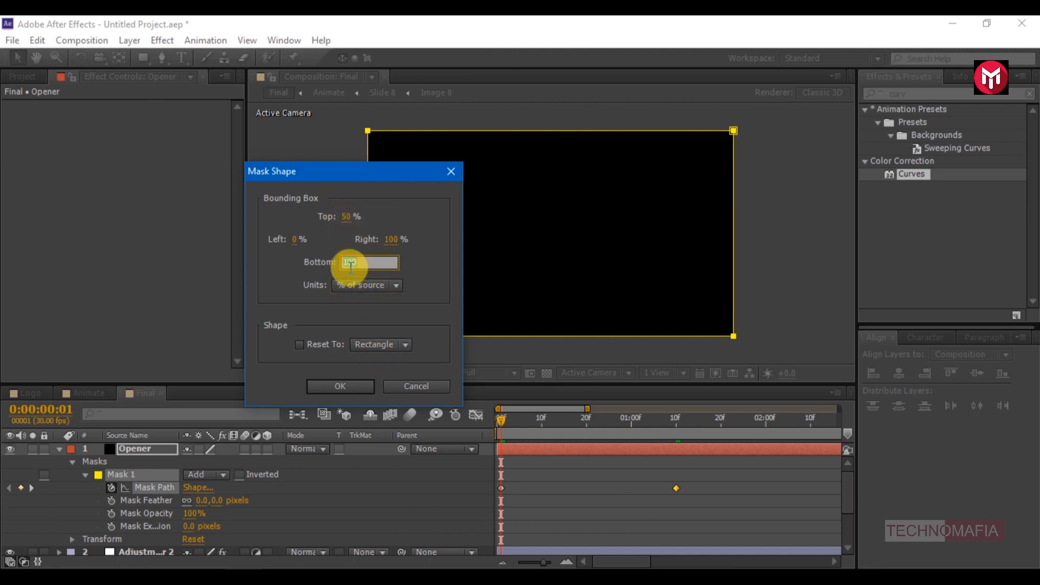
{"action": "left_click", "coordinate": [339, 386]}
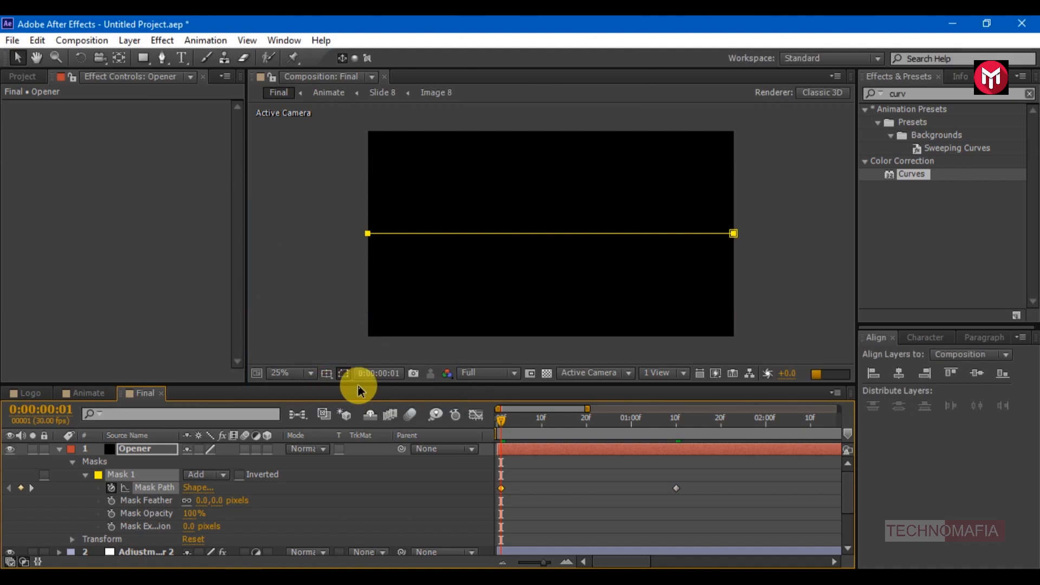
Step: Switch the Opener mask's mode to Subtract so it cuts out of the black
{"action": "left_click", "coordinate": [206, 475]}
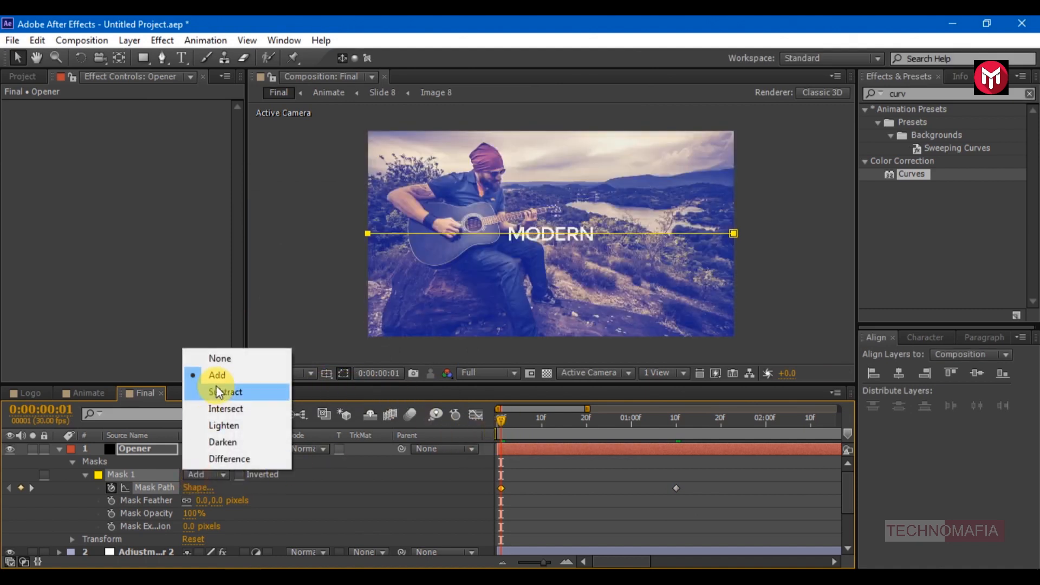
{"action": "left_click", "coordinate": [226, 392]}
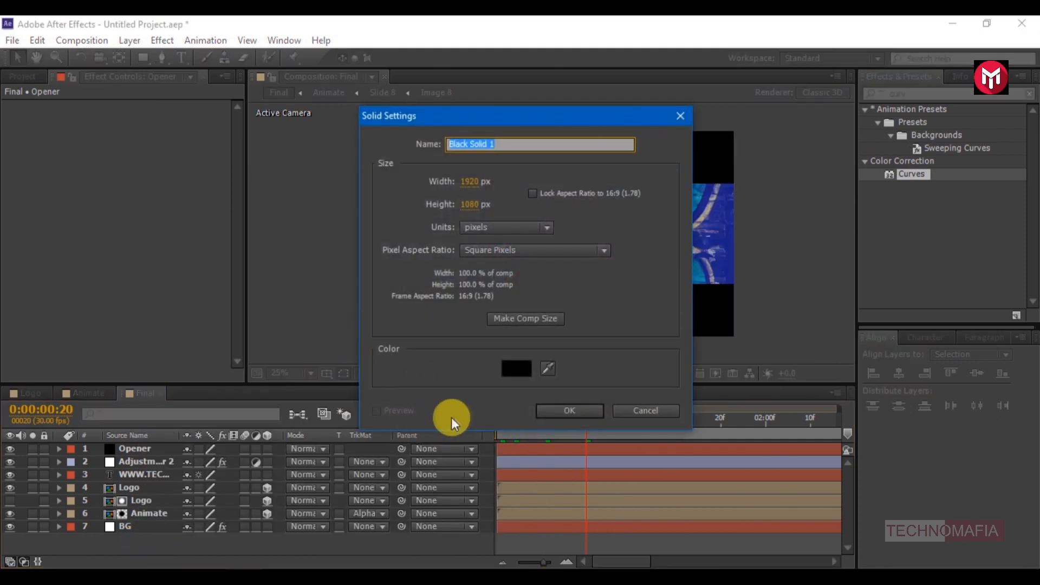
Step: Create the black solid named frame with a Subtract mask leaving a dark border
{"action": "type", "text": "fram"}
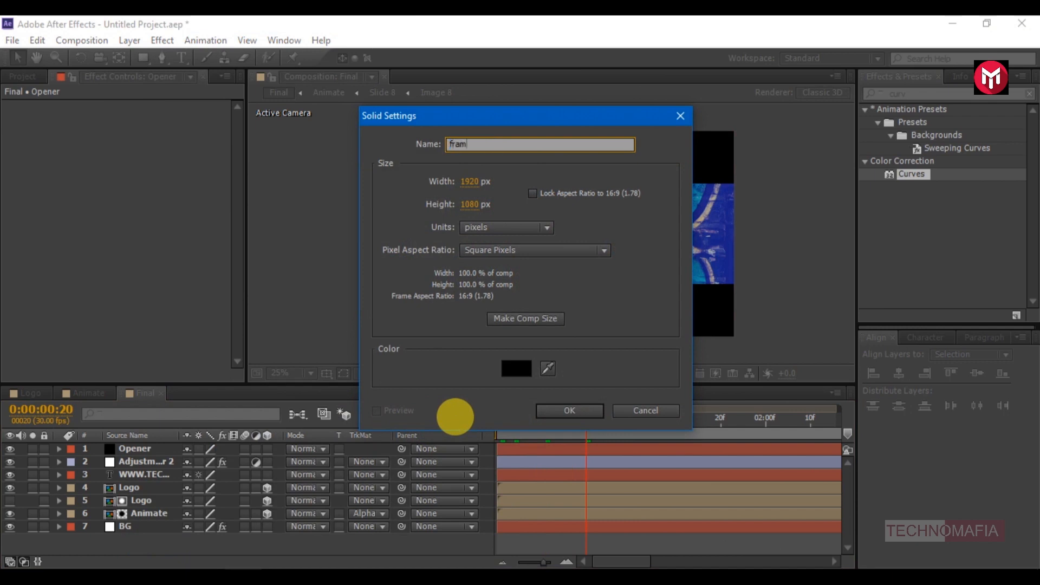
{"action": "left_click", "coordinate": [569, 411]}
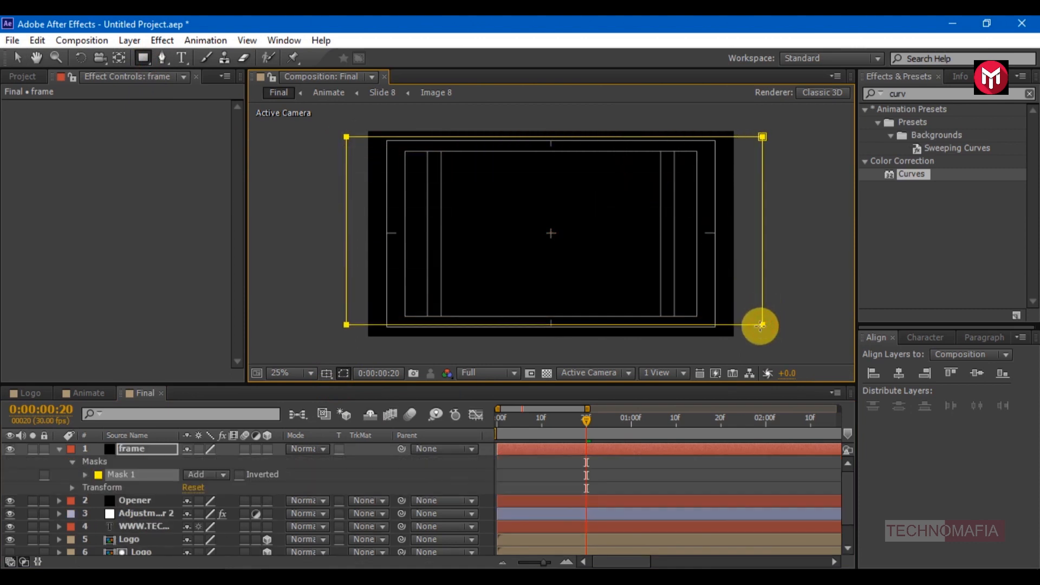
{"action": "left_click", "coordinate": [206, 475]}
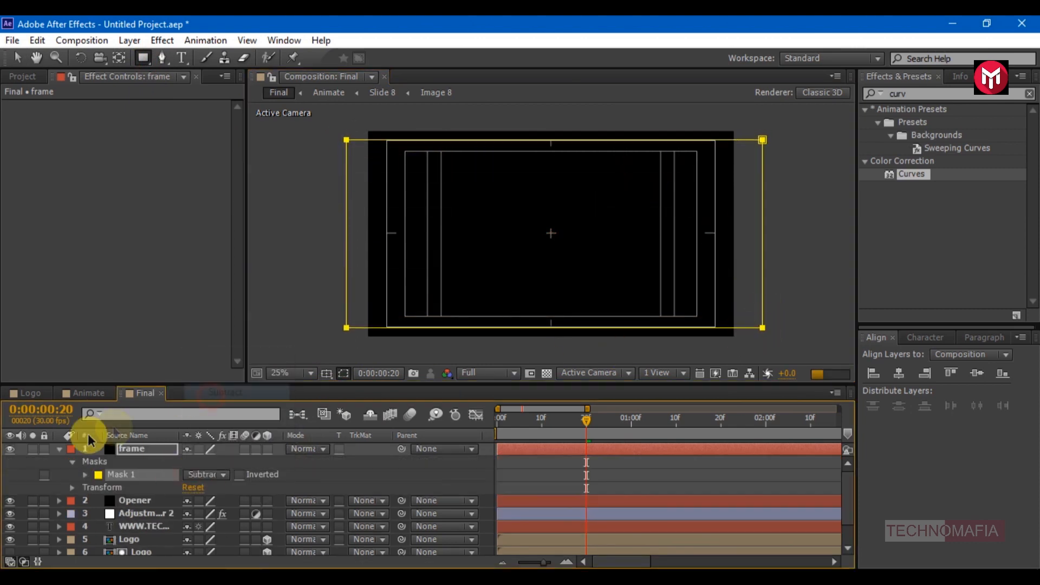
{"action": "left_click", "coordinate": [58, 449]}
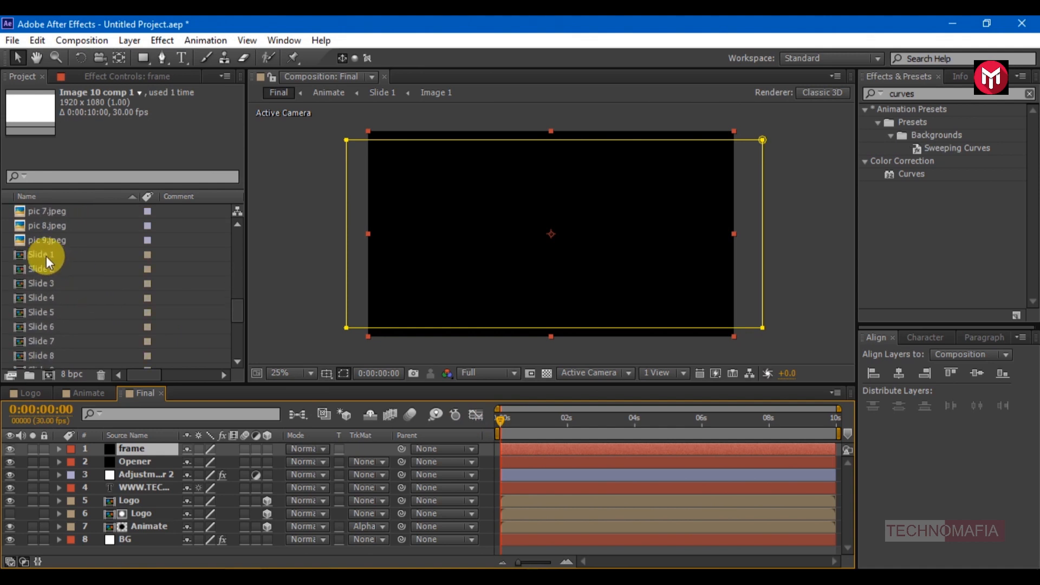
Step: Tint Image 1 in Slide 1 with Map White To set to a salmon pink
{"action": "double_click", "coordinate": [42, 253]}
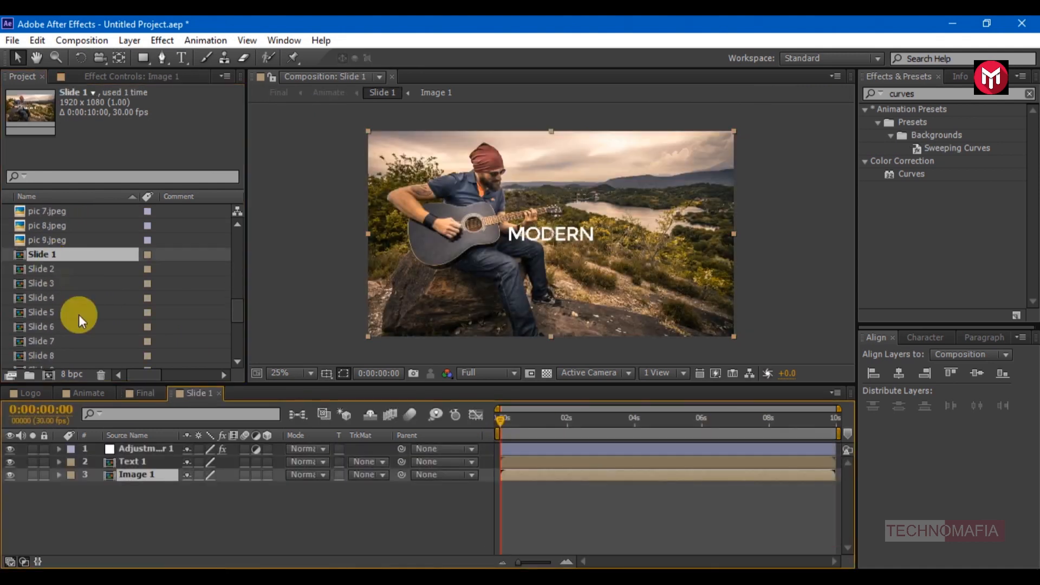
{"action": "left_click", "coordinate": [903, 93]}
{"action": "type", "text": "tint"}
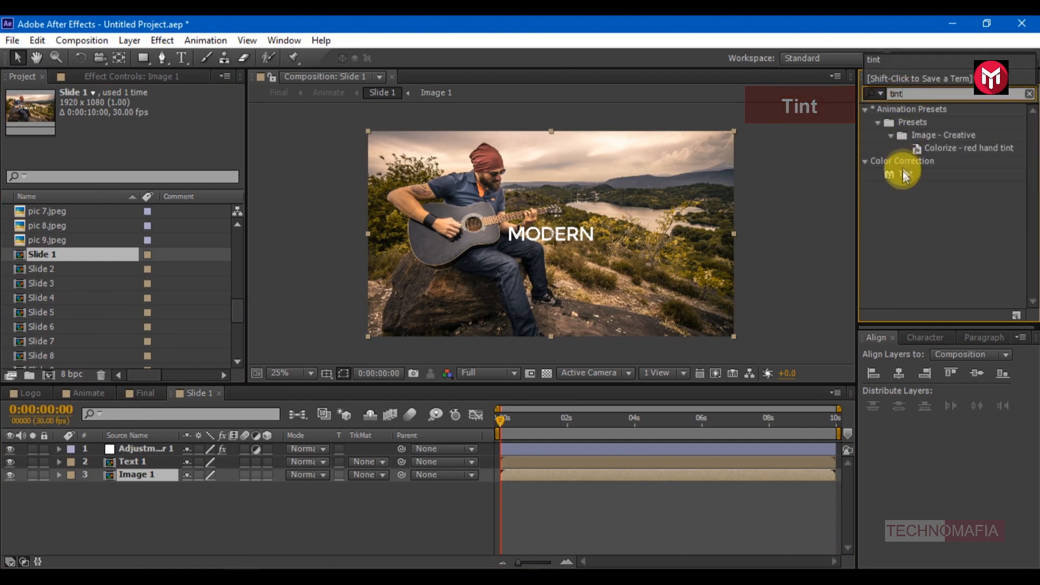
{"action": "double_click", "coordinate": [903, 173]}
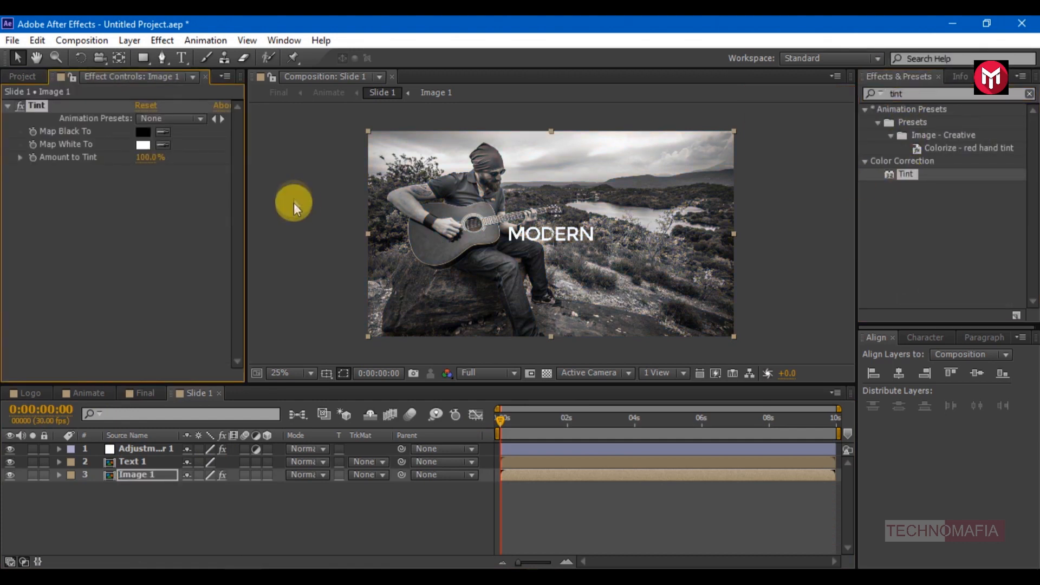
{"action": "left_click", "coordinate": [143, 144]}
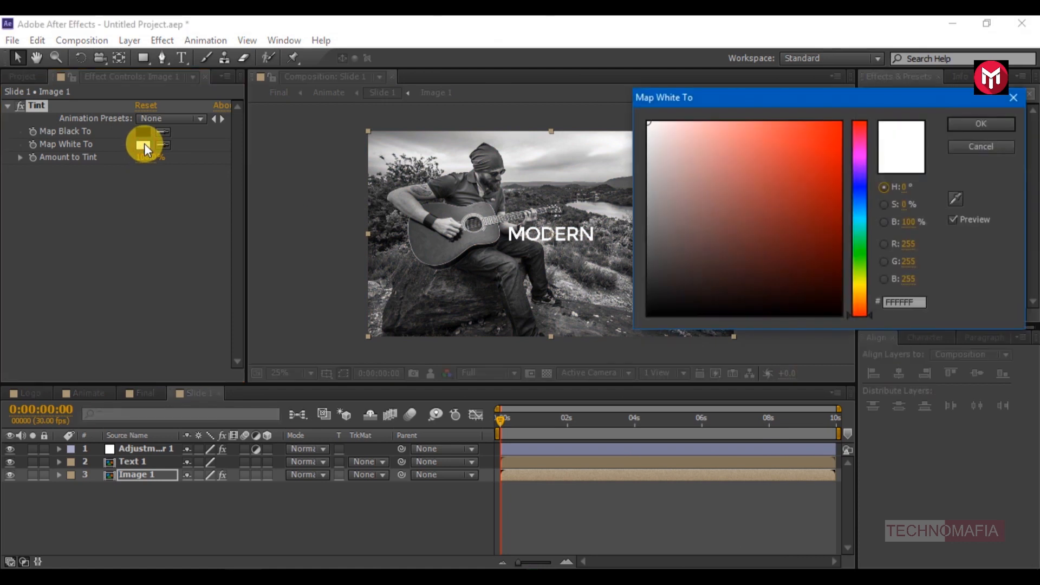
{"action": "left_click", "coordinate": [981, 123]}
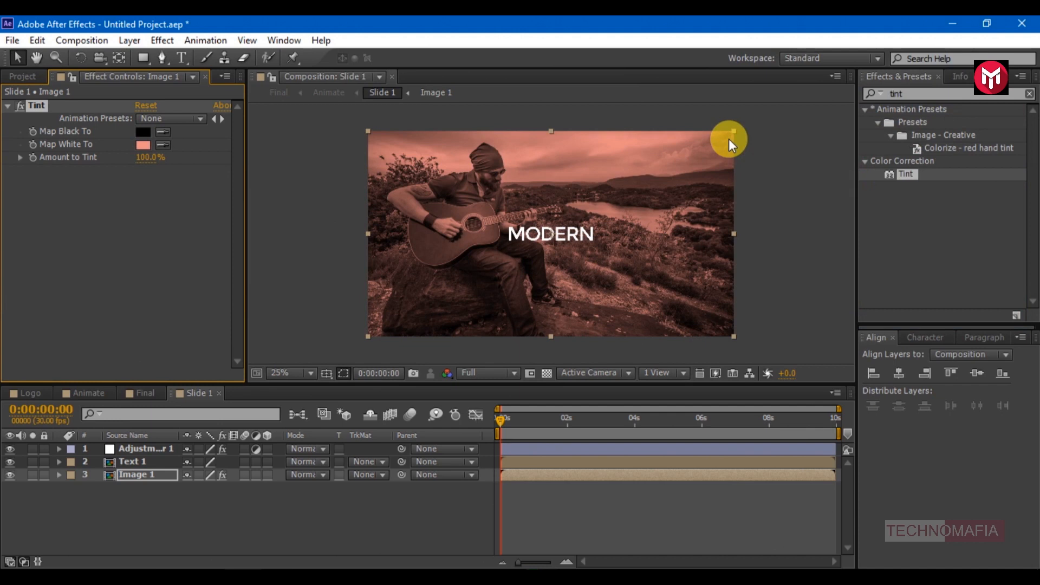
{"action": "mouse_move", "coordinate": [442, 281]}
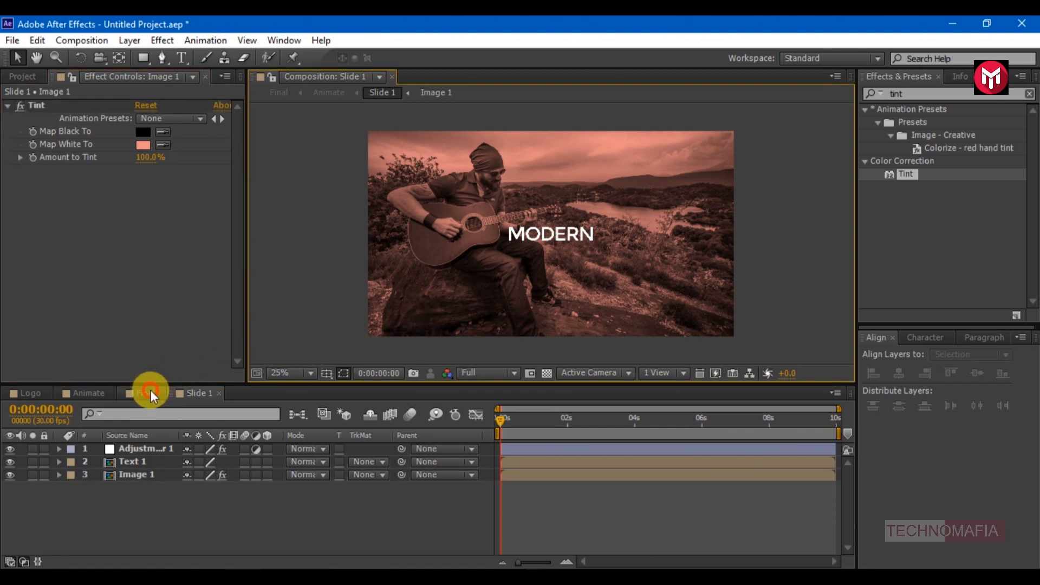
Step: Return to the Final composition with its letterboxed FAST slide
{"action": "left_click", "coordinate": [142, 392]}
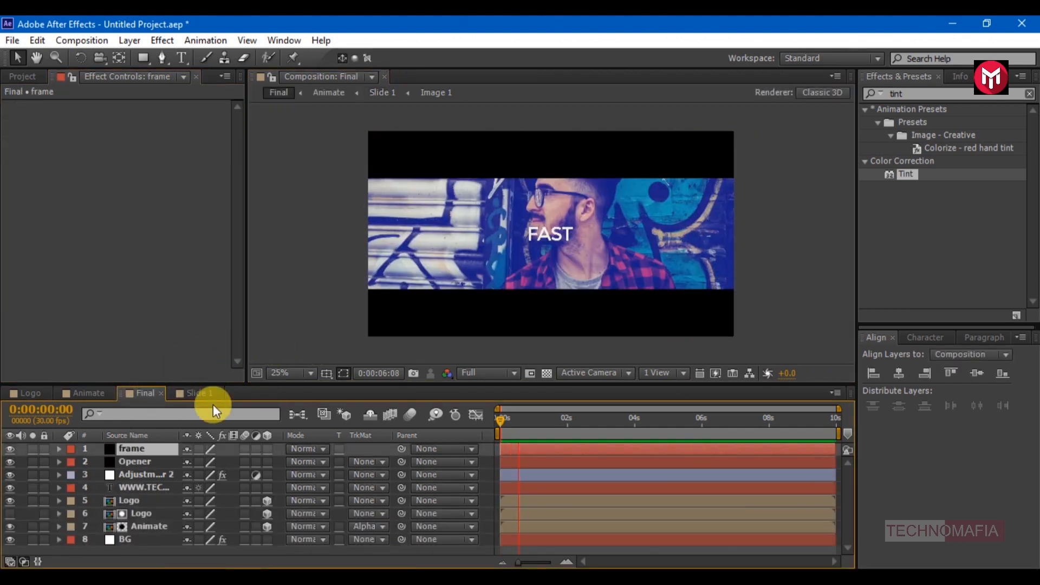